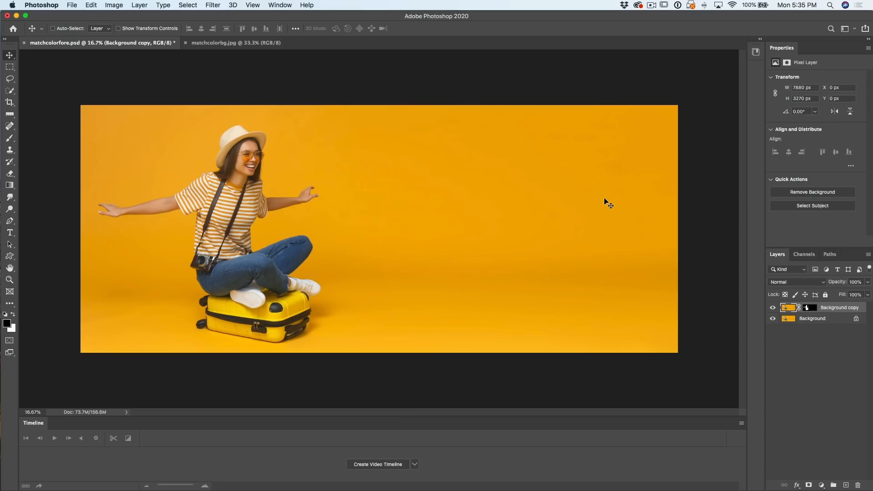
pyautogui.moveTo(660, 230)
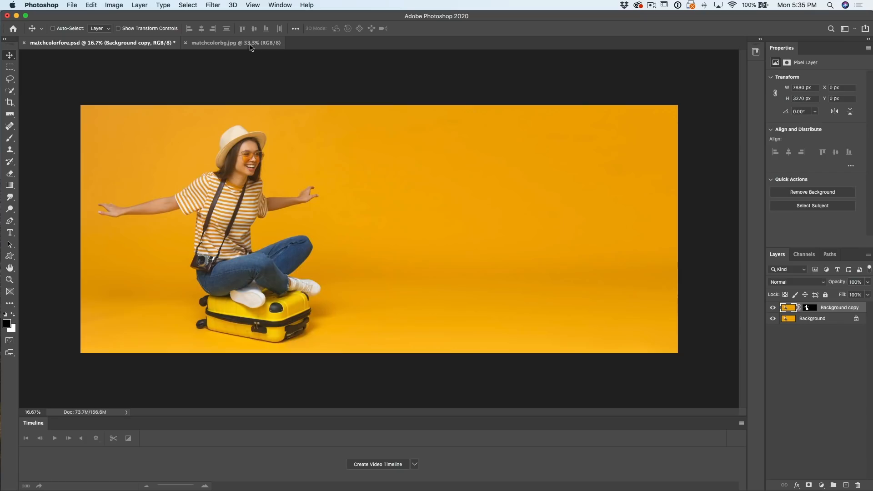
# Hide the orange Background layer so only the masked cut-out woman shows over transparency
pyautogui.click(214, 43)
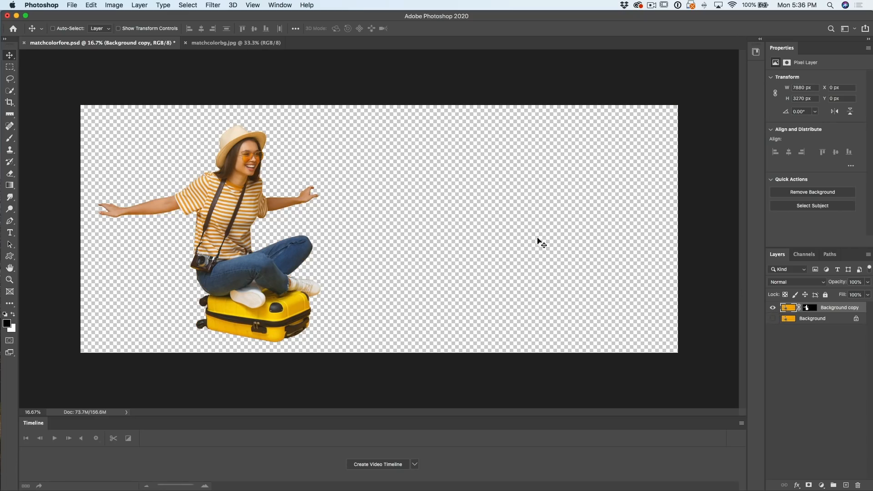
pyautogui.moveTo(266, 186)
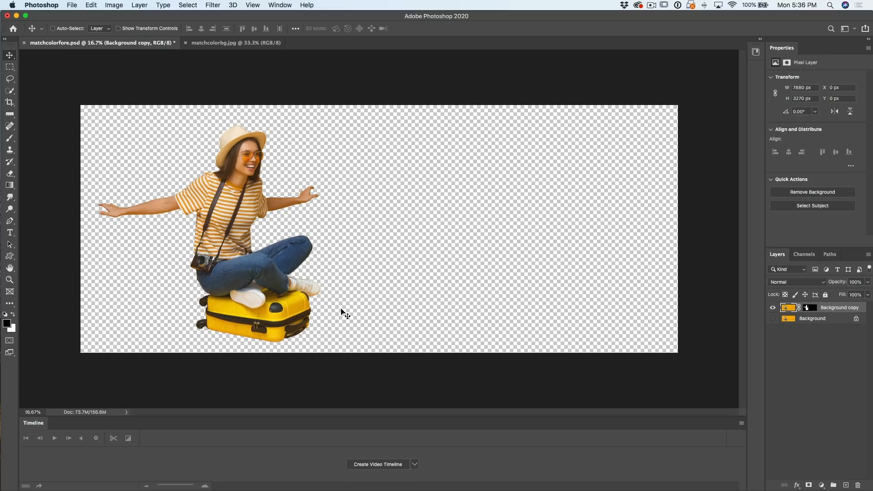
pyautogui.moveTo(243, 233)
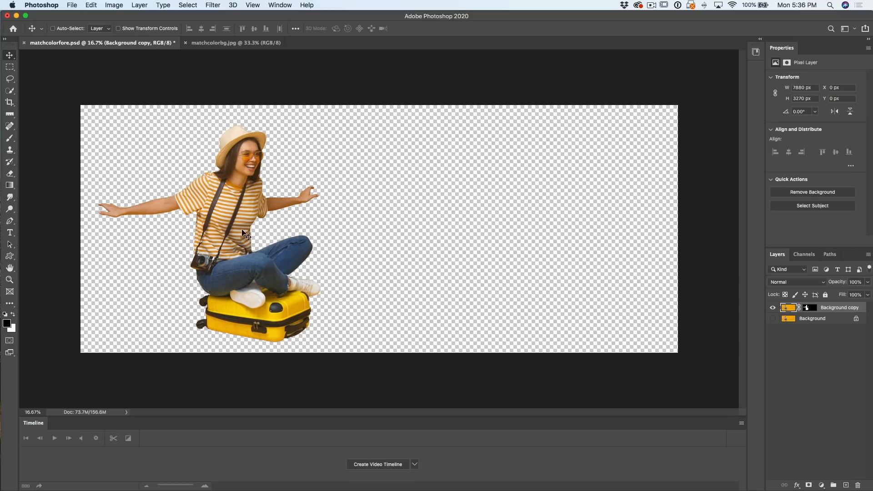
pyautogui.moveTo(819, 319)
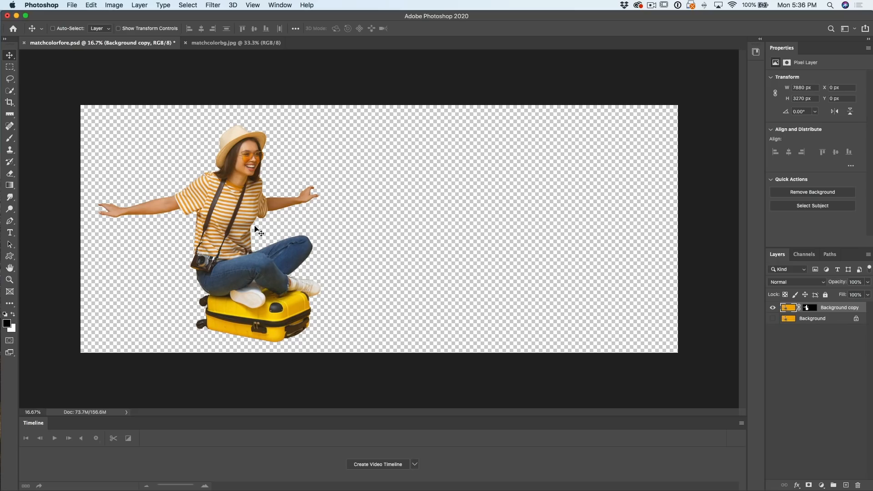
# Drag the cut-out woman into the matchcolorbg.jpg night road document as her own layer
pyautogui.moveTo(256, 230); pyautogui.dragTo(331, 197)
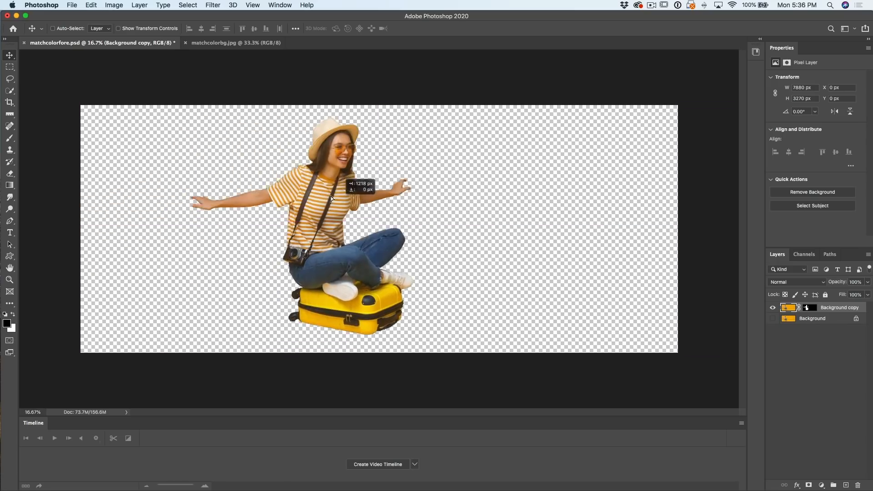
pyautogui.moveTo(330, 199); pyautogui.dragTo(252, 155)
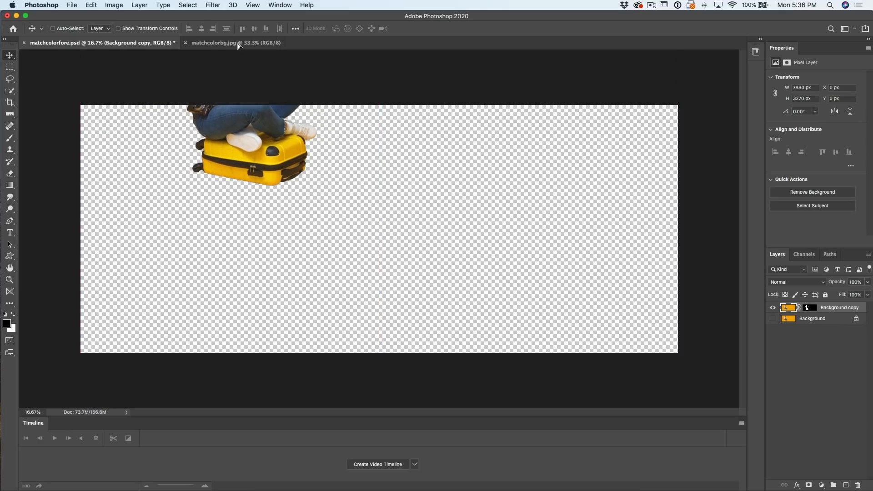
pyautogui.click(213, 43)
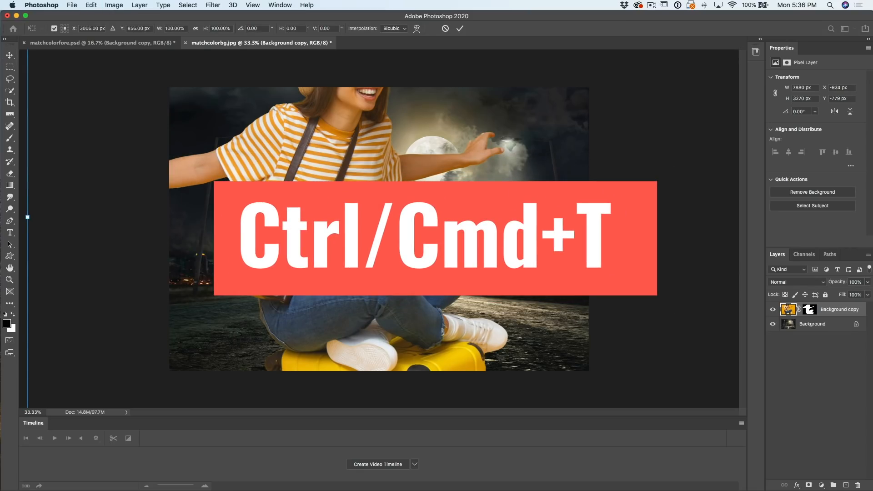
# Free Transform the woman on the suitcase down to about half size within the night road scene
pyautogui.press('cmd+t')
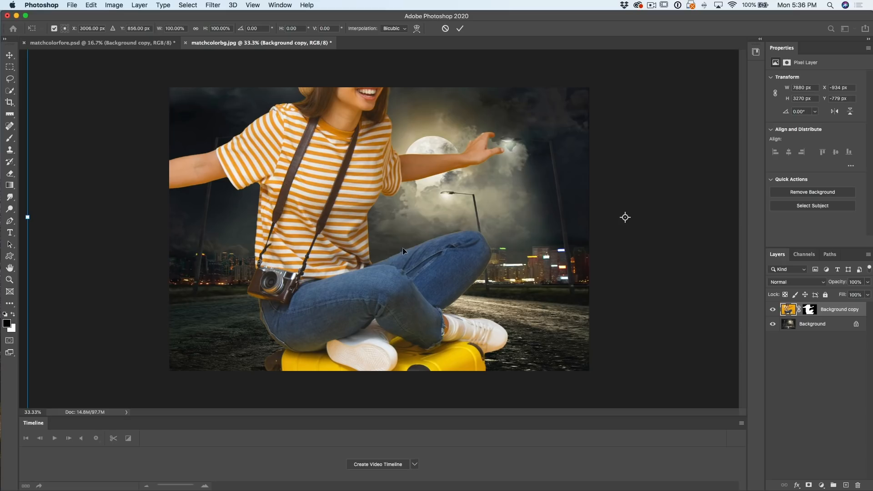
pyautogui.moveTo(34, 223)
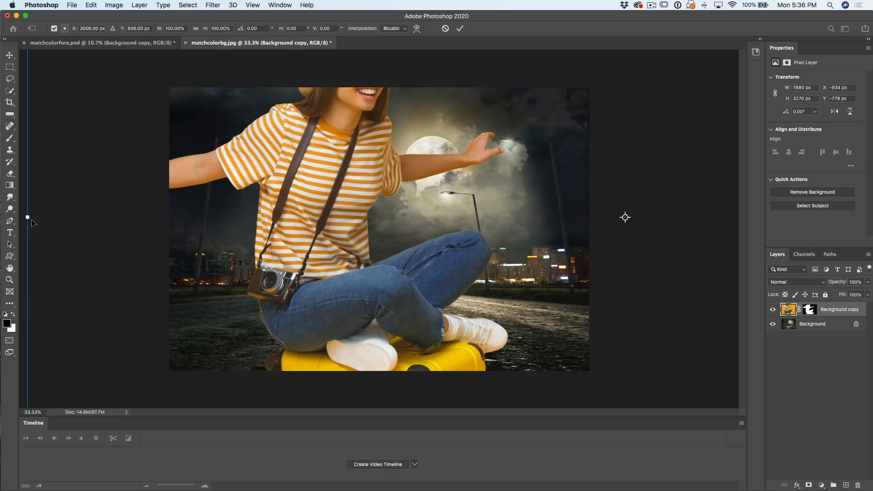
pyautogui.moveTo(223, 214)
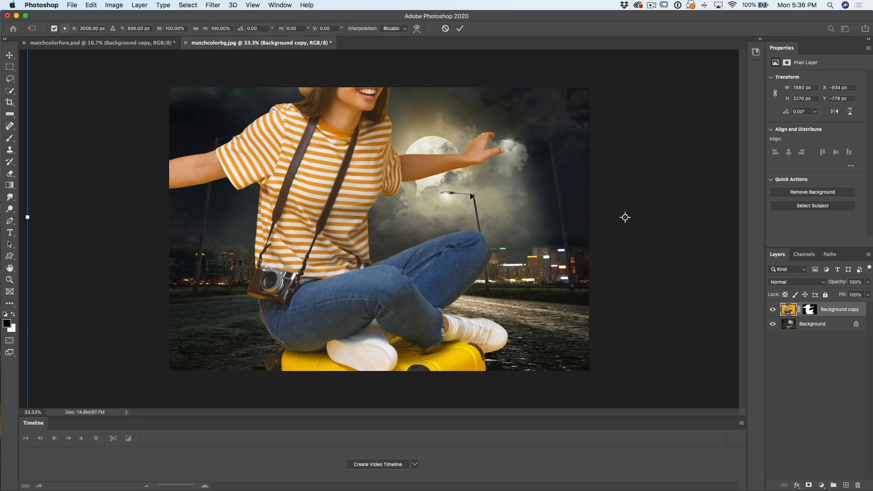
pyautogui.moveTo(467, 202)
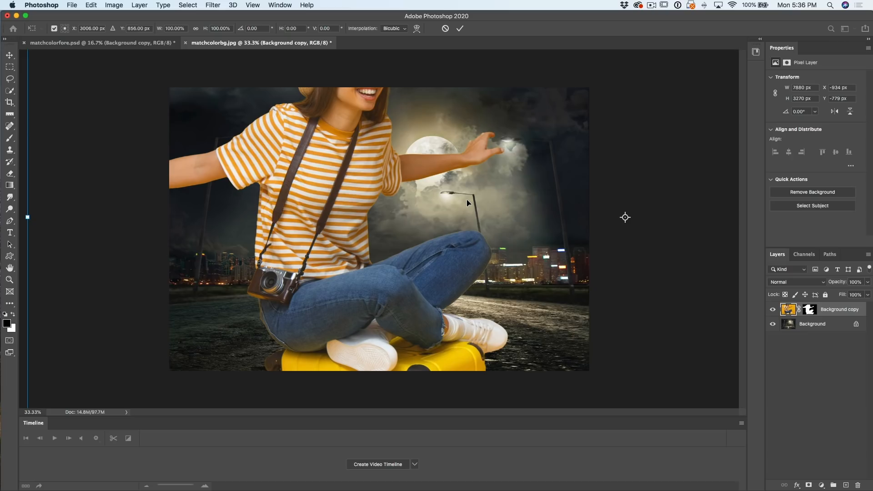
pyautogui.press('cmd+0')
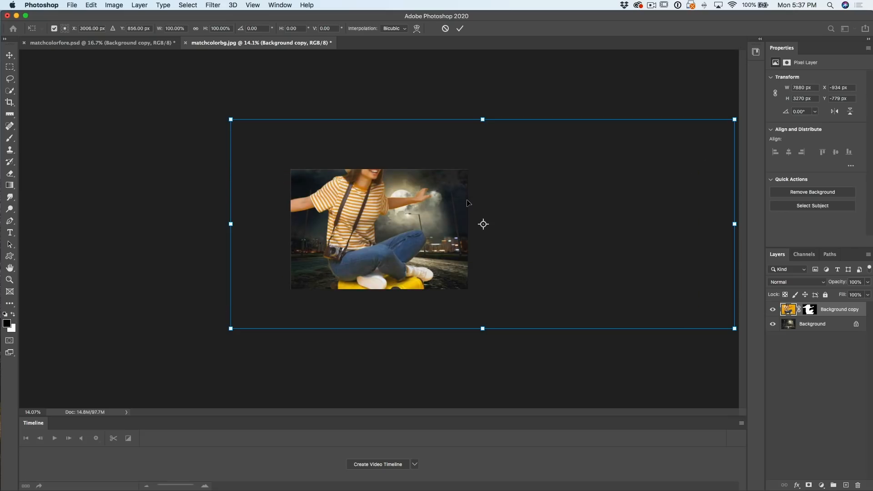
pyautogui.moveTo(305, 160)
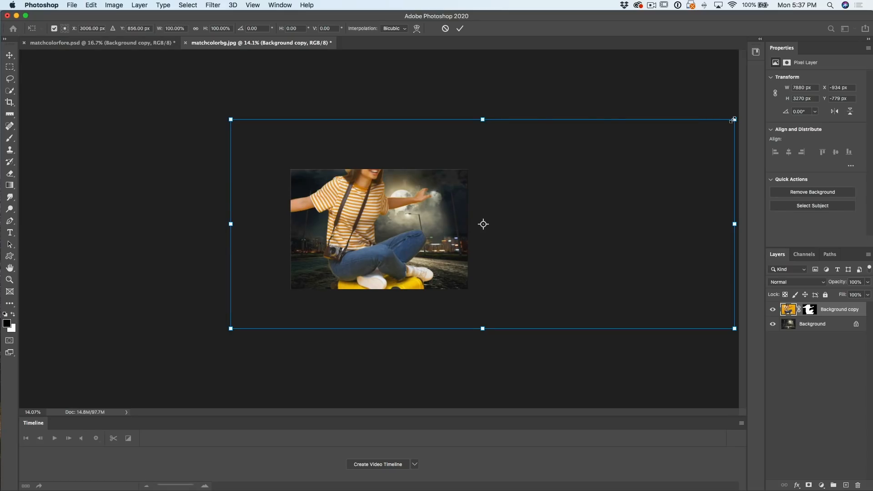
pyautogui.moveTo(734, 118); pyautogui.dragTo(669, 155)
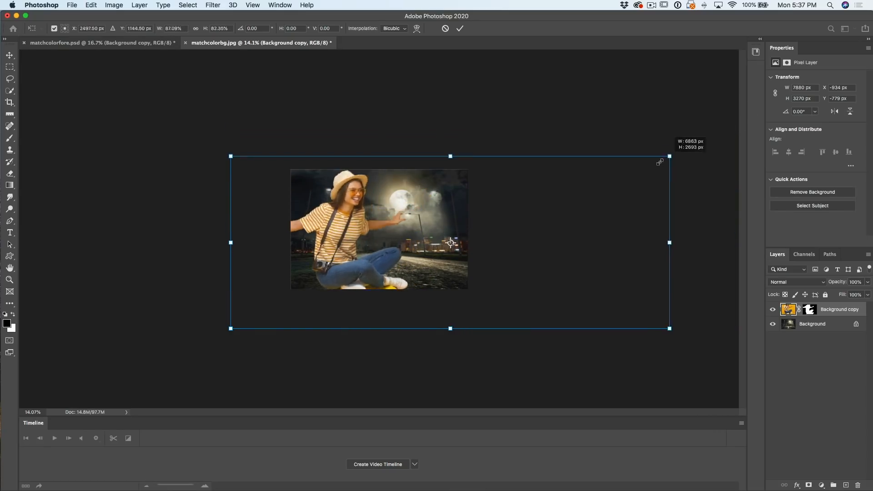
pyautogui.moveTo(668, 155); pyautogui.dragTo(564, 189)
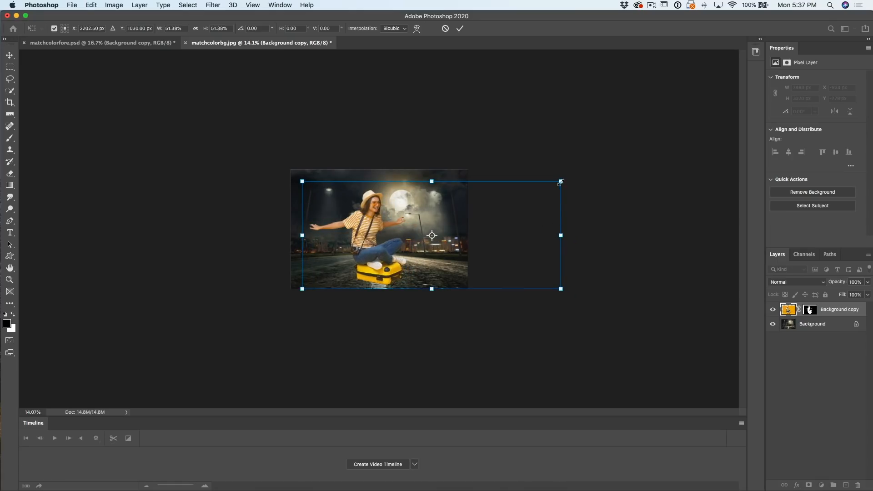
pyautogui.moveTo(561, 182); pyautogui.dragTo(557, 182)
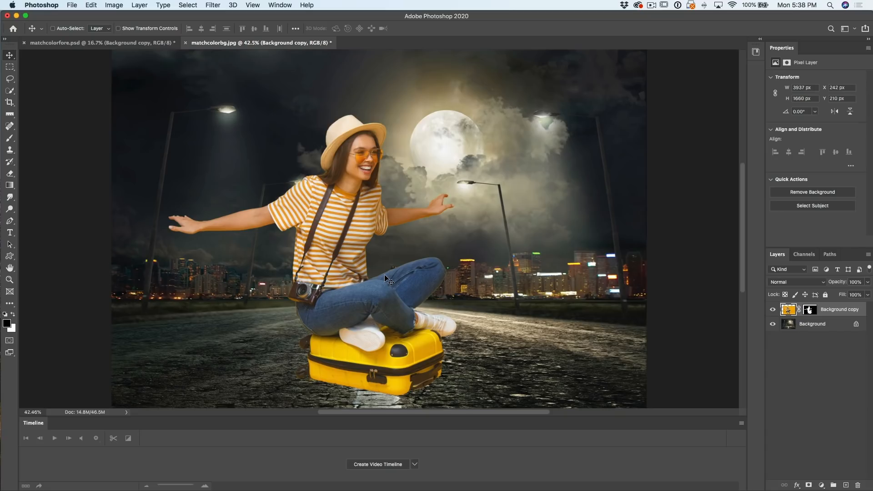
pyautogui.moveTo(557, 284)
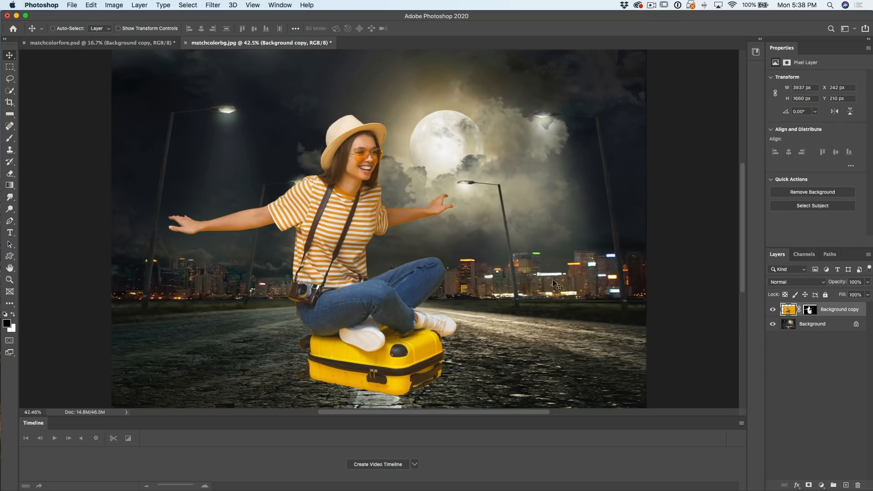
pyautogui.moveTo(632, 215)
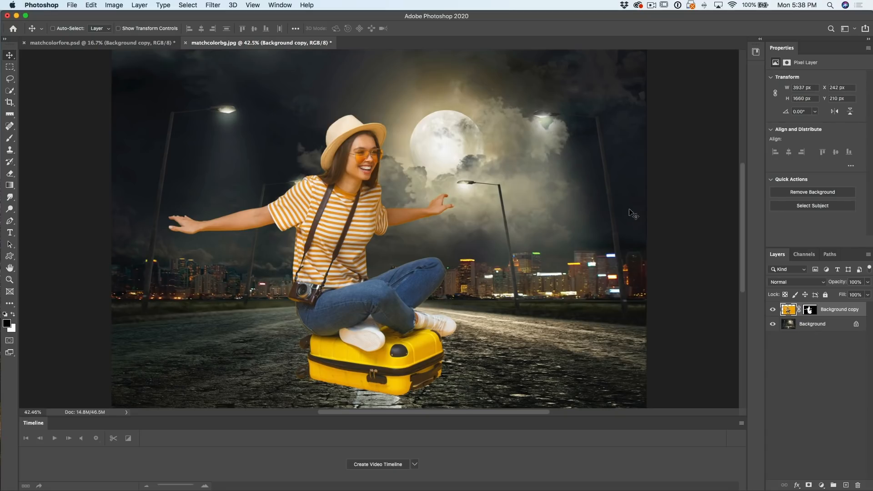
pyautogui.moveTo(237, 116)
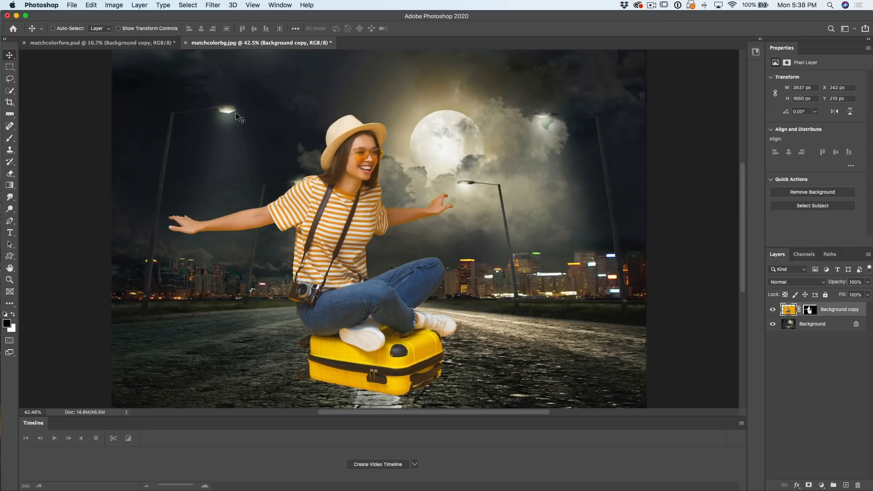
pyautogui.moveTo(480, 129)
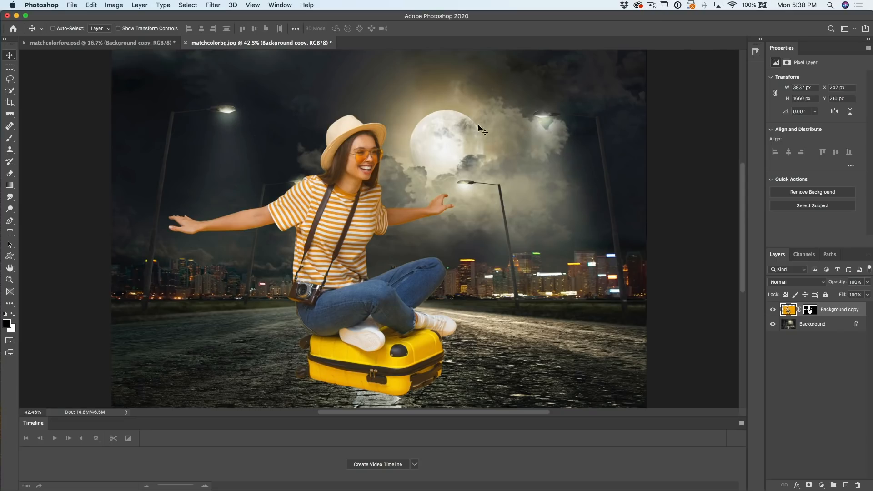
pyautogui.moveTo(453, 123)
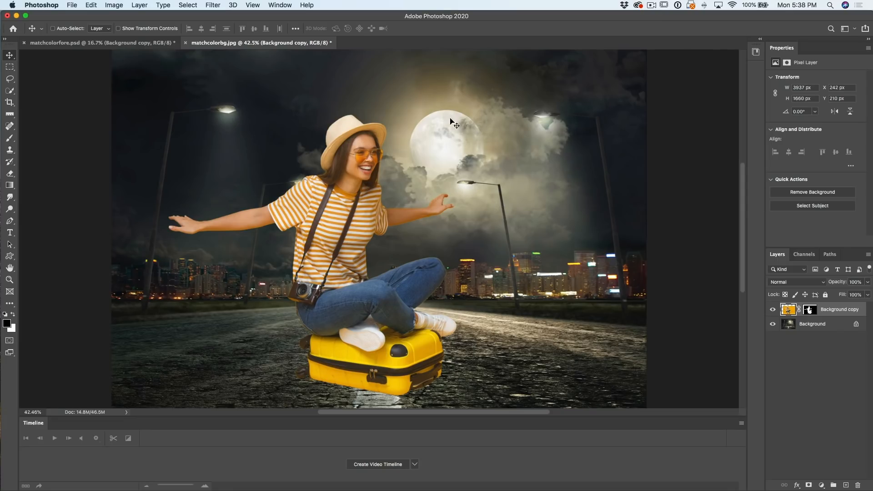
pyautogui.moveTo(372, 207)
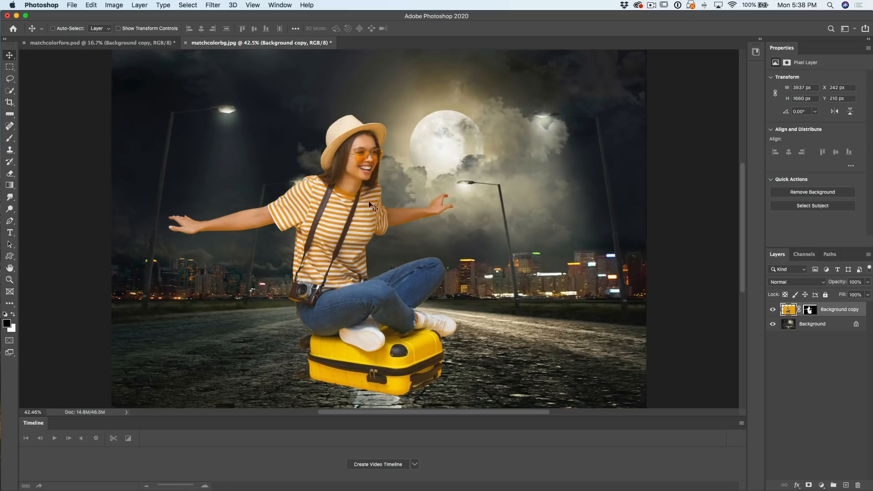
pyautogui.moveTo(351, 183)
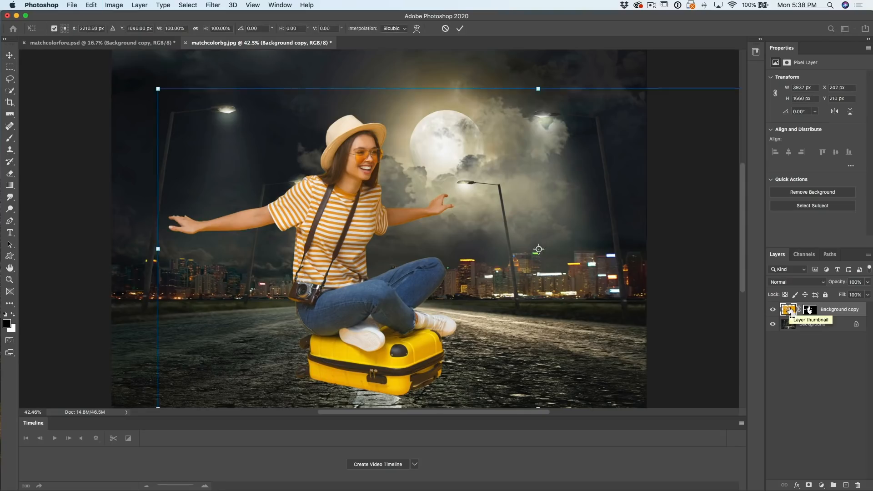
pyautogui.rightClick(360, 227)
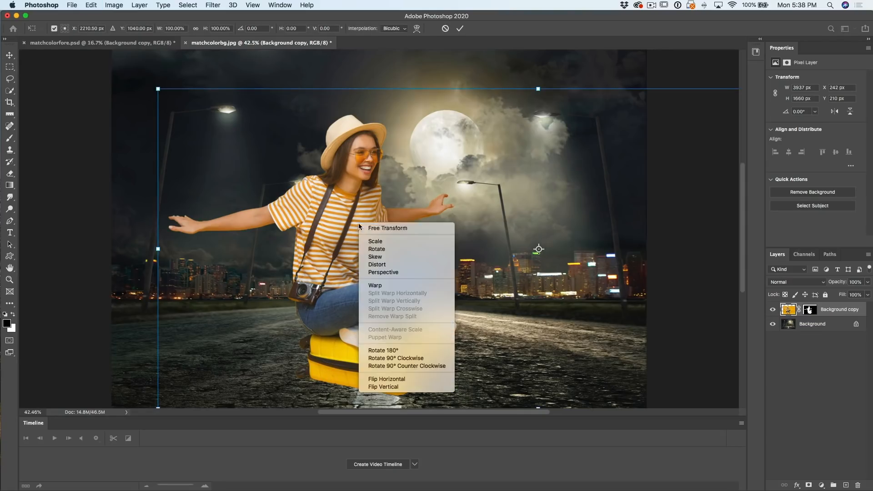
pyautogui.moveTo(386, 379)
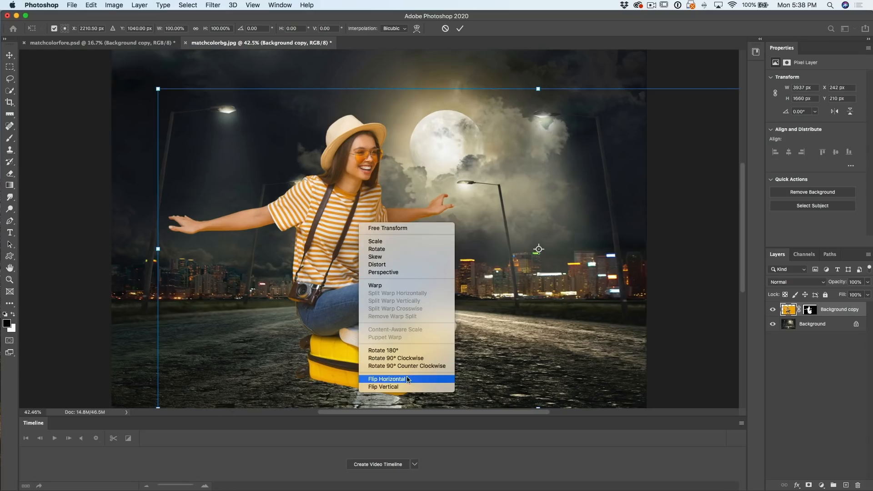
pyautogui.click(387, 380)
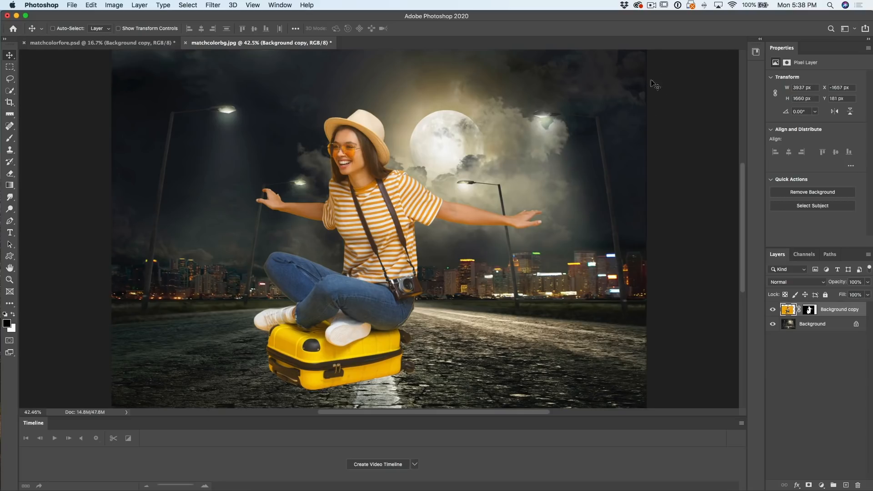
pyautogui.moveTo(654, 83)
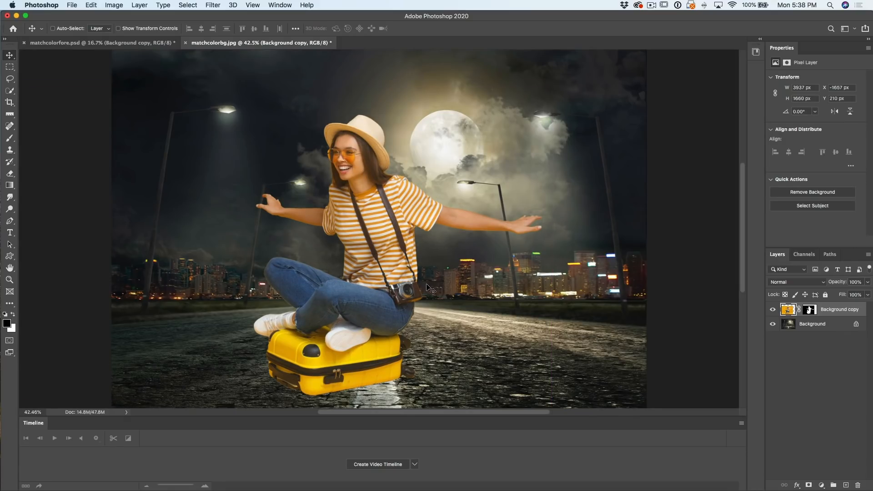
pyautogui.moveTo(409, 160)
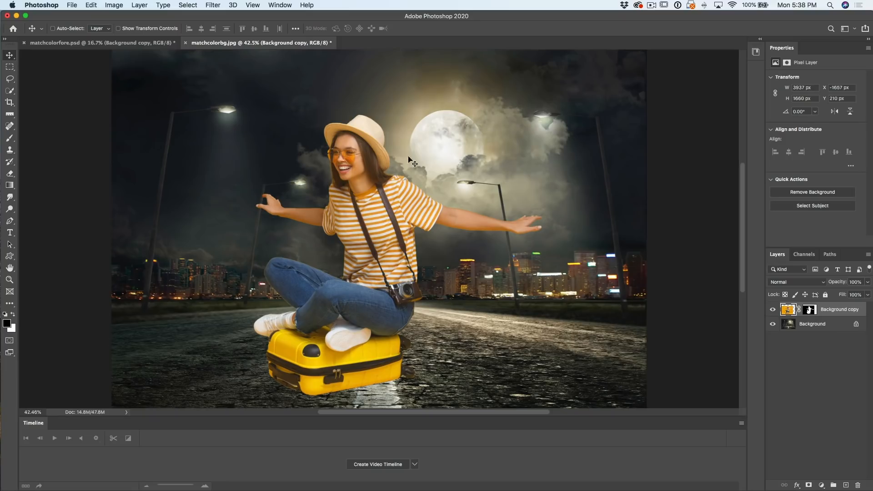
pyautogui.moveTo(436, 294)
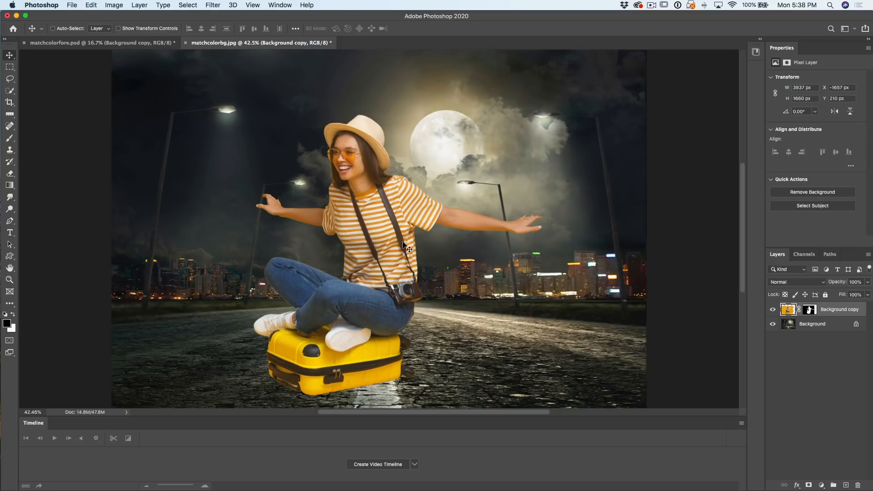
pyautogui.moveTo(442, 239)
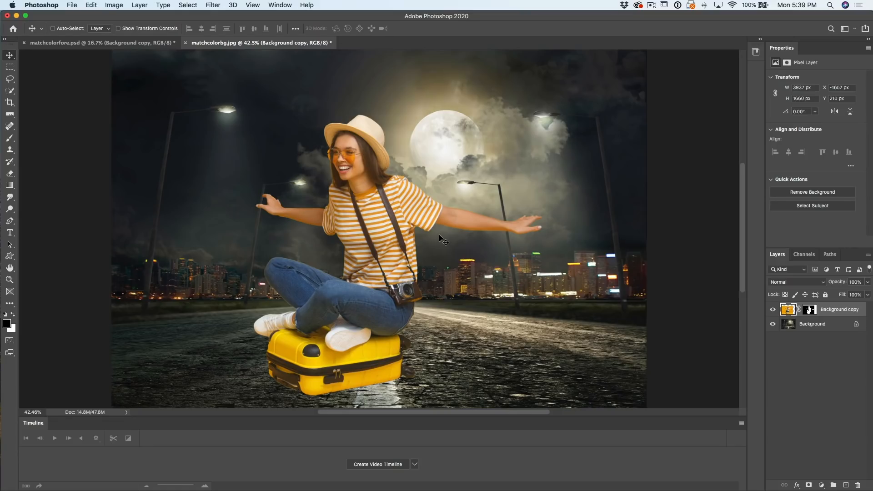
pyautogui.moveTo(689, 205)
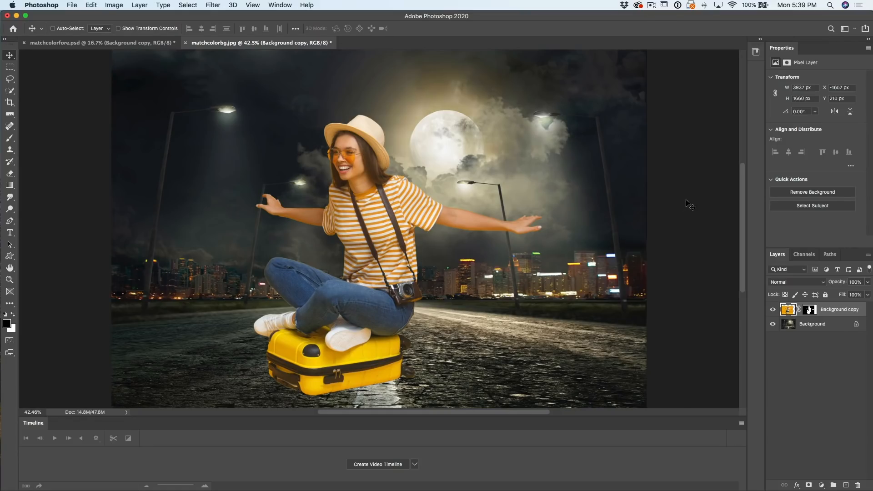
pyautogui.moveTo(465, 158)
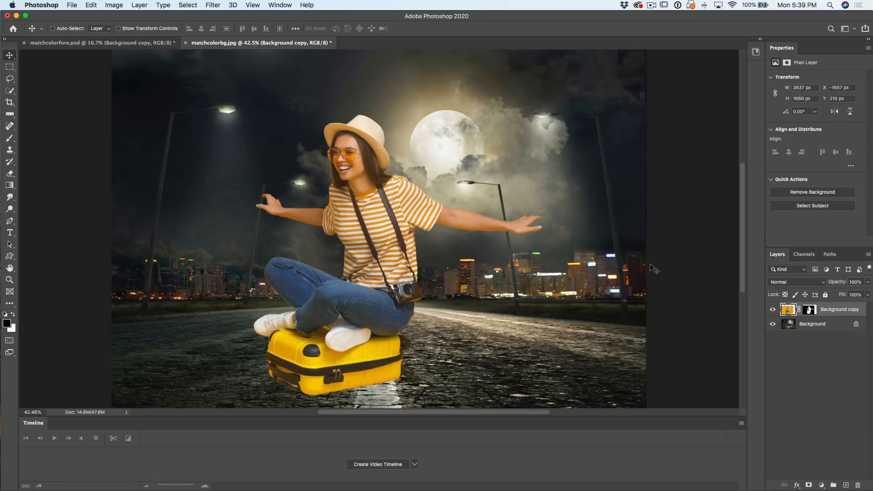
pyautogui.moveTo(823, 387)
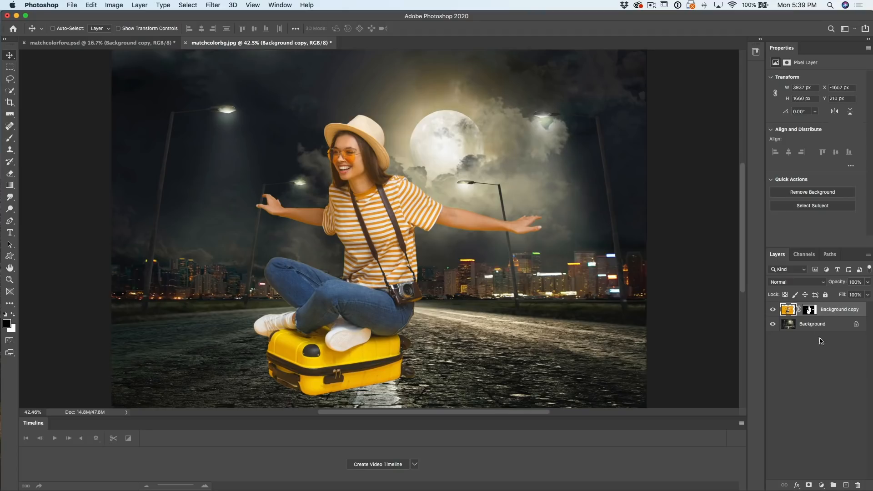
# Add a Black & White adjustment layer at the top of the stack, turning the composite grayscale
pyautogui.click(821, 485)
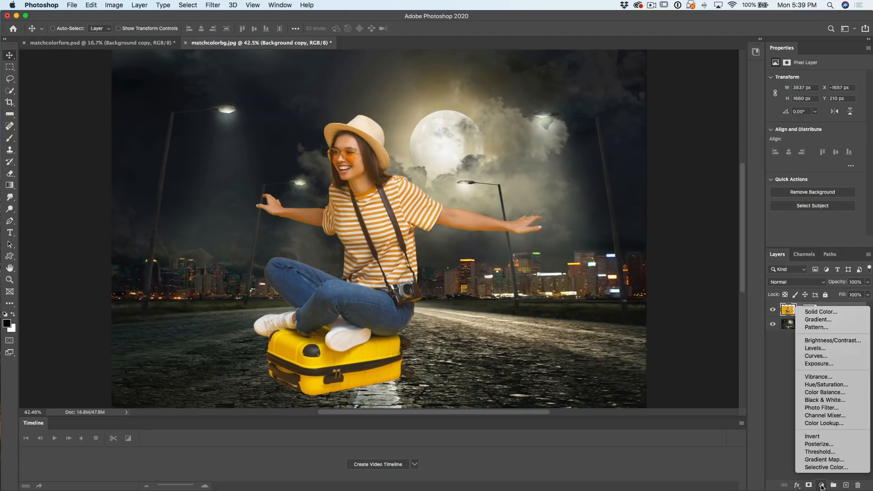
pyautogui.moveTo(826, 400)
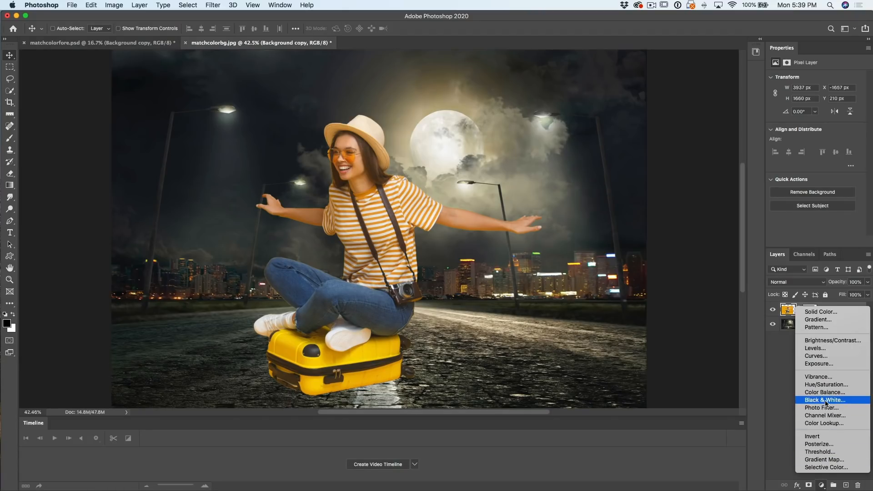
pyautogui.click(825, 400)
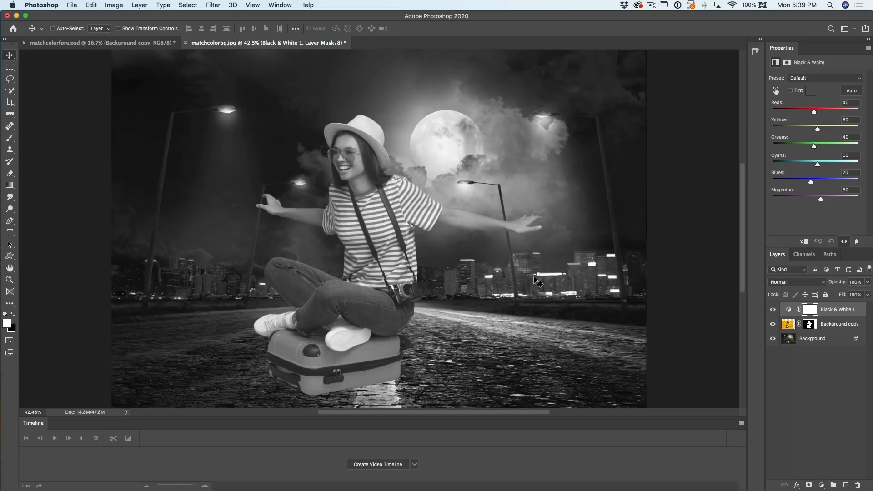
pyautogui.moveTo(344, 247)
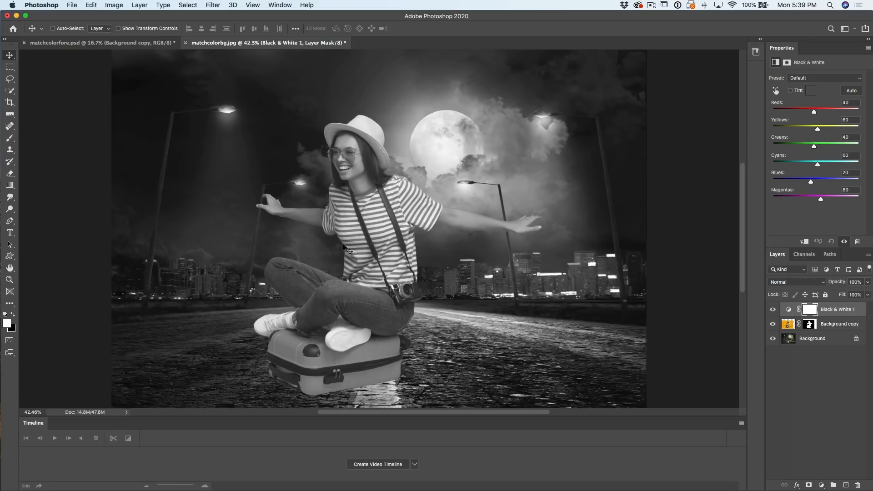
pyautogui.moveTo(523, 265)
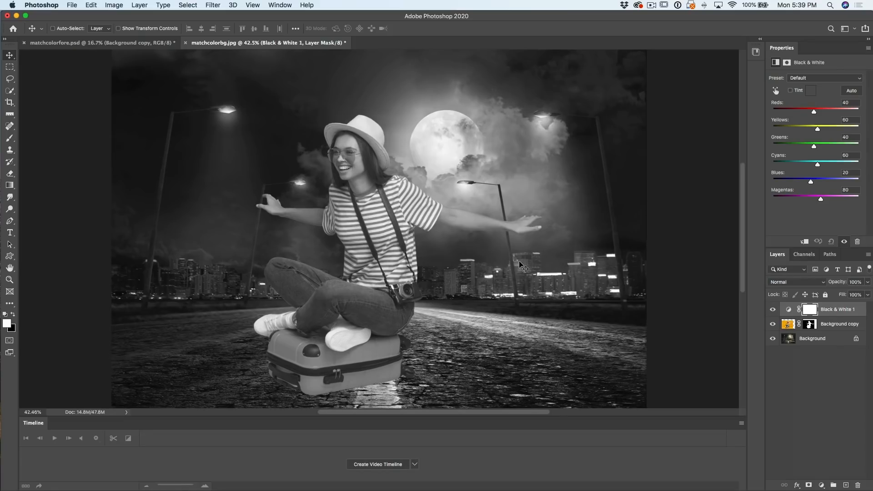
pyautogui.moveTo(251, 343)
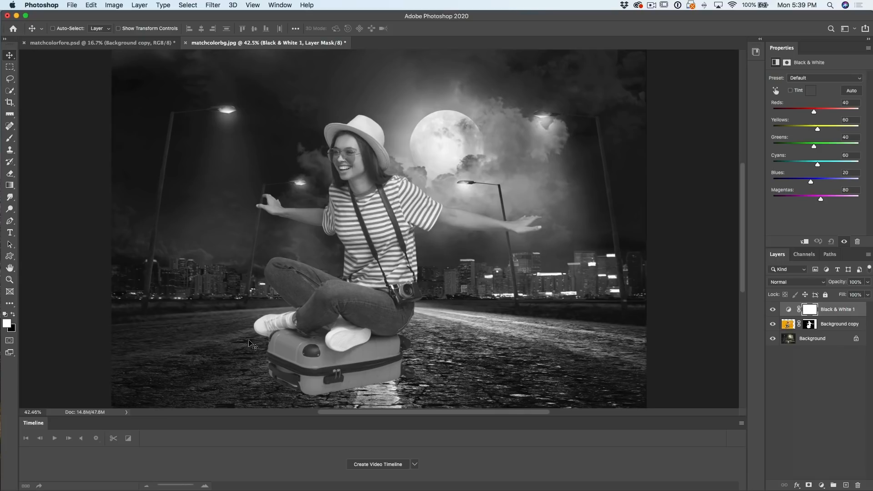
pyautogui.moveTo(407, 325)
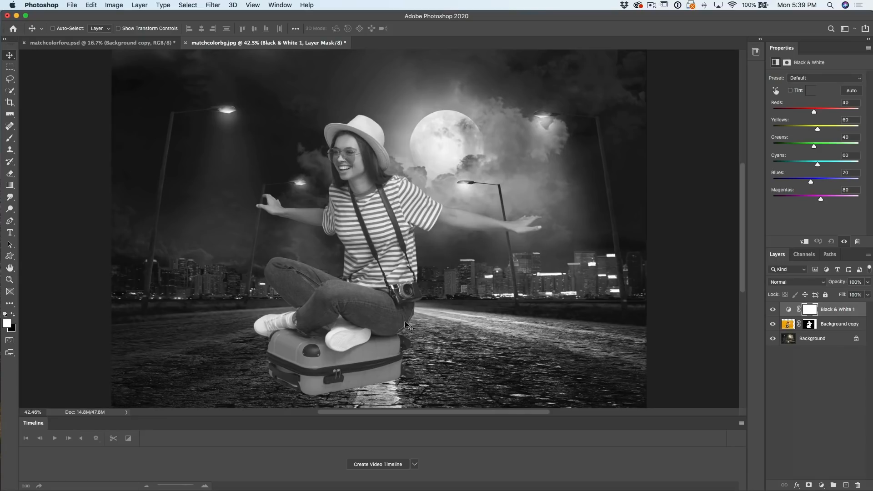
pyautogui.moveTo(359, 340)
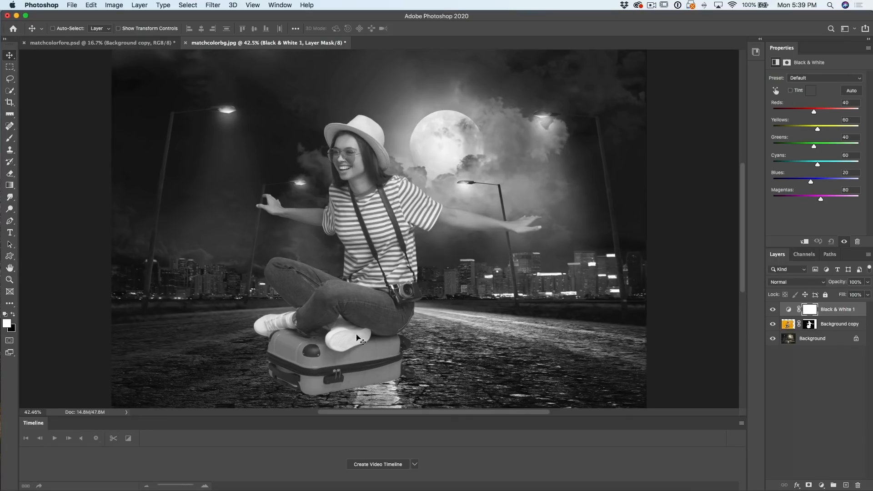
# Add a default Levels adjustment above the Background copy cut-out, below Black & White 1
pyautogui.click(839, 324)
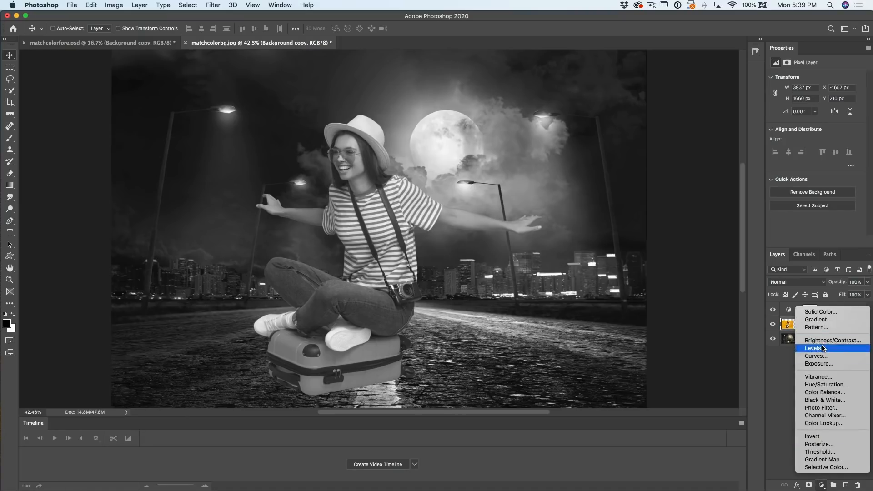
pyautogui.moveTo(819, 355)
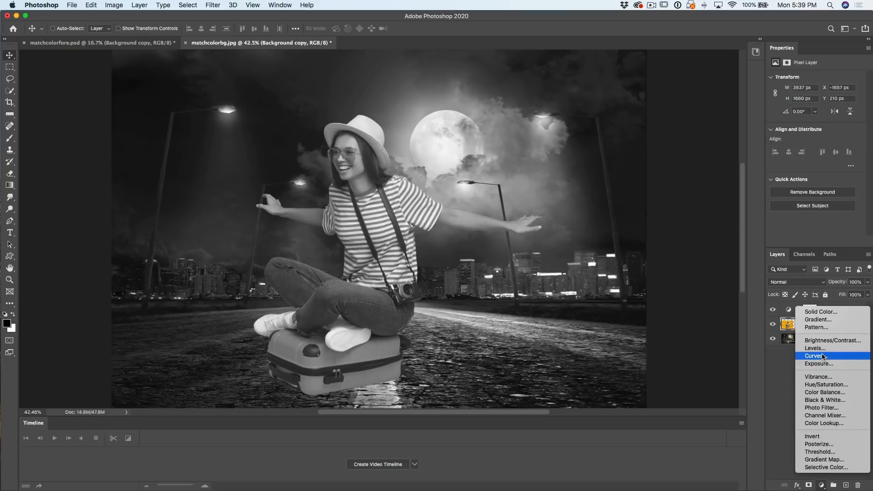
pyautogui.click(815, 348)
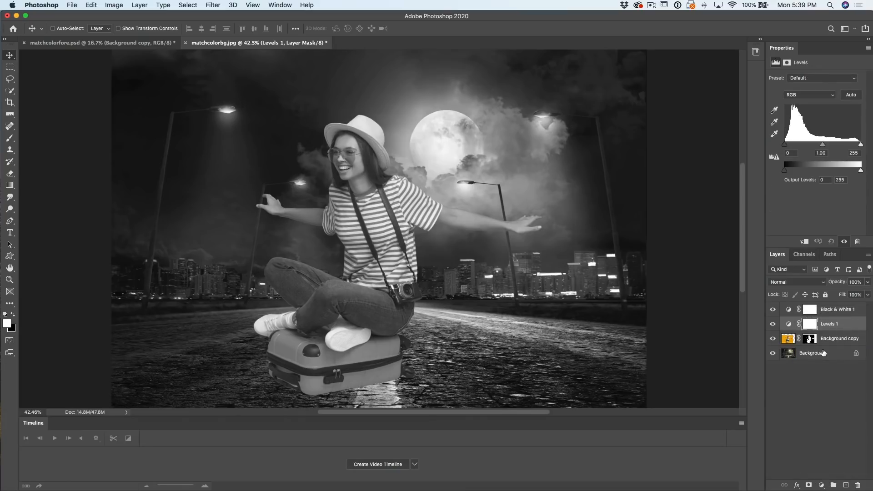
pyautogui.moveTo(813, 353)
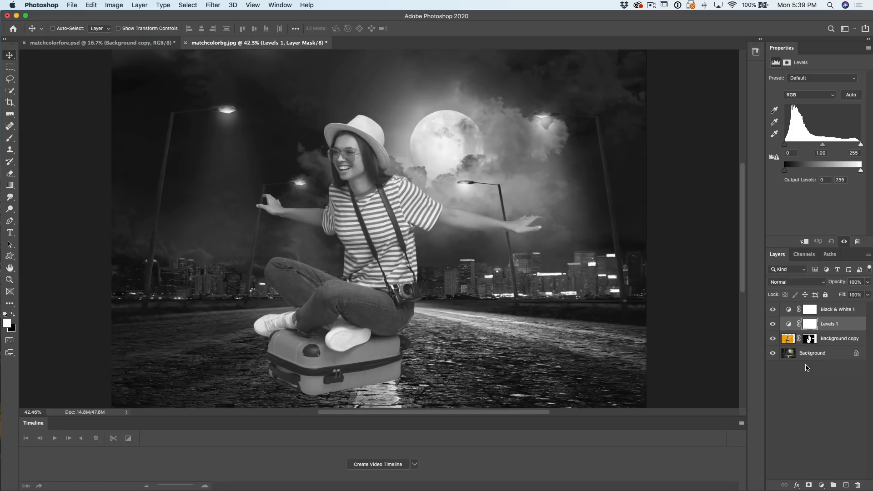
pyautogui.moveTo(788, 353)
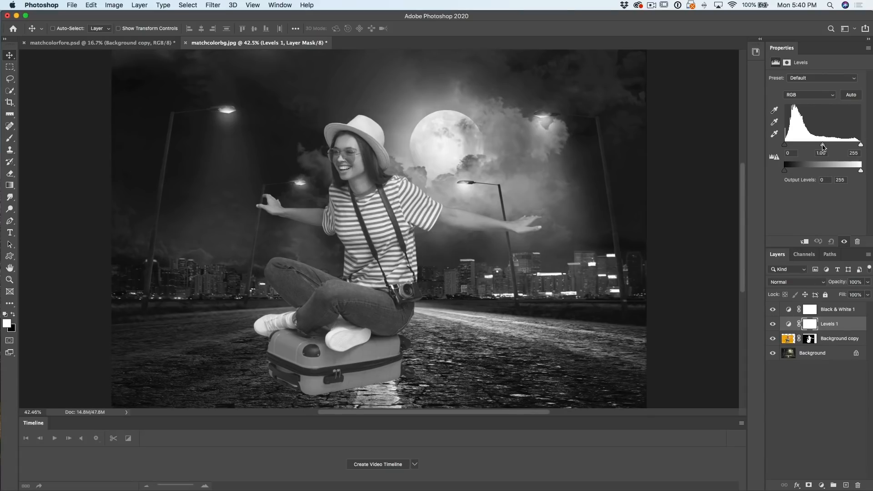
# Clip the Levels 1 adjustment to the Background copy layer so it affects only the woman
pyautogui.moveTo(822, 144); pyautogui.dragTo(815, 144)
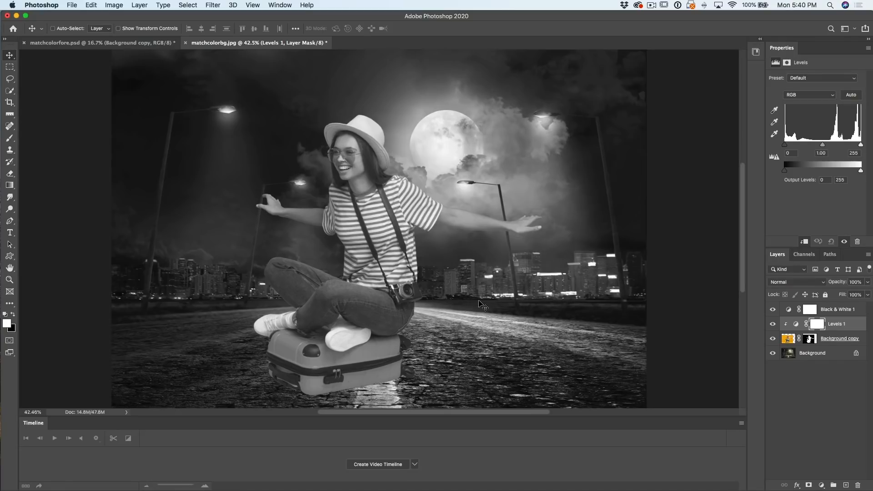
pyautogui.moveTo(190, 279)
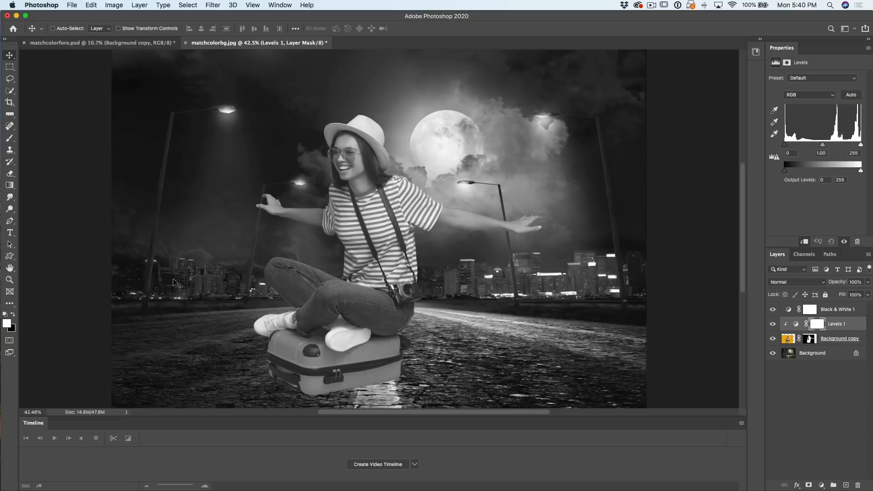
pyautogui.moveTo(269, 344)
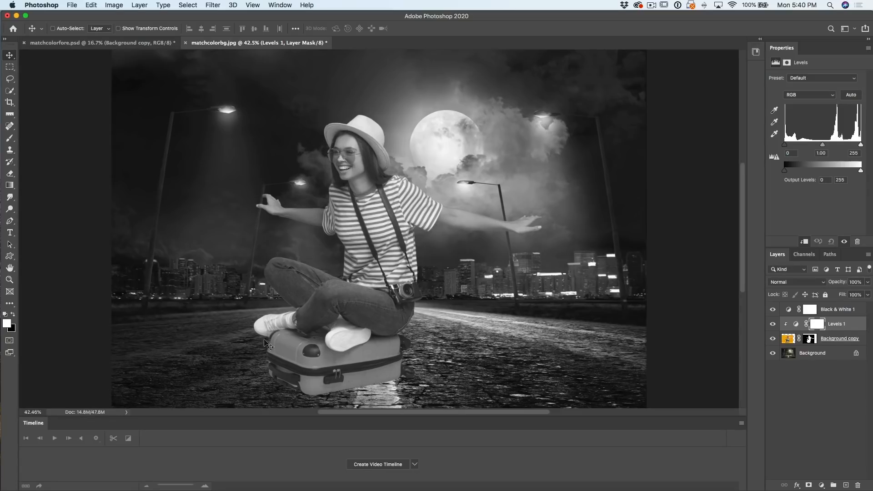
pyautogui.moveTo(384, 154)
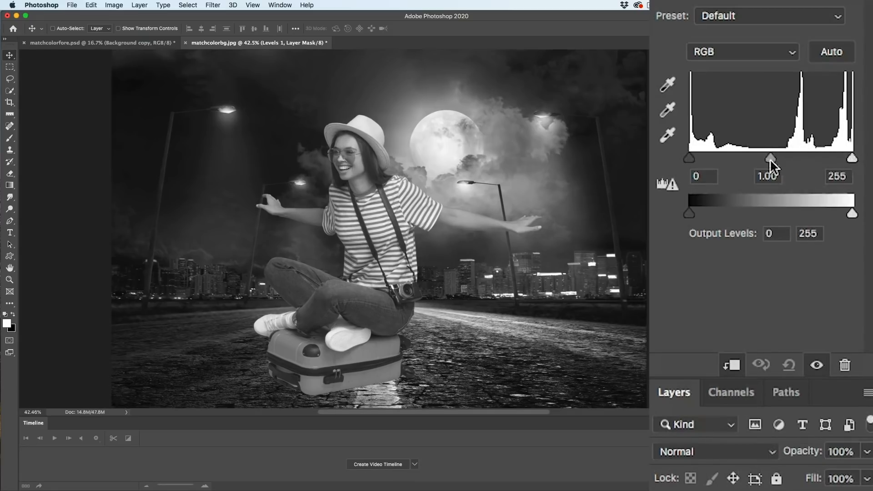
pyautogui.moveTo(688, 158); pyautogui.dragTo(696, 159)
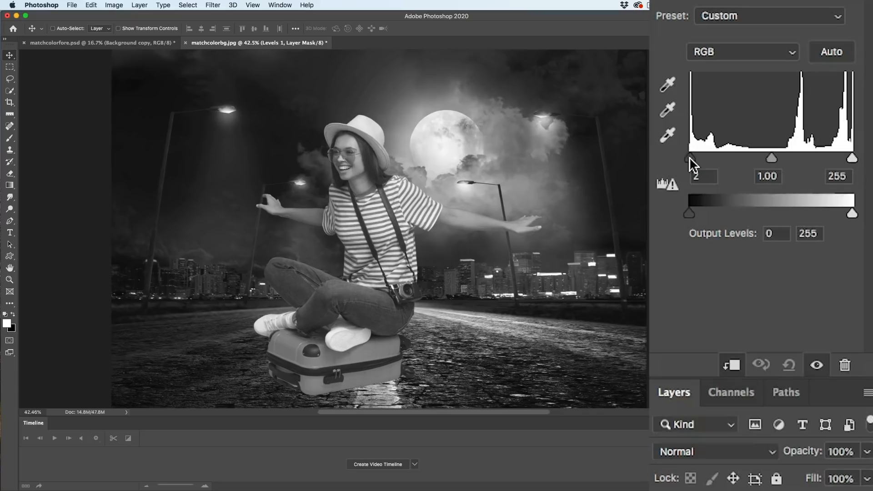
pyautogui.moveTo(688, 158); pyautogui.dragTo(696, 158)
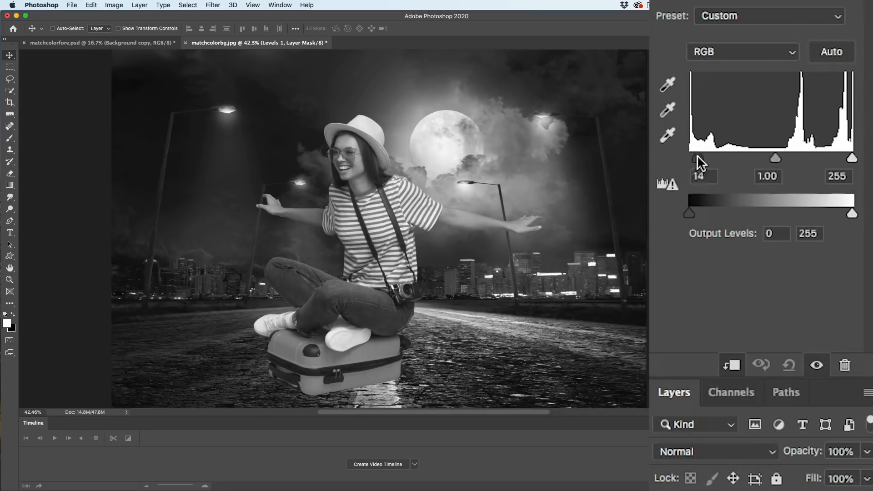
pyautogui.moveTo(689, 158); pyautogui.dragTo(708, 158)
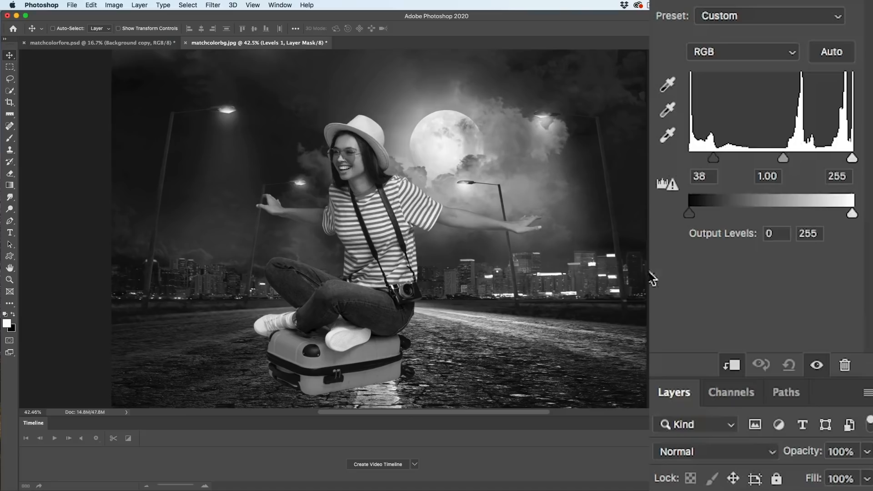
pyautogui.moveTo(713, 158); pyautogui.dragTo(720, 158)
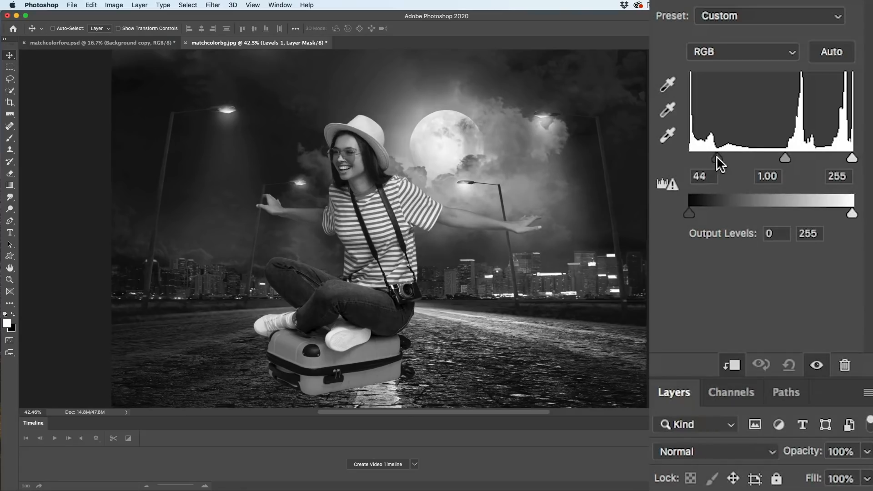
pyautogui.moveTo(717, 158); pyautogui.dragTo(705, 158)
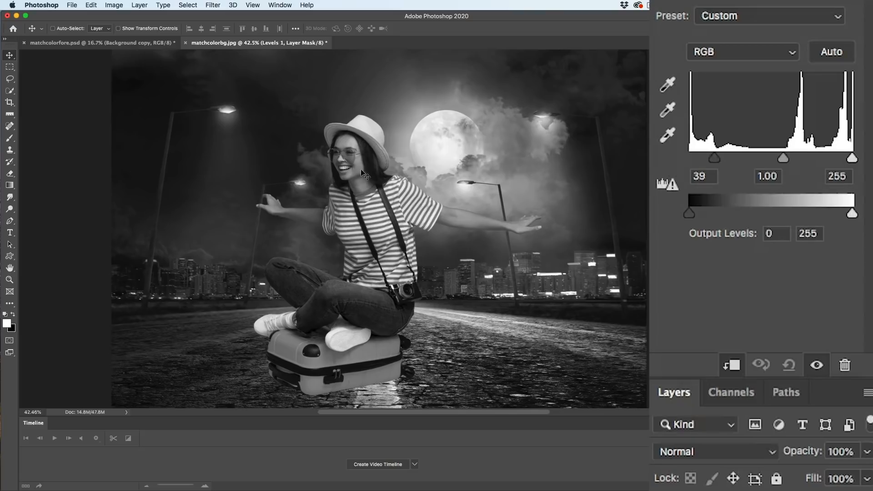
pyautogui.moveTo(440, 123)
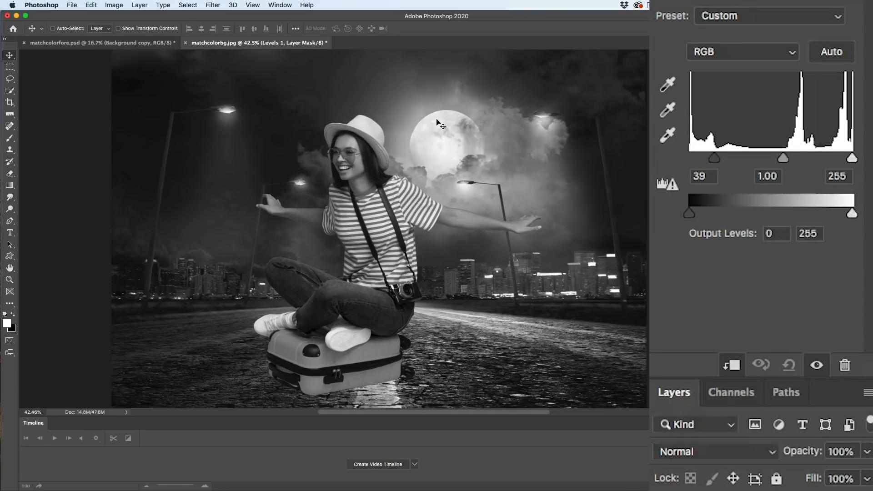
pyautogui.moveTo(230, 117)
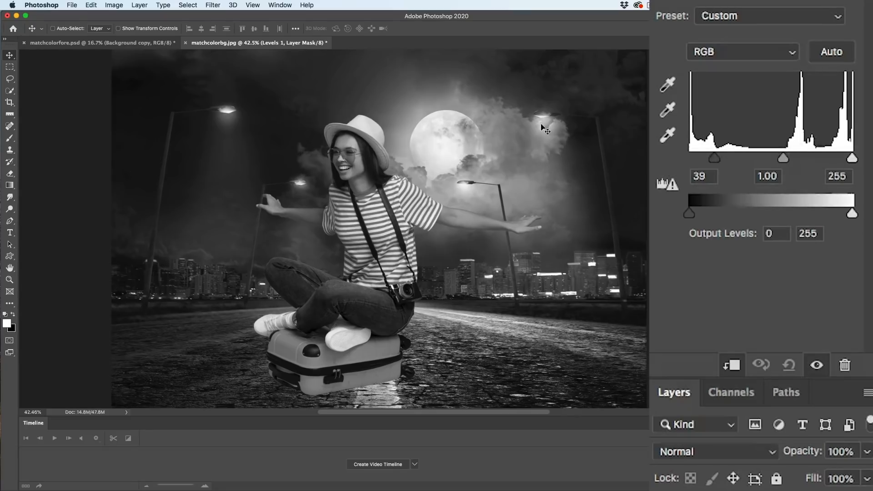
pyautogui.moveTo(593, 266)
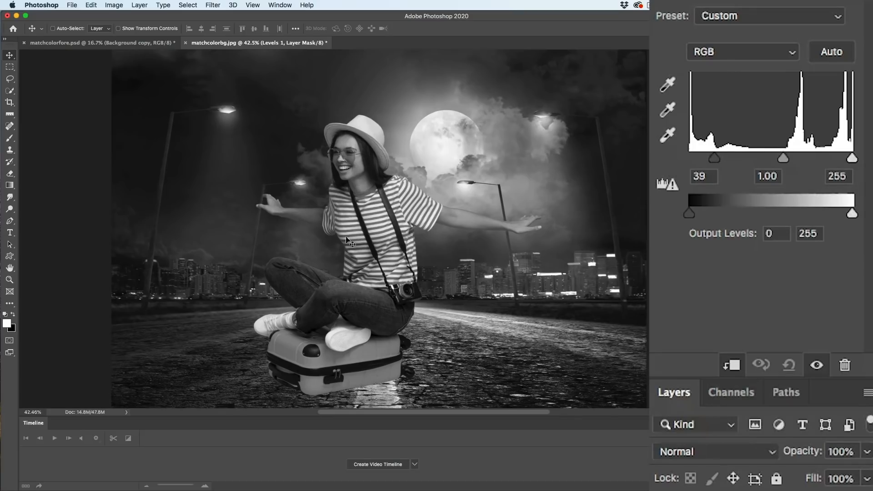
pyautogui.moveTo(513, 97)
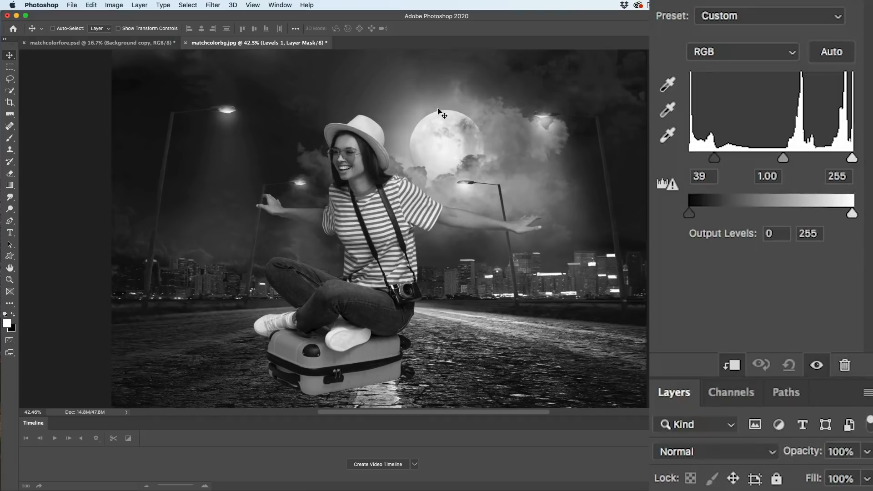
pyautogui.moveTo(442, 137)
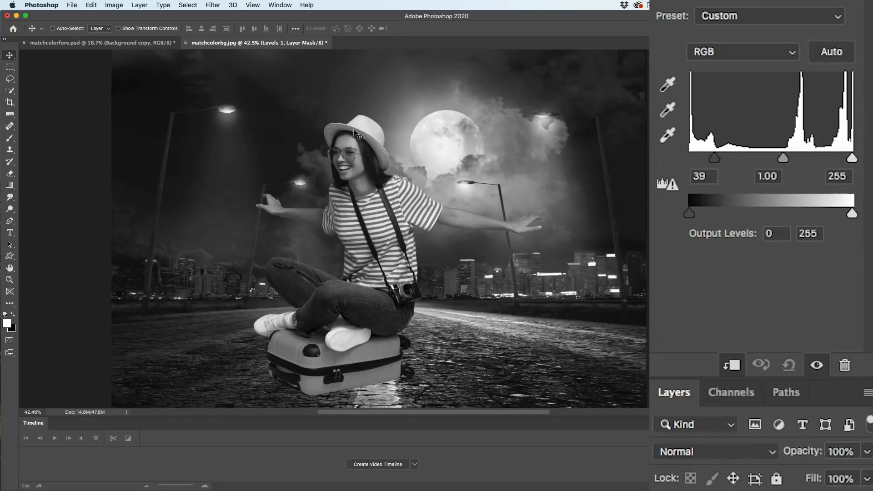
pyautogui.moveTo(387, 146)
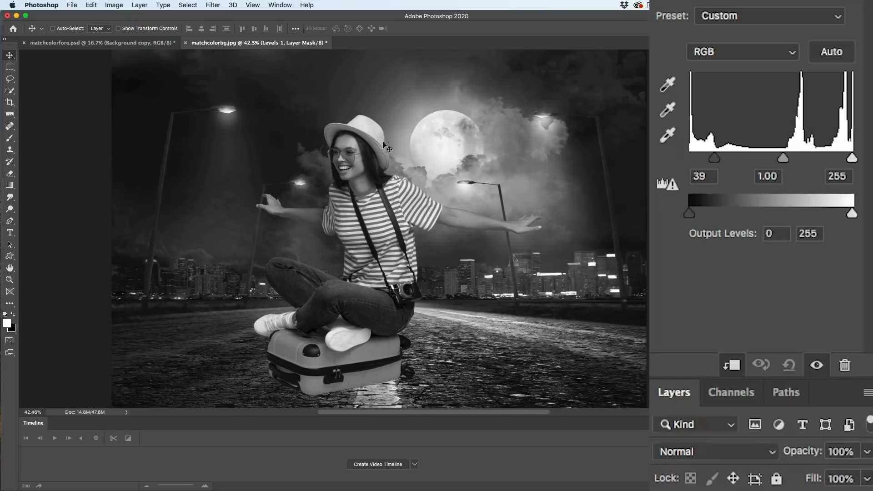
pyautogui.moveTo(357, 128)
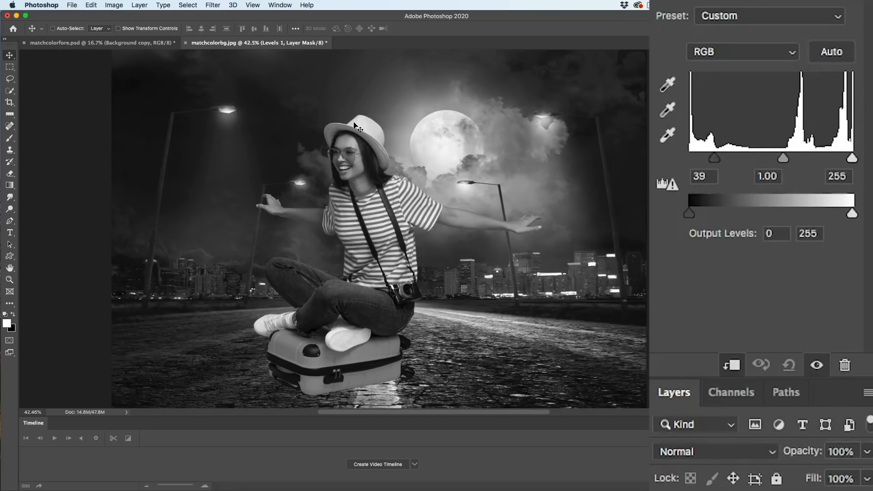
pyautogui.moveTo(370, 131)
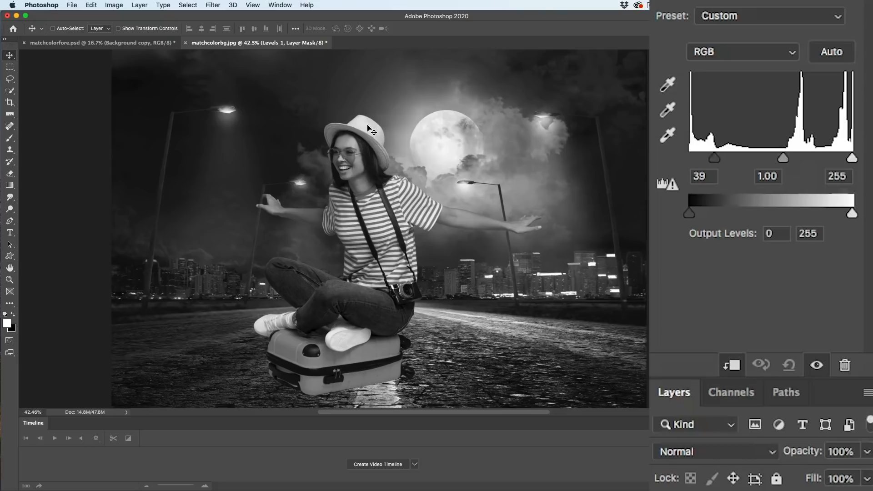
pyautogui.moveTo(379, 137)
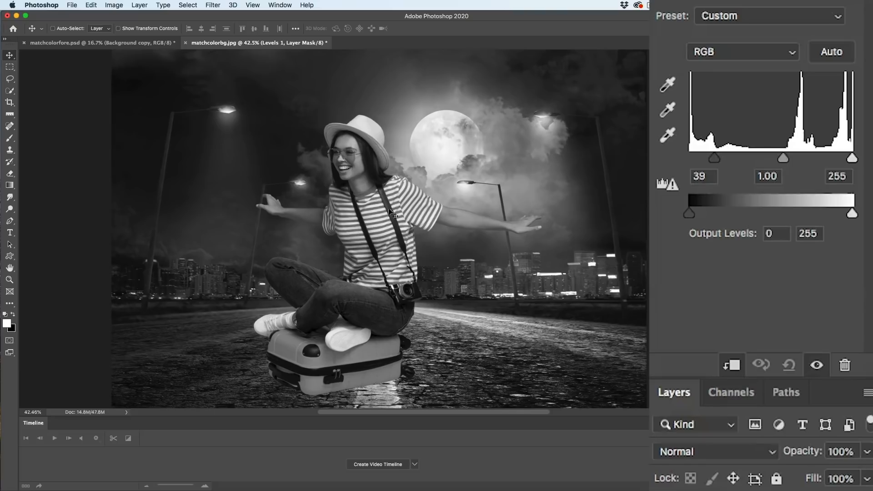
pyautogui.moveTo(814, 172)
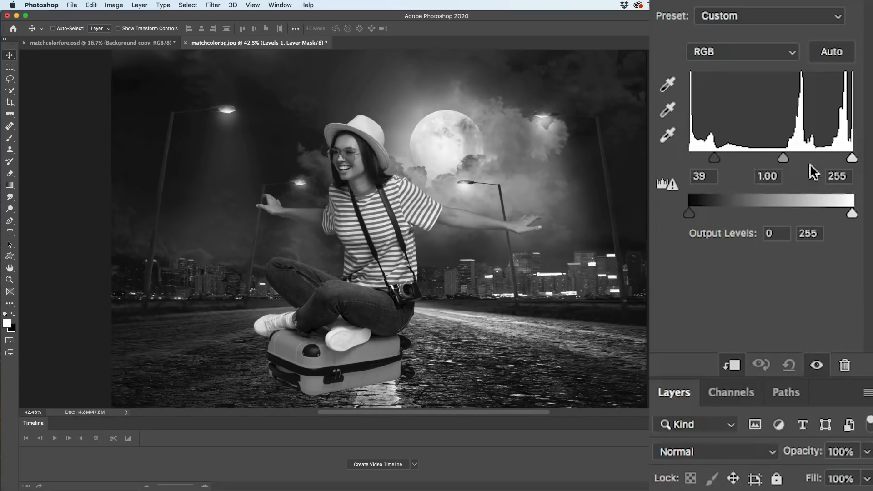
pyautogui.moveTo(857, 166)
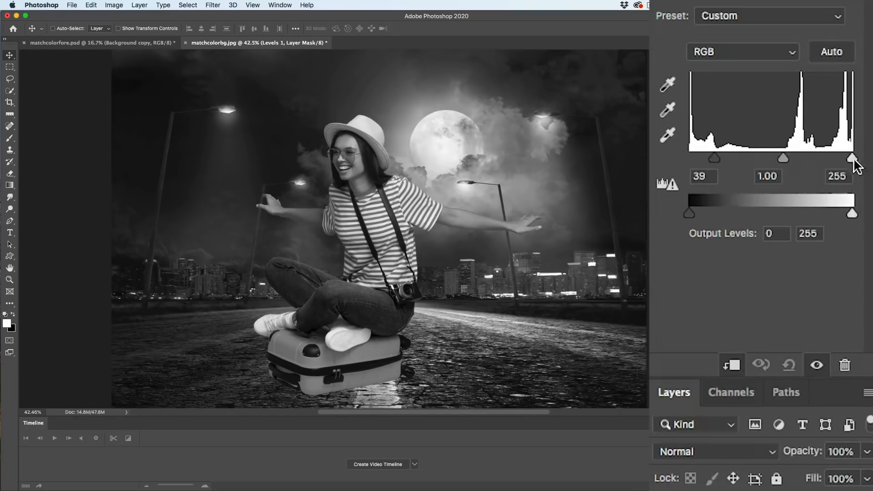
# Lower the Levels output white level to 232
pyautogui.moveTo(855, 159); pyautogui.dragTo(855, 213)
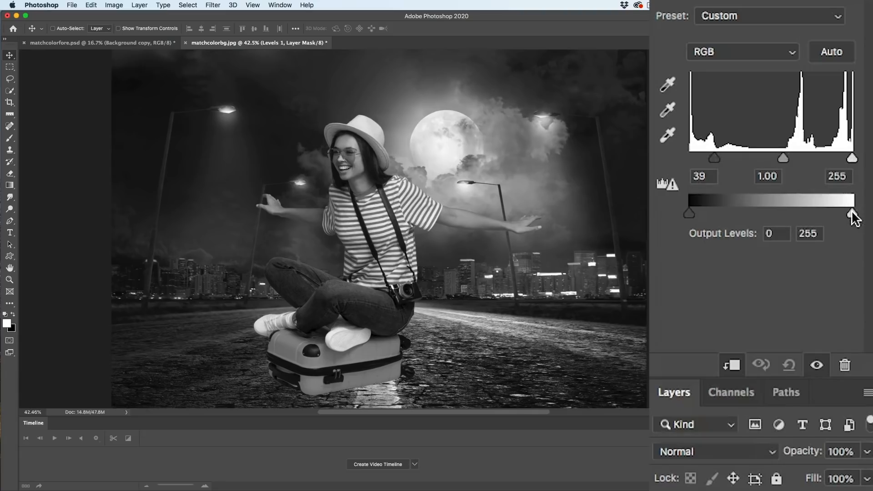
pyautogui.moveTo(854, 212); pyautogui.dragTo(847, 212)
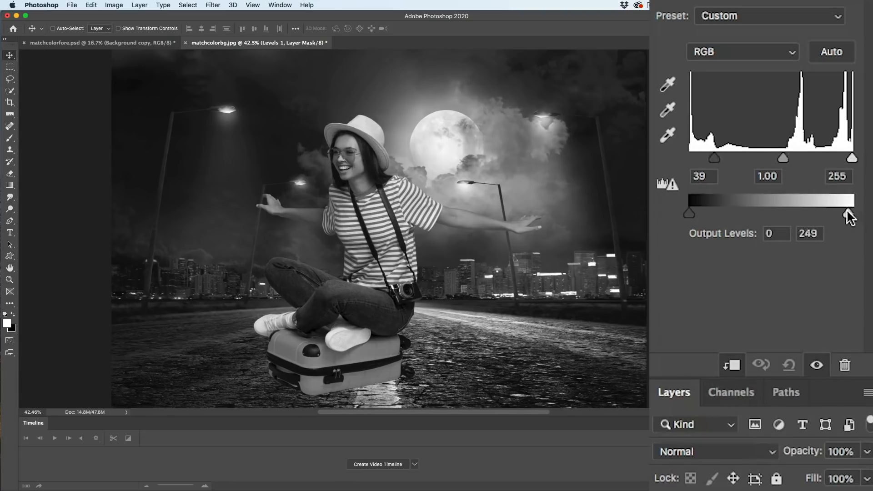
pyautogui.moveTo(850, 213); pyautogui.dragTo(836, 213)
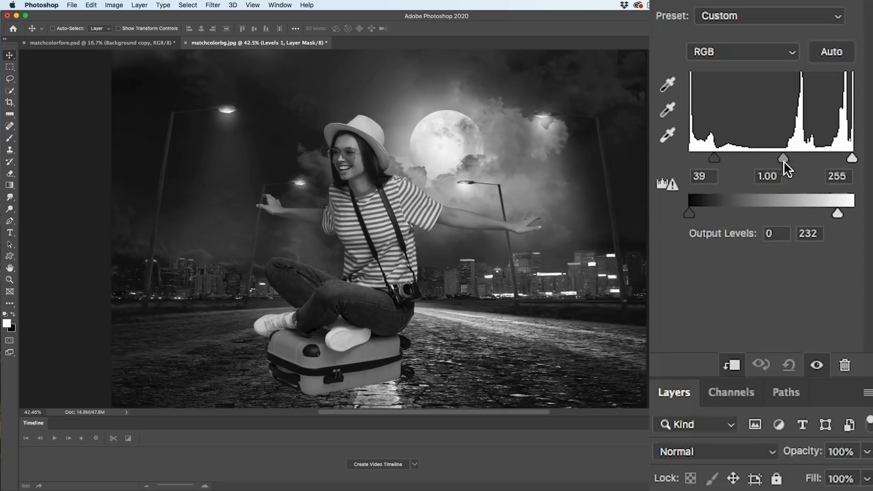
# Lighten the Levels midtone input to about 1.11
pyautogui.moveTo(784, 158); pyautogui.dragTo(764, 159)
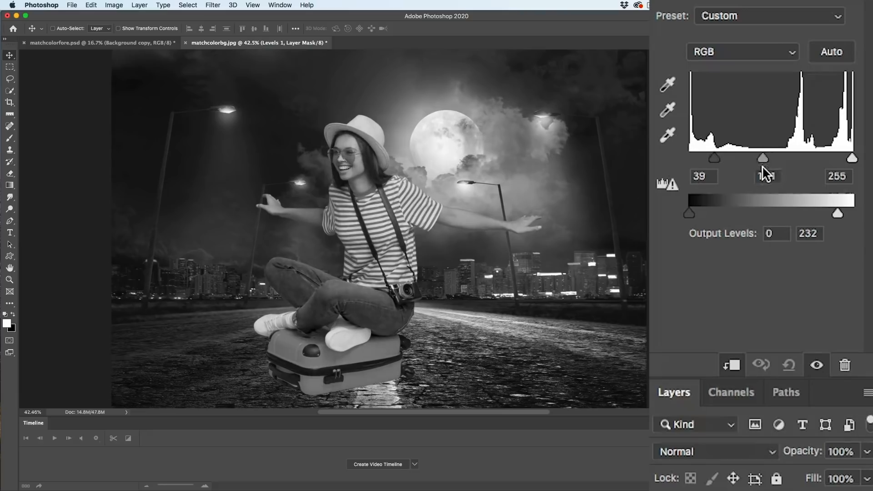
pyautogui.moveTo(764, 158); pyautogui.dragTo(780, 158)
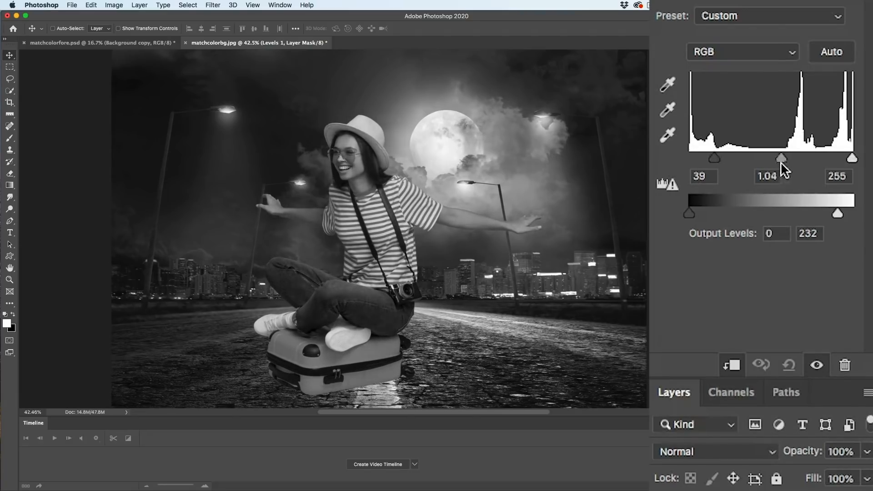
pyautogui.moveTo(780, 158); pyautogui.dragTo(779, 158)
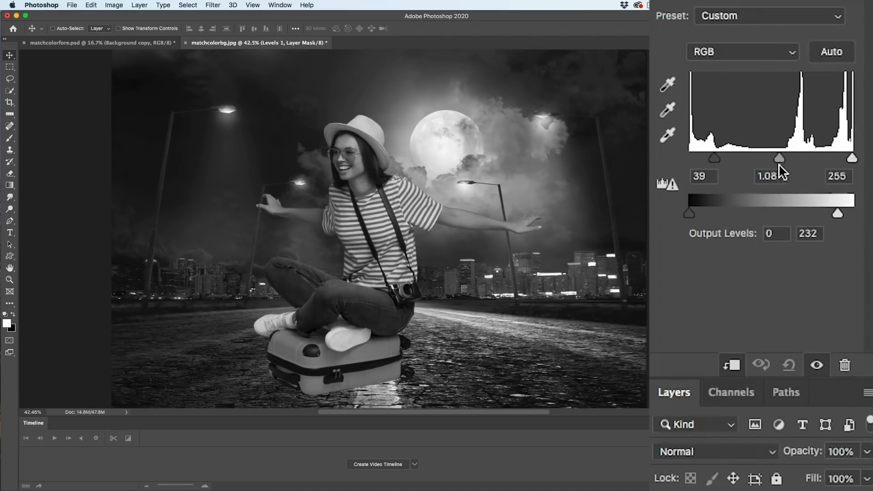
pyautogui.moveTo(779, 157); pyautogui.dragTo(782, 157)
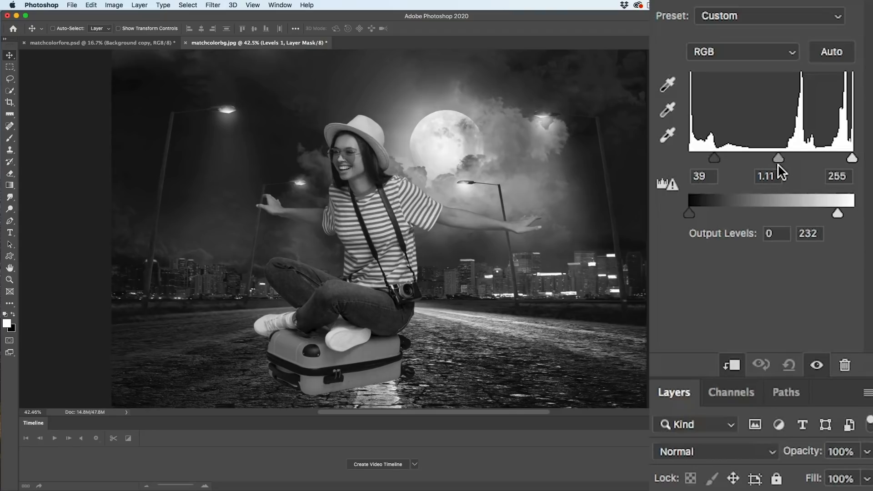
pyautogui.moveTo(779, 158); pyautogui.dragTo(776, 158)
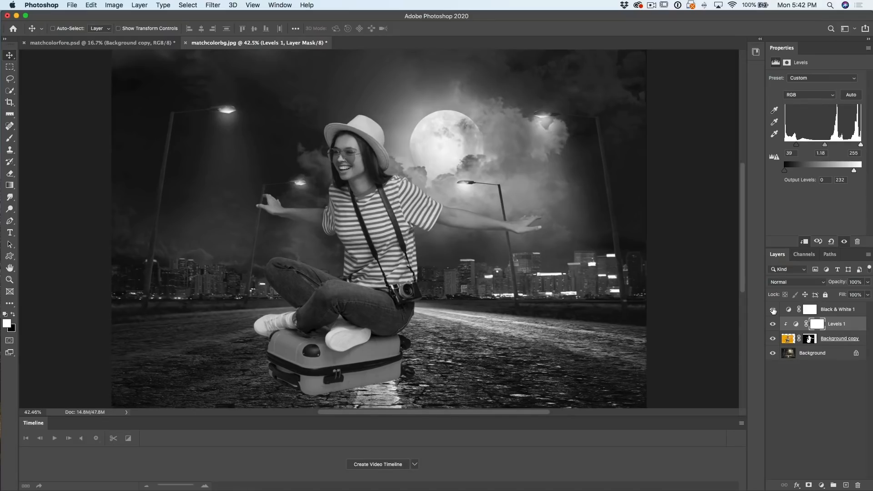
# Delete Black & White 1, hide the duplicated cut-out above Levels 1, and select the original Background copy
pyautogui.click(773, 309)
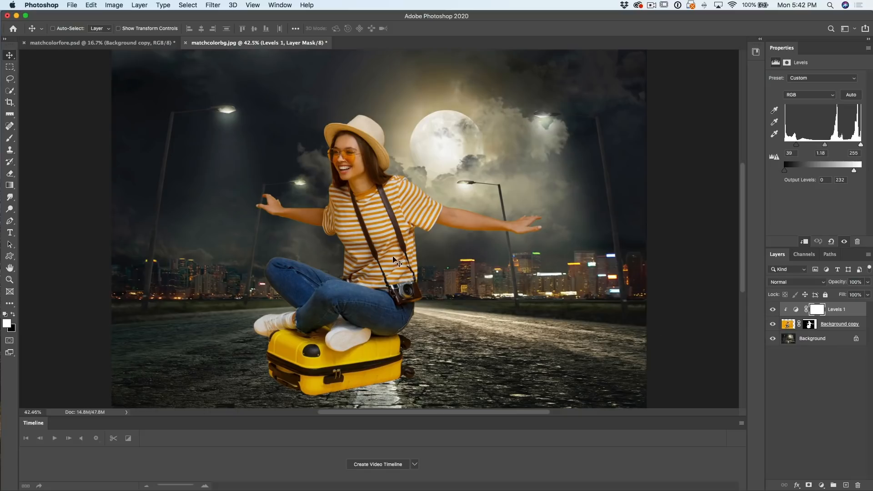
pyautogui.moveTo(407, 347)
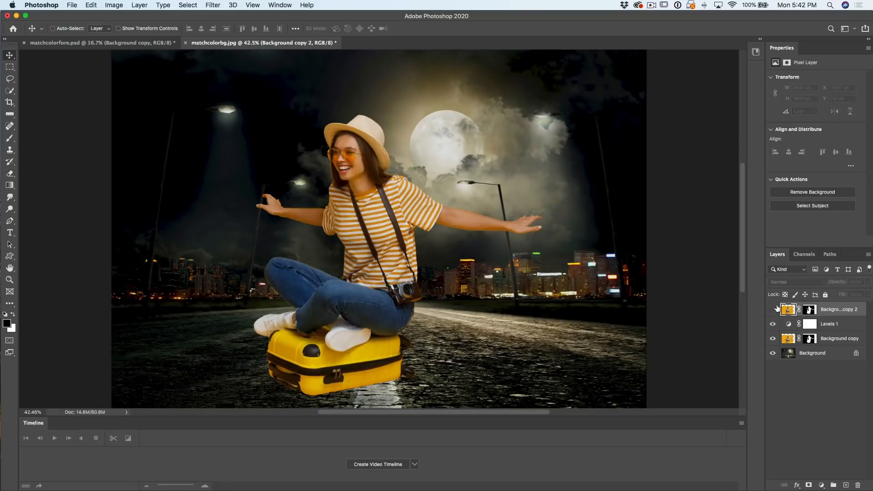
pyautogui.click(830, 324)
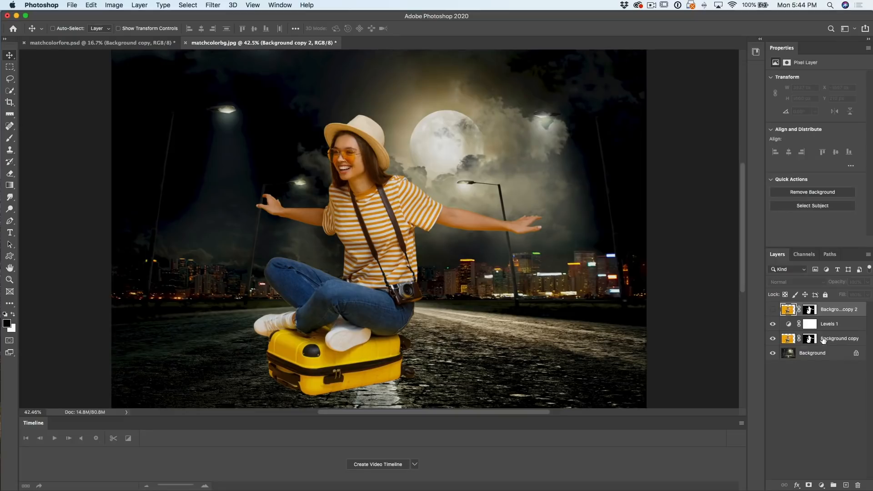
pyautogui.click(840, 338)
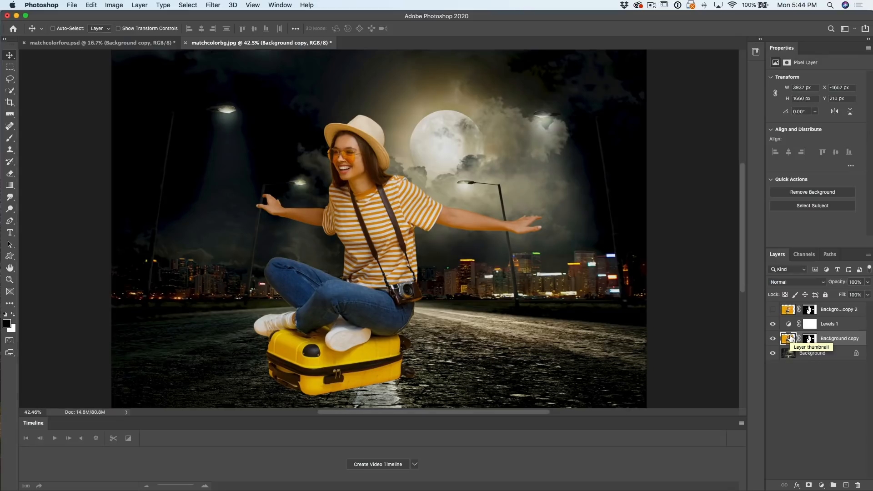
pyautogui.moveTo(133, 21)
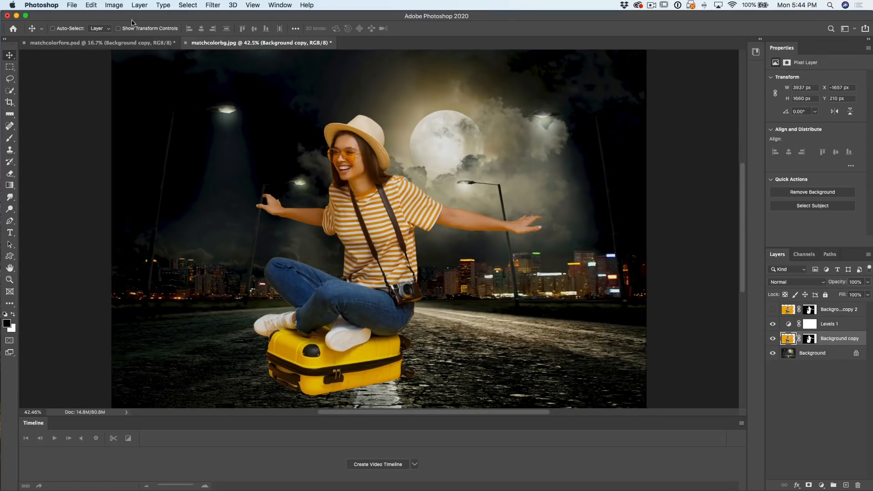
# Bring up the Match Color dialog for the original cut-out via Image > Adjustments
pyautogui.click(114, 5)
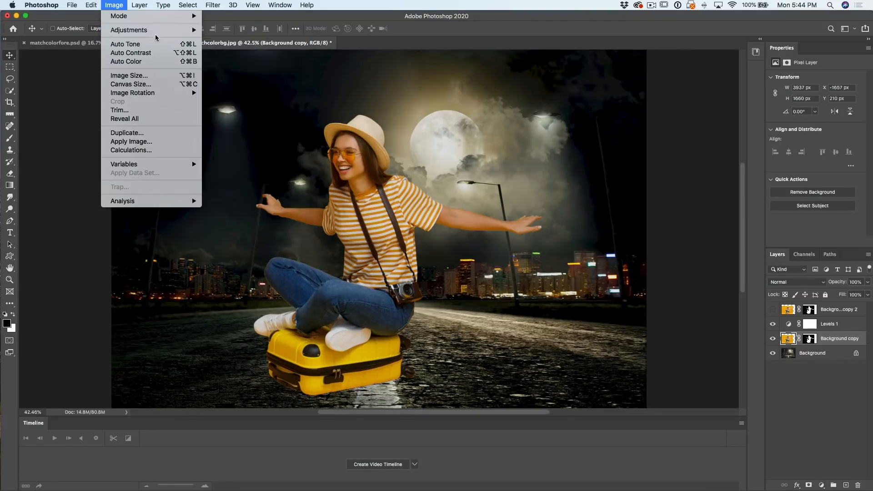
pyautogui.moveTo(128, 30)
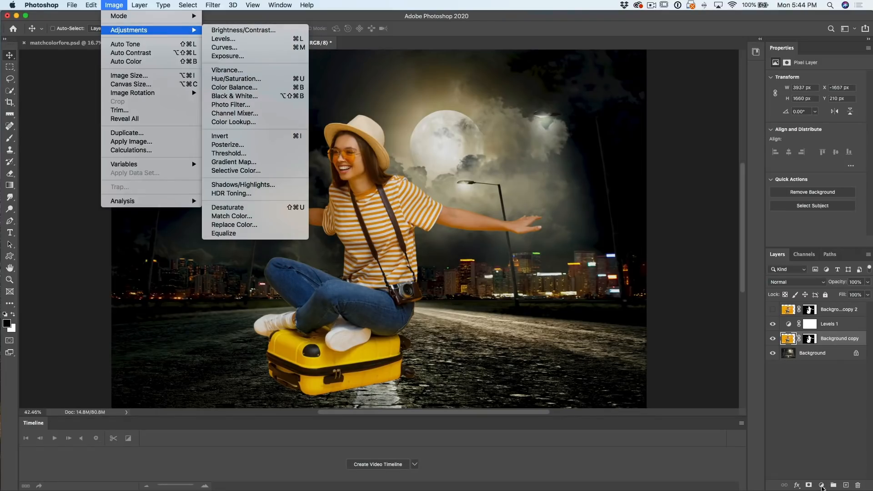
pyautogui.moveTo(224, 38)
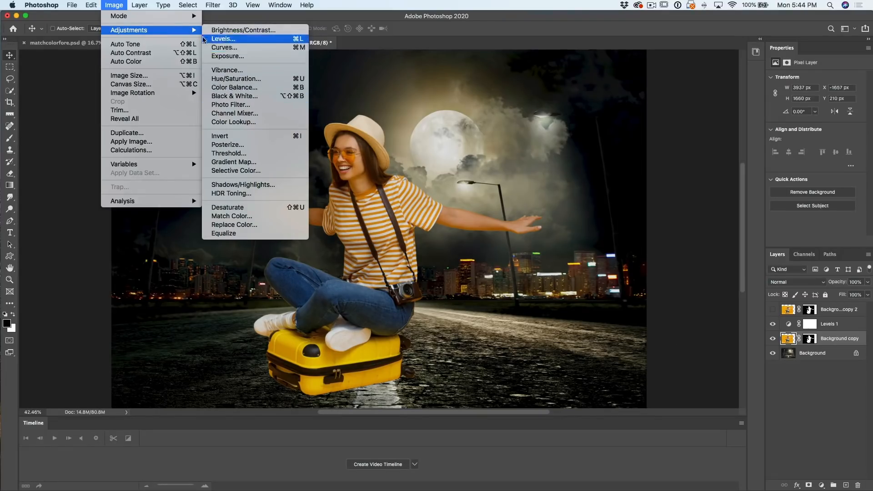
pyautogui.moveTo(259, 217)
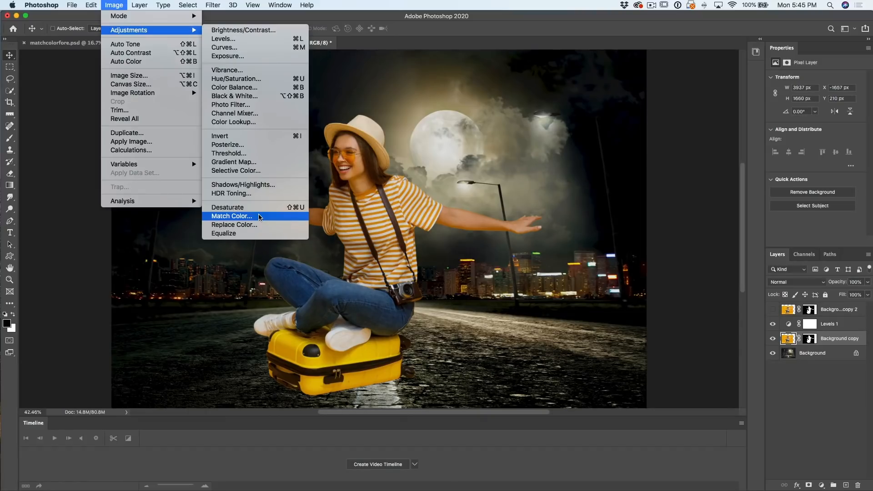
pyautogui.click(231, 217)
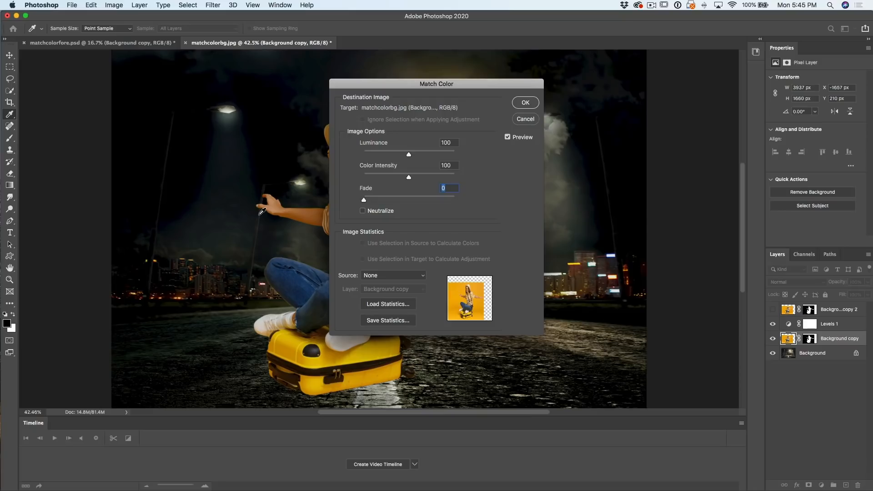
# Move the Match Color dialog to the right so the woman and night road are uncovered
pyautogui.moveTo(435, 83); pyautogui.dragTo(579, 58)
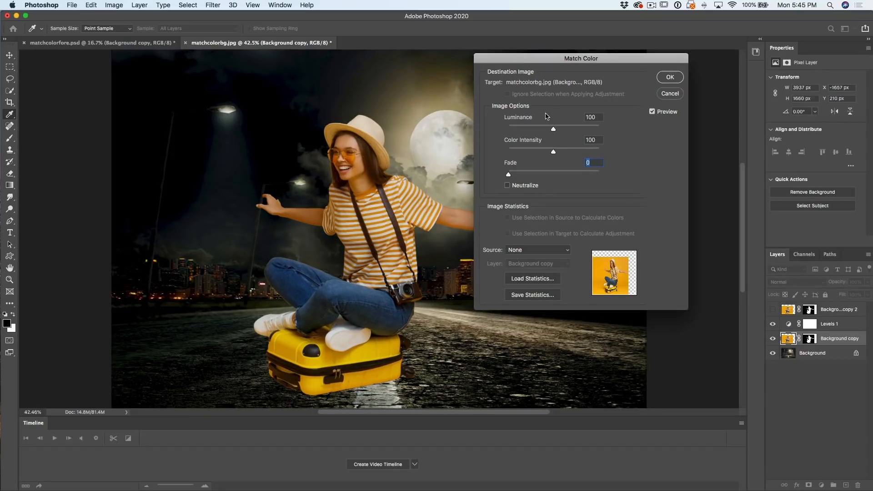
pyautogui.moveTo(575, 161)
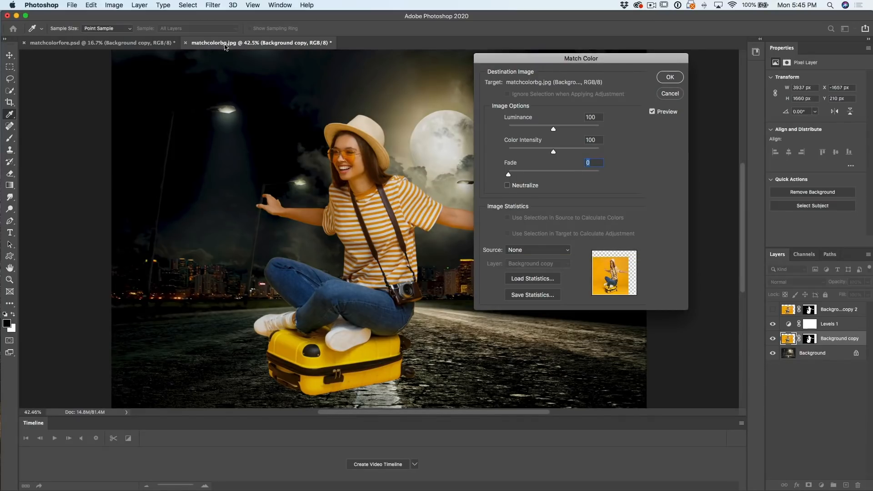
pyautogui.moveTo(313, 179)
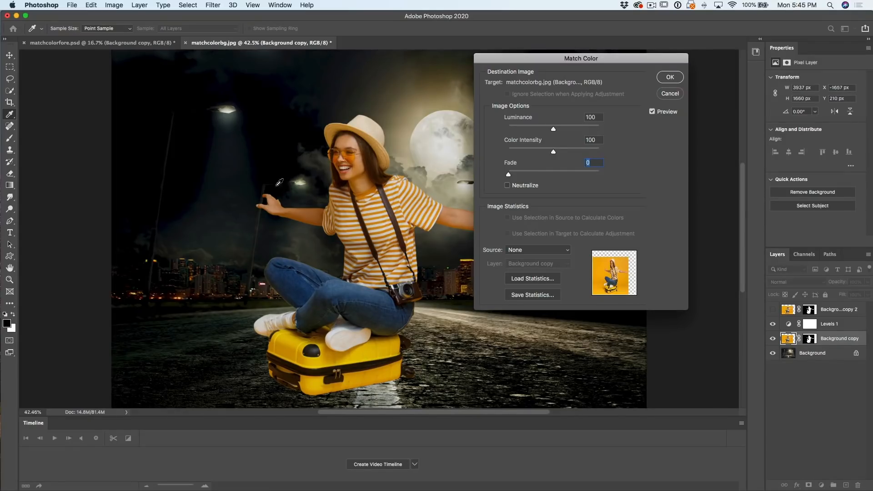
pyautogui.moveTo(333, 153)
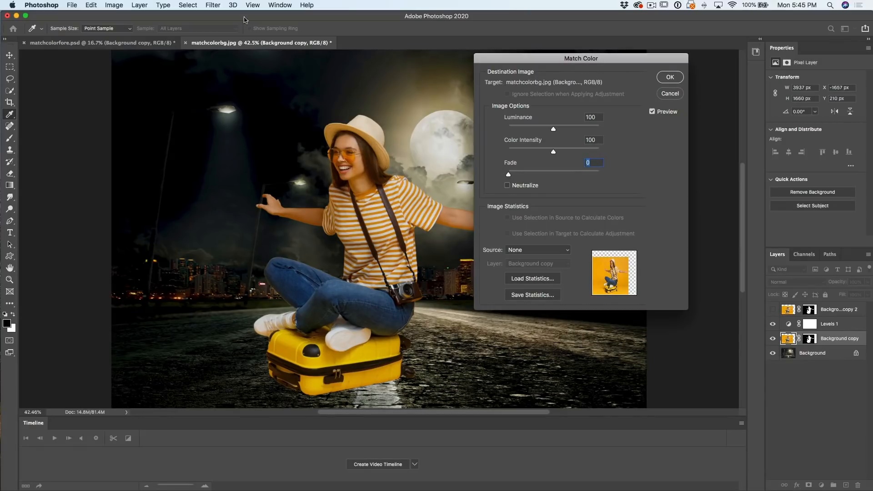
pyautogui.moveTo(507, 210)
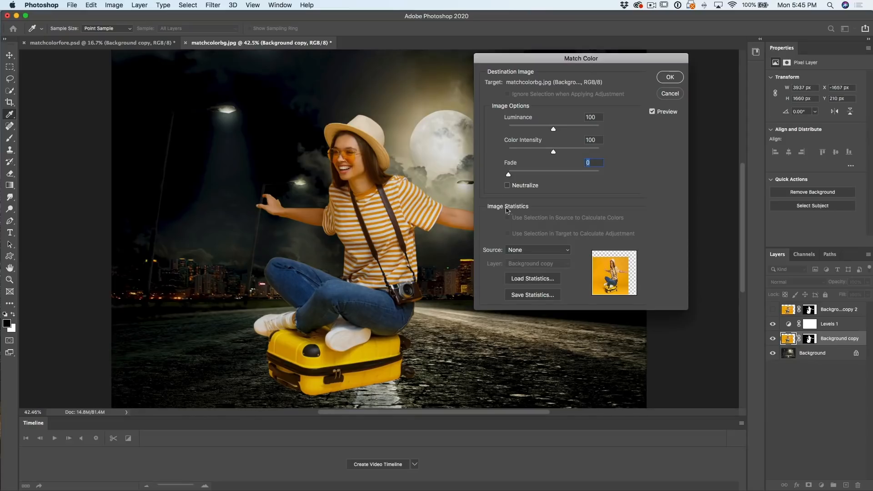
# Set the Match Color source to matchcolorbg.jpg and its layer to Background
pyautogui.click(537, 249)
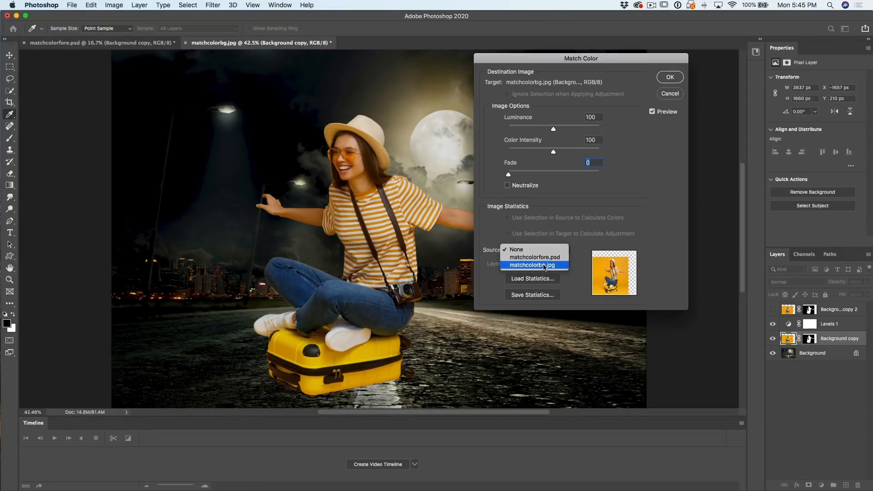
pyautogui.click(530, 265)
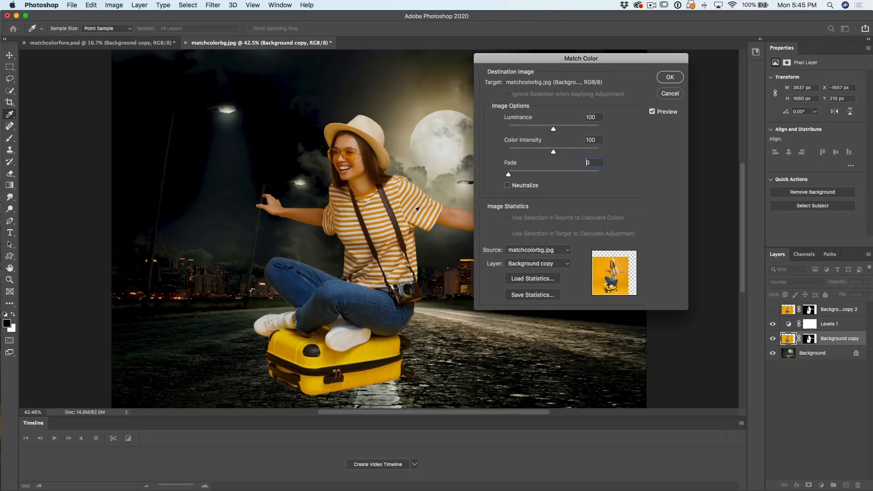
pyautogui.moveTo(485, 188)
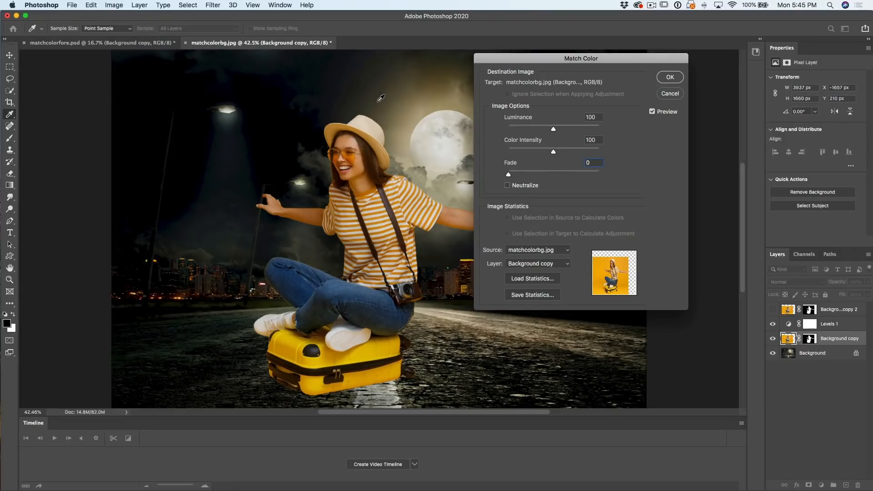
pyautogui.moveTo(351, 202)
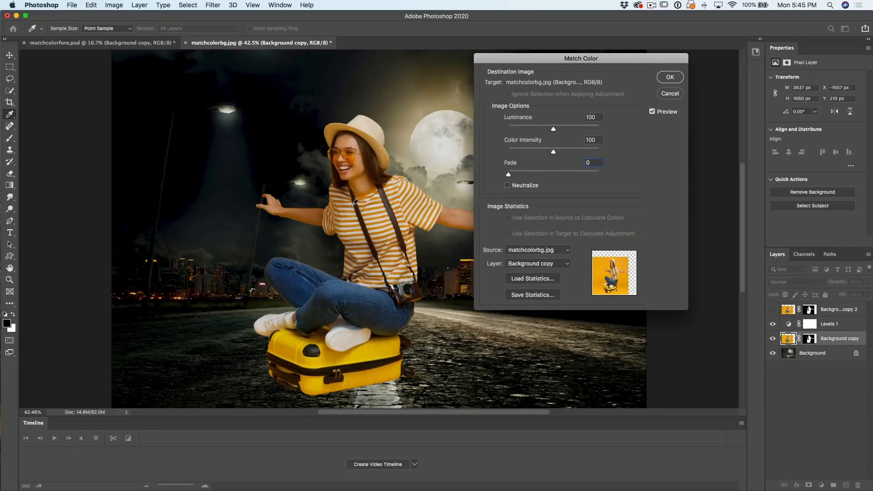
pyautogui.click(593, 162)
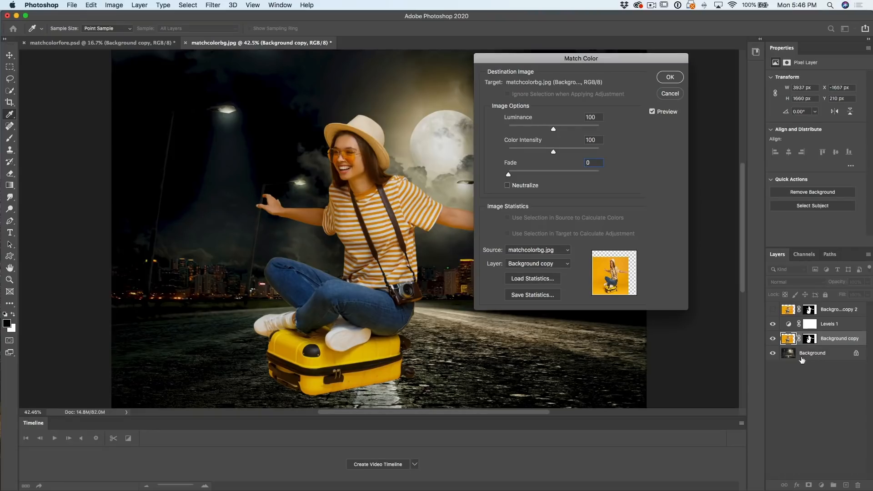
pyautogui.click(593, 162)
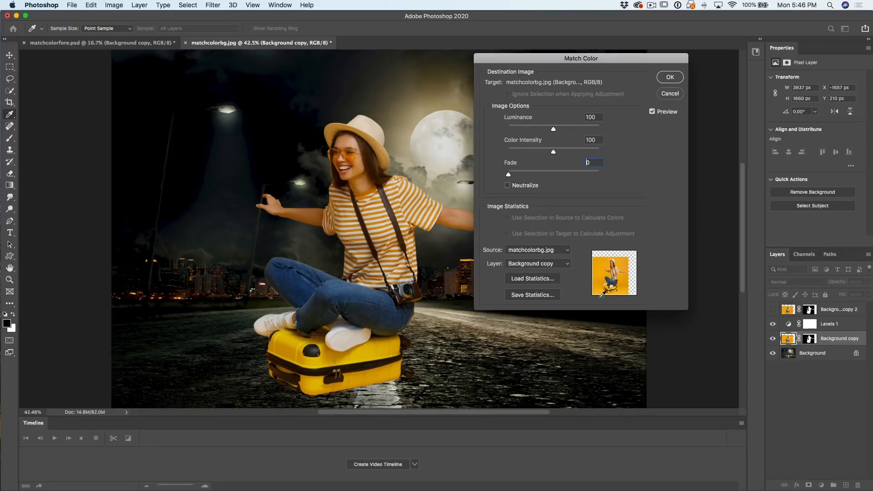
pyautogui.click(538, 264)
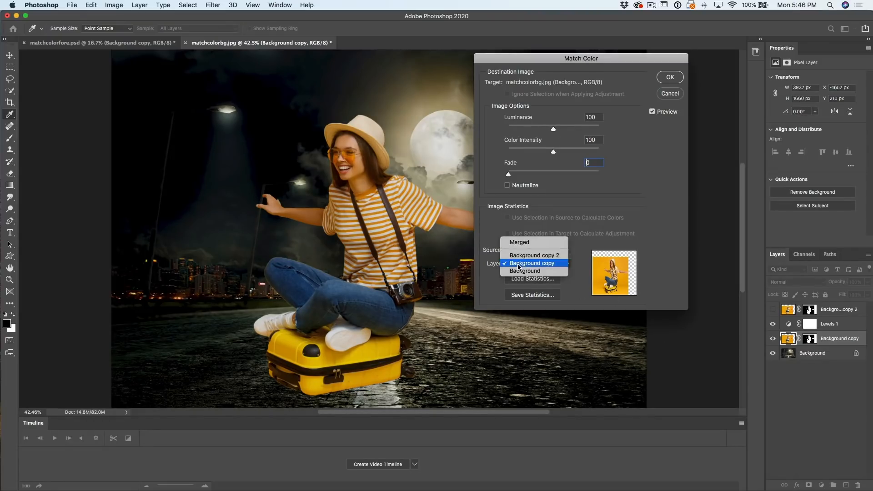
pyautogui.click(525, 271)
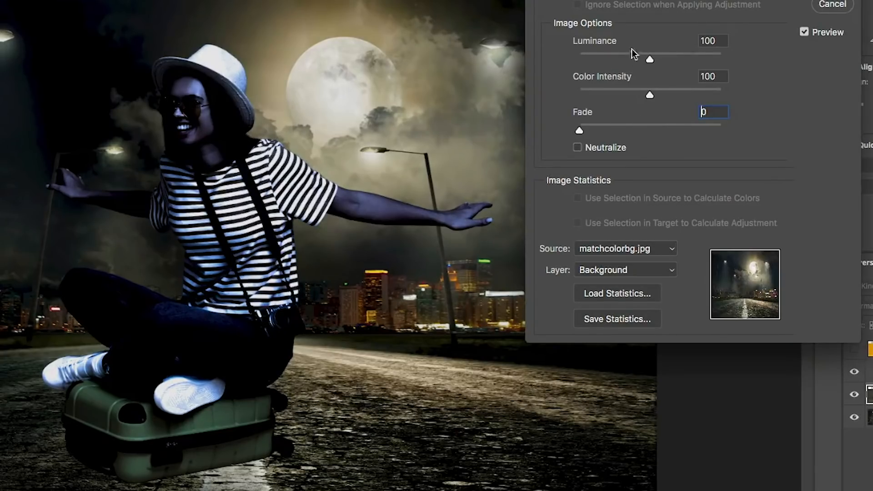
pyautogui.moveTo(601, 52)
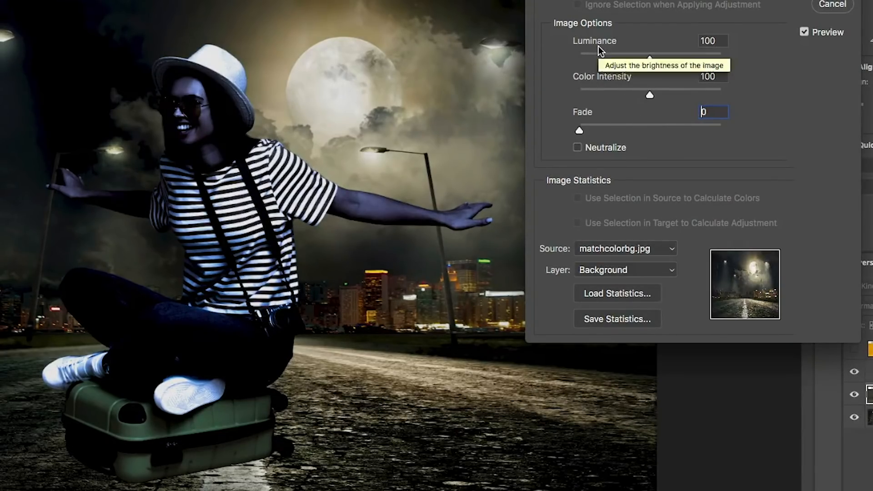
pyautogui.moveTo(633, 93)
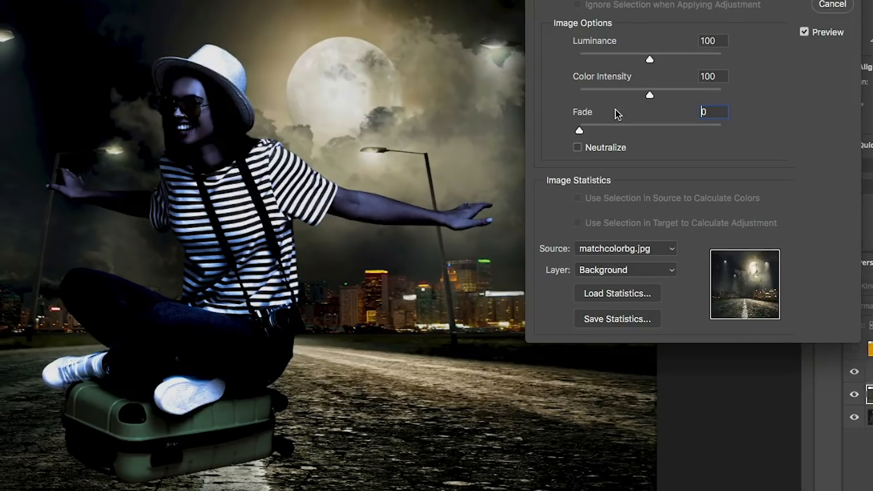
# Drag the Fade slider up to 100 and back down, settling at 71
pyautogui.moveTo(580, 130); pyautogui.dragTo(609, 131)
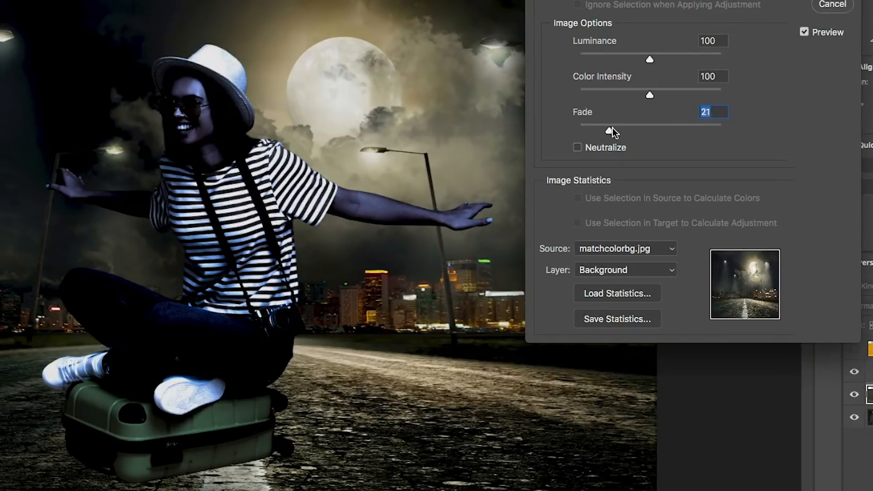
pyautogui.moveTo(609, 130); pyautogui.dragTo(678, 129)
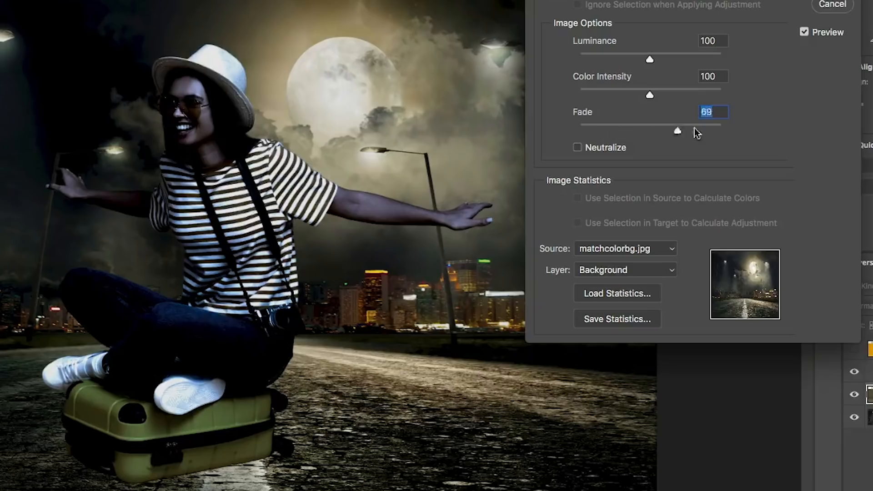
pyautogui.moveTo(677, 130); pyautogui.dragTo(726, 130)
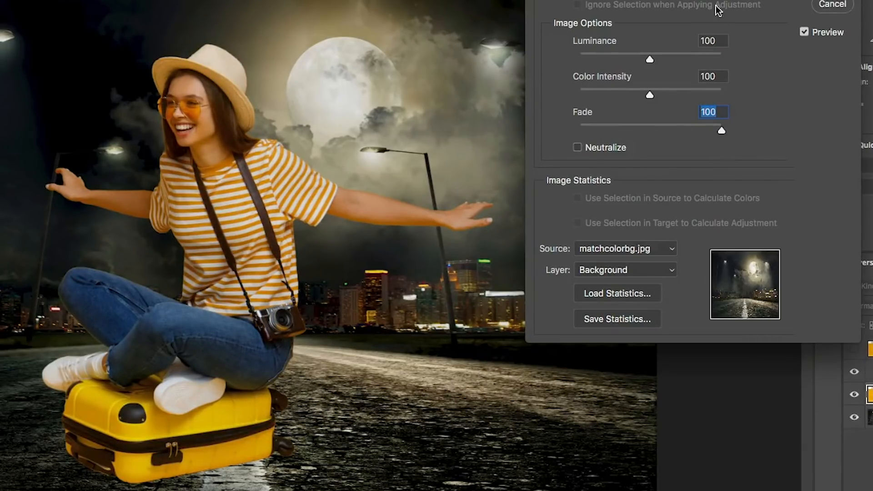
pyautogui.moveTo(707, 94)
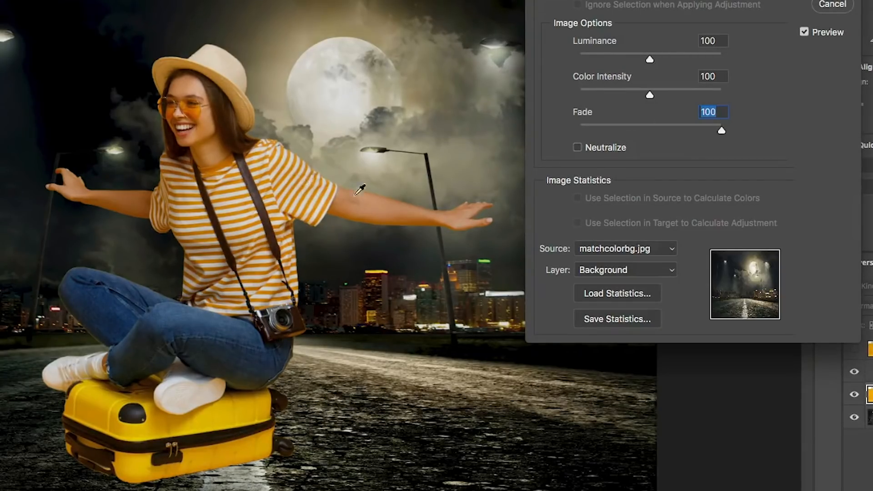
pyautogui.moveTo(721, 131); pyautogui.dragTo(718, 130)
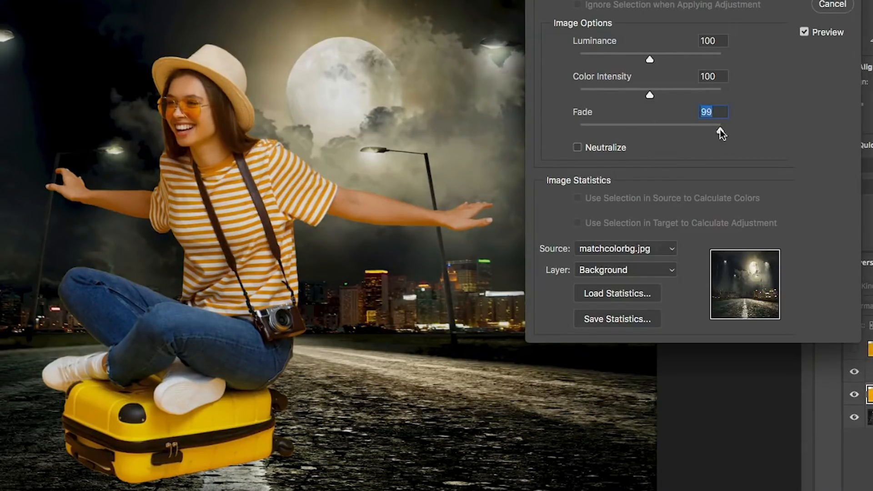
pyautogui.moveTo(721, 133); pyautogui.dragTo(706, 133)
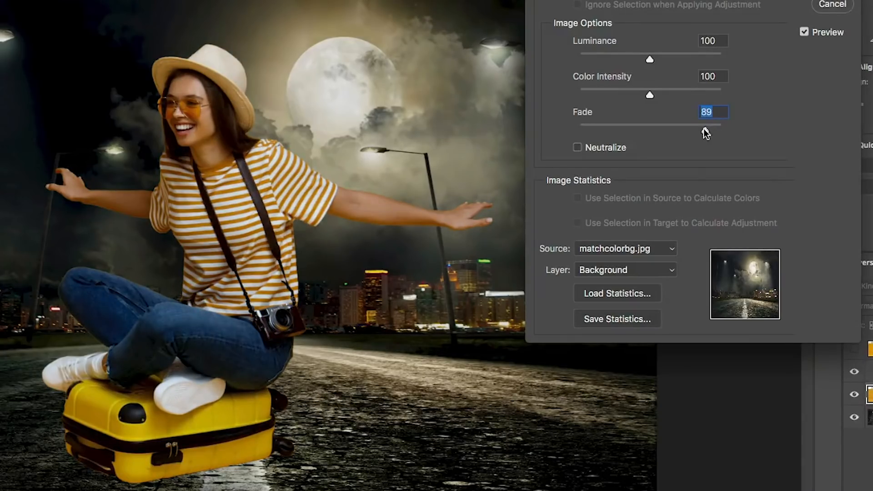
pyautogui.moveTo(707, 132); pyautogui.dragTo(690, 133)
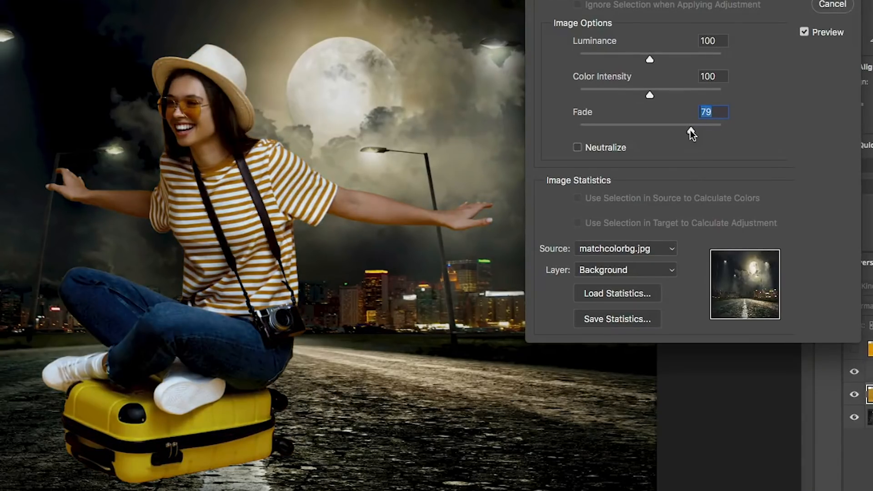
pyautogui.moveTo(648, 126); pyautogui.dragTo(640, 125)
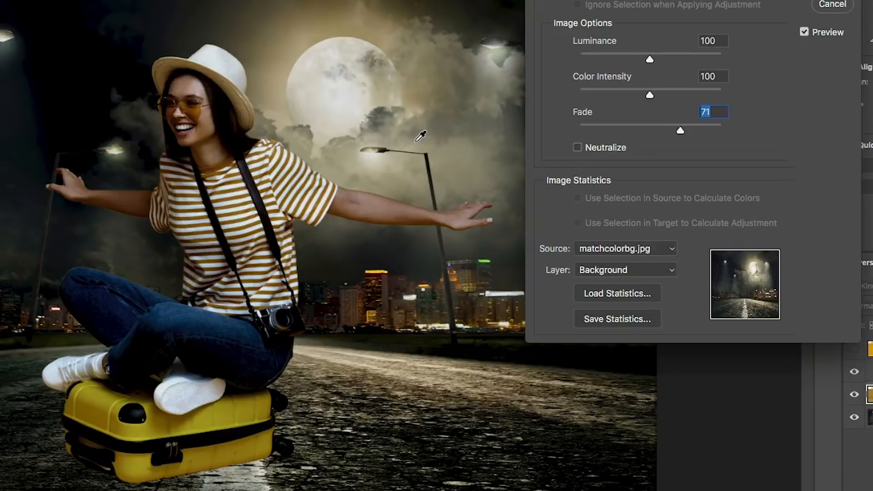
pyautogui.moveTo(420, 102)
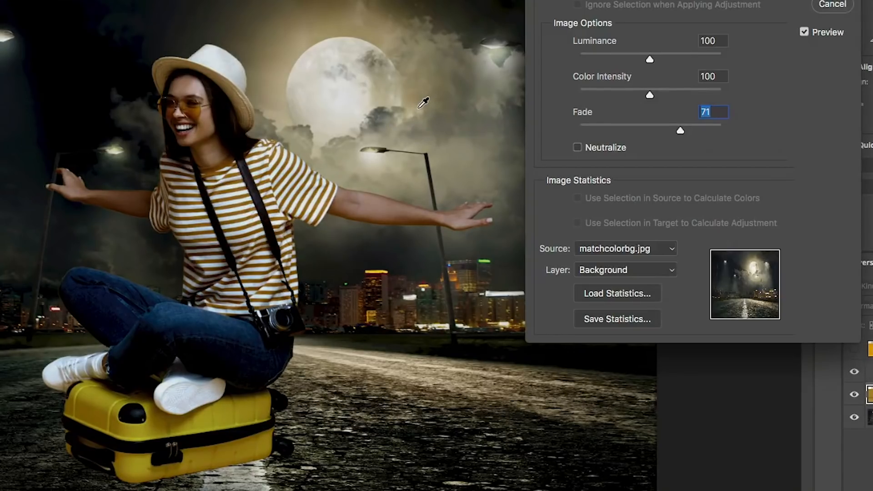
pyautogui.moveTo(647, 59)
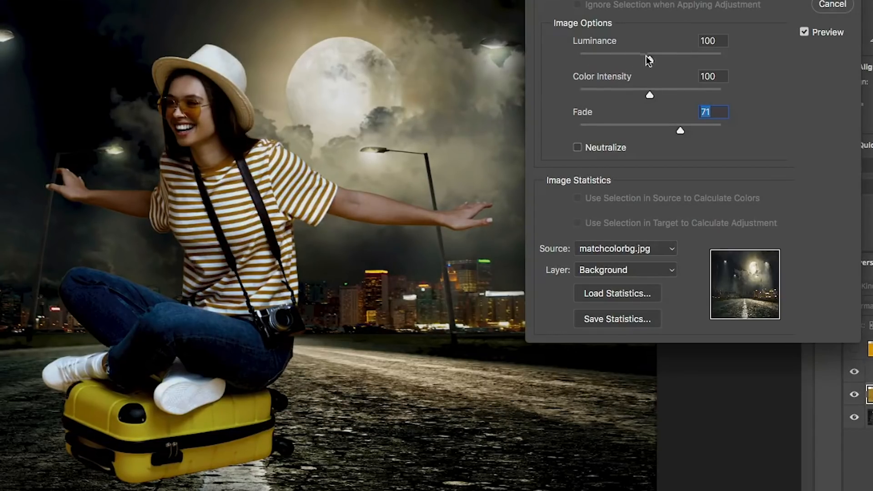
# Adjust the Luminance slider around 124, testing brighter and darker values
pyautogui.moveTo(650, 54); pyautogui.dragTo(657, 54)
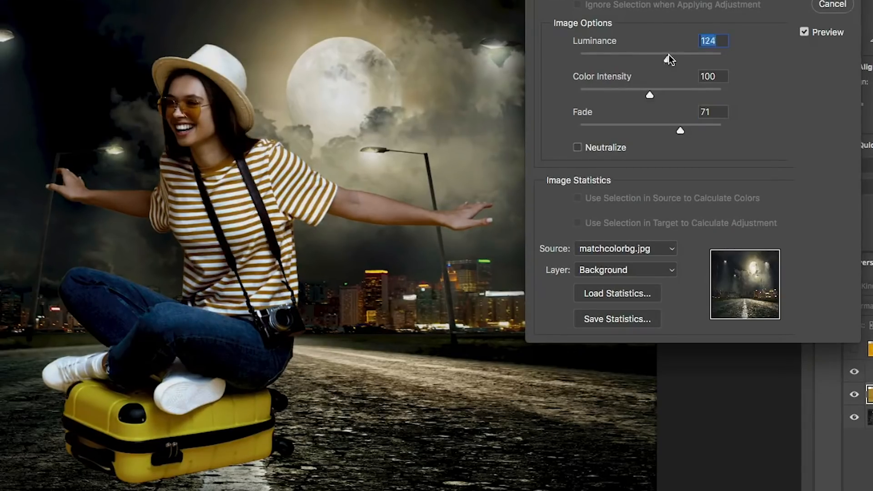
pyautogui.moveTo(670, 60); pyautogui.dragTo(684, 63)
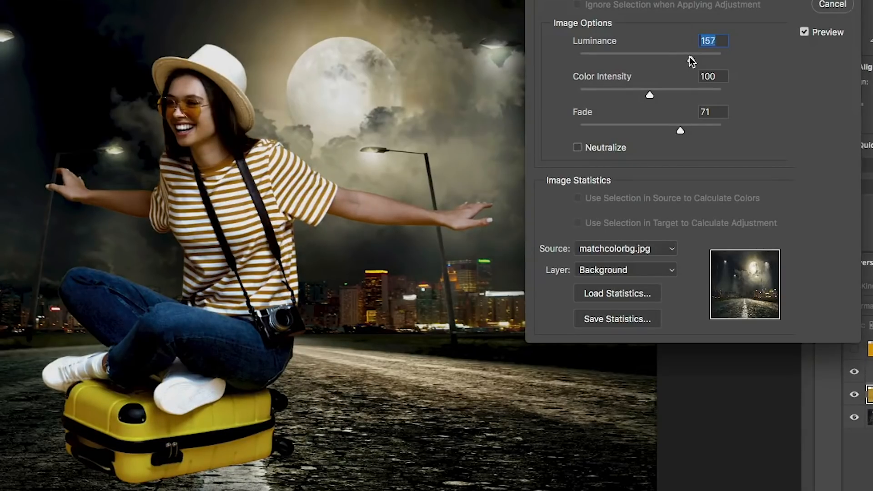
pyautogui.moveTo(699, 58); pyautogui.dragTo(686, 60)
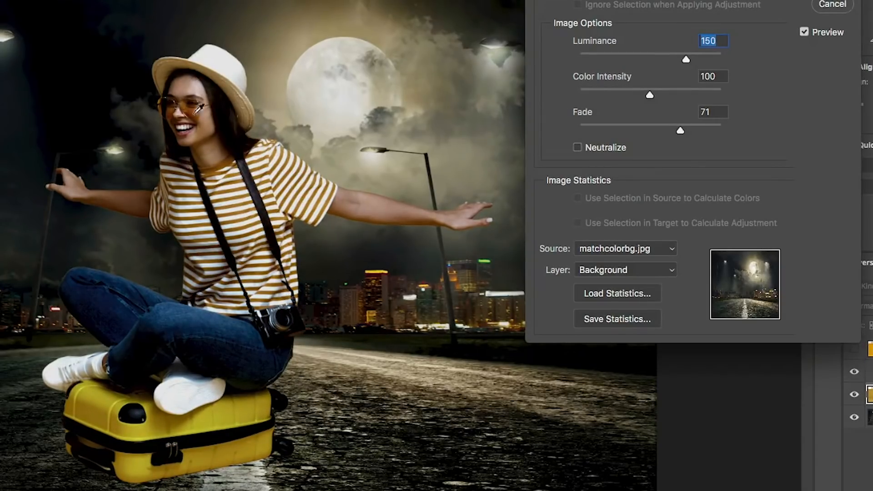
pyautogui.moveTo(686, 60); pyautogui.dragTo(680, 61)
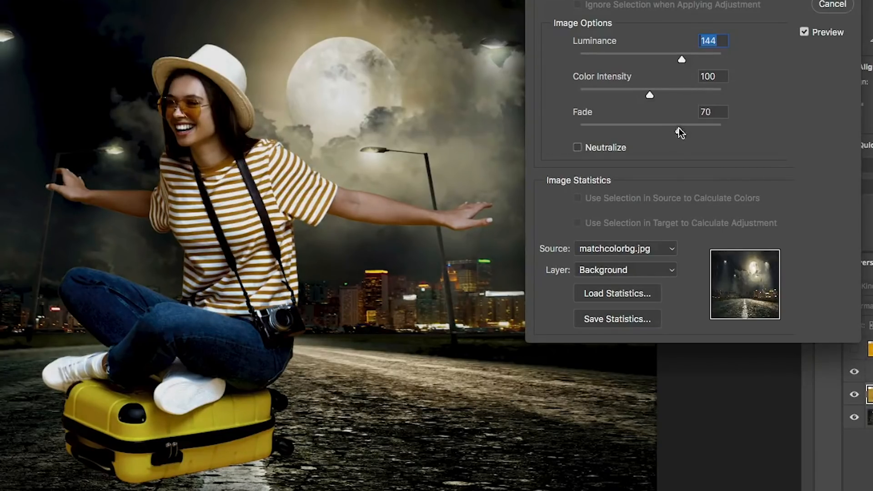
# Return Fade to 71, raise Luminance to 153 and drop Color Intensity to near 1
pyautogui.moveTo(681, 127); pyautogui.dragTo(650, 127)
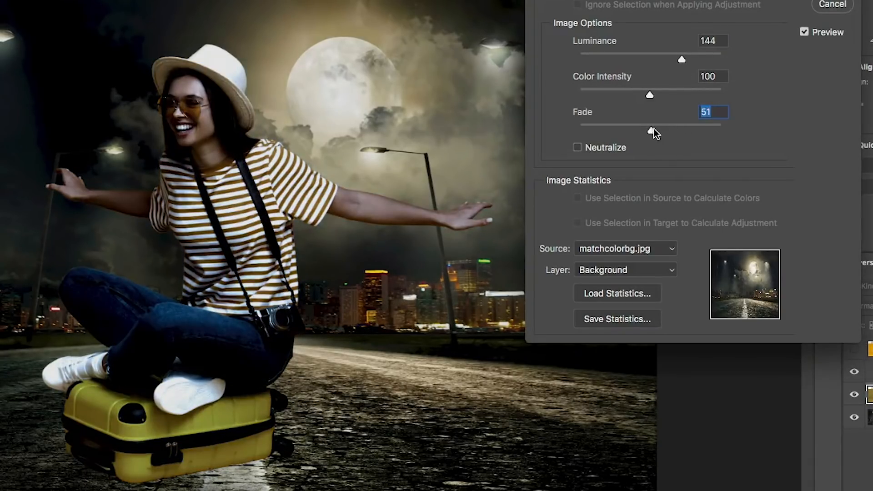
pyautogui.moveTo(650, 128); pyautogui.dragTo(671, 128)
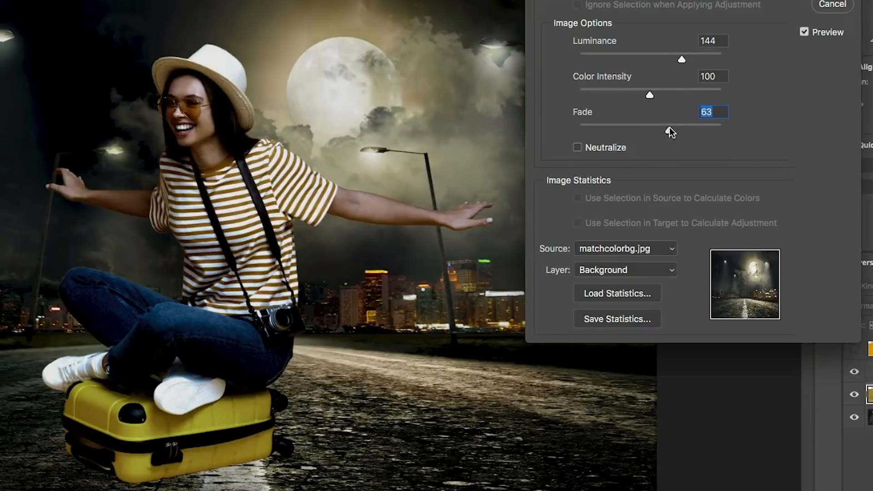
pyautogui.moveTo(652, 129); pyautogui.dragTo(679, 129)
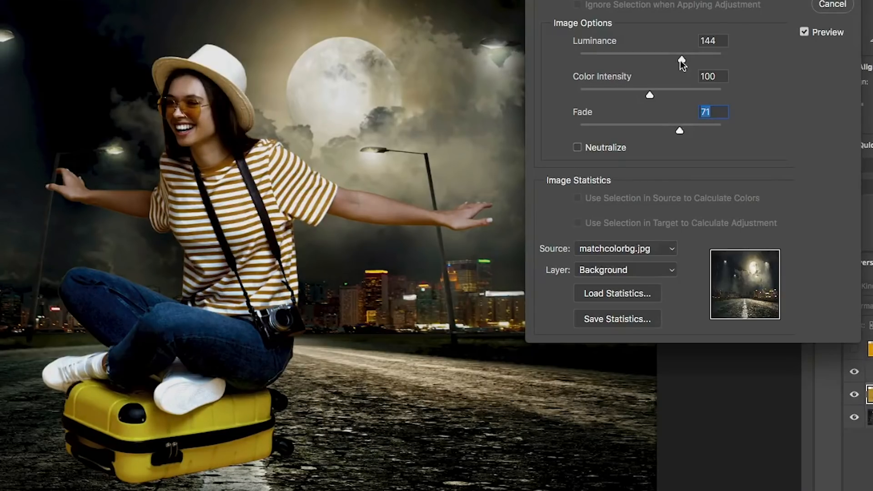
pyautogui.moveTo(680, 53); pyautogui.dragTo(689, 53)
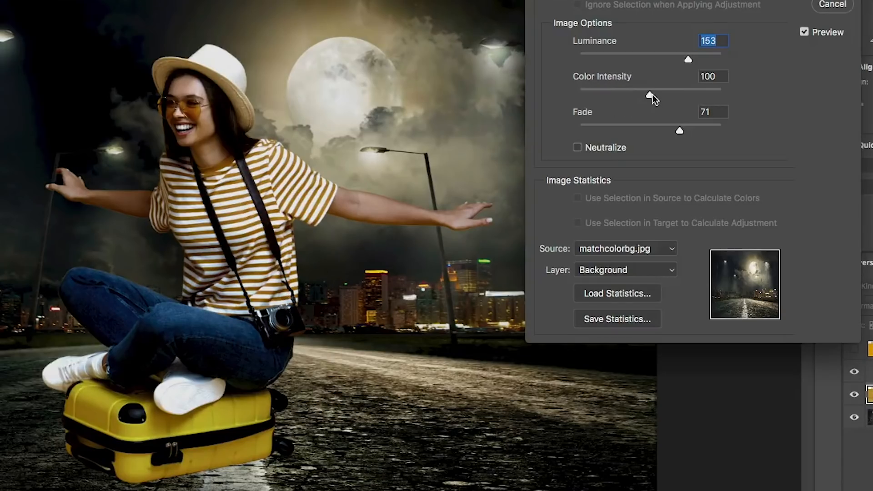
pyautogui.moveTo(634, 90); pyautogui.dragTo(681, 96)
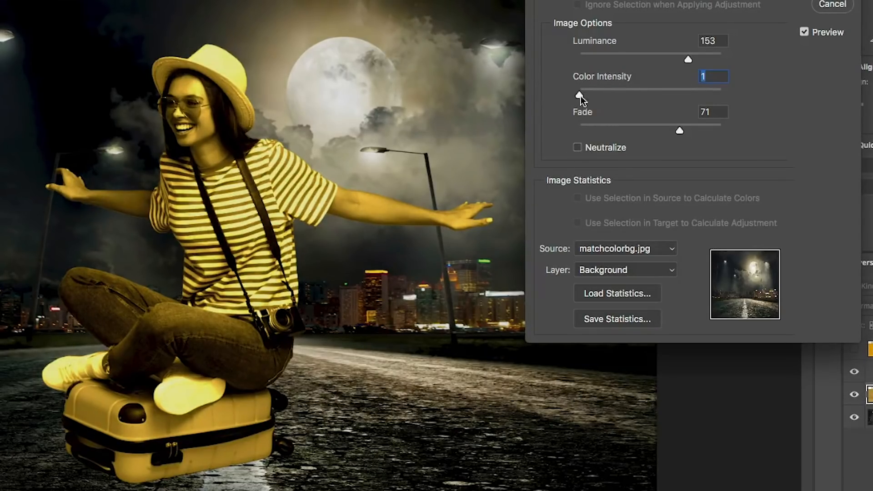
# Raise the Color Intensity slider back up in stages to 96
pyautogui.moveTo(579, 94); pyautogui.dragTo(598, 95)
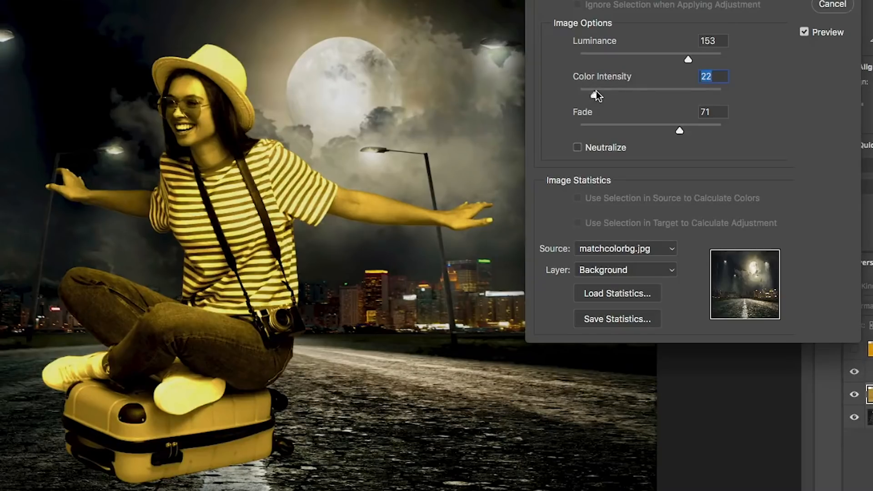
pyautogui.moveTo(596, 88); pyautogui.dragTo(624, 88)
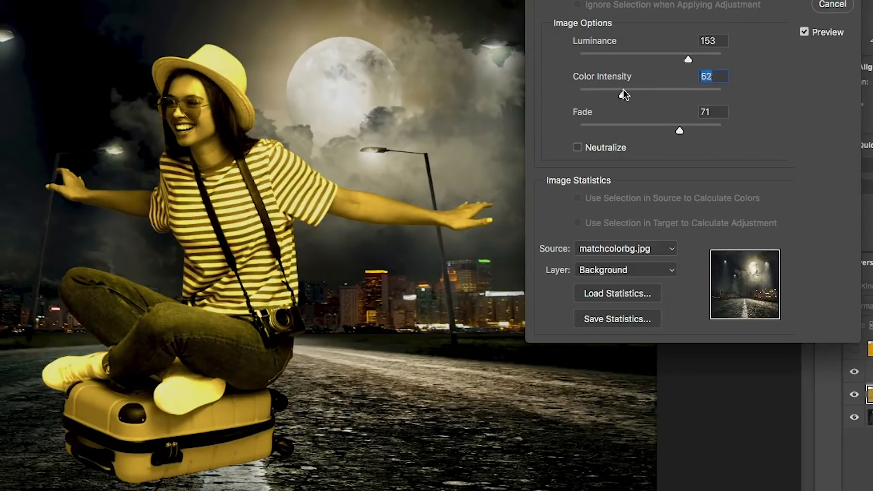
pyautogui.moveTo(624, 89); pyautogui.dragTo(633, 97)
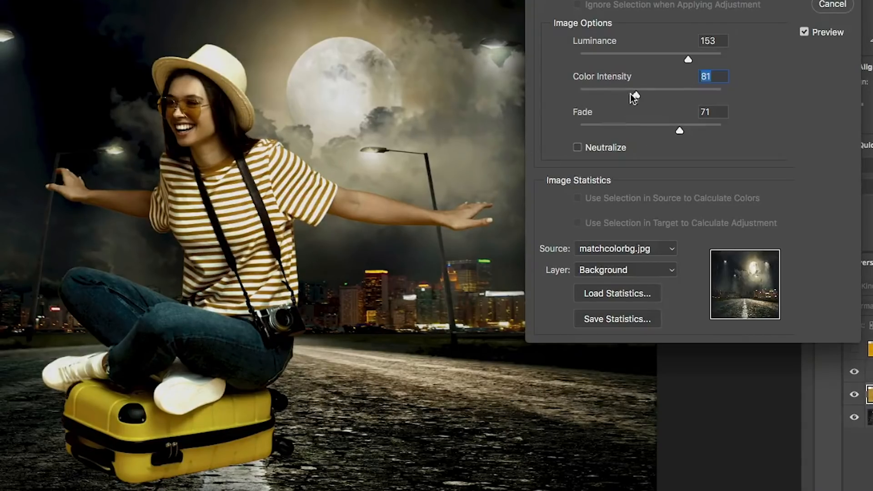
pyautogui.moveTo(633, 95); pyautogui.dragTo(645, 97)
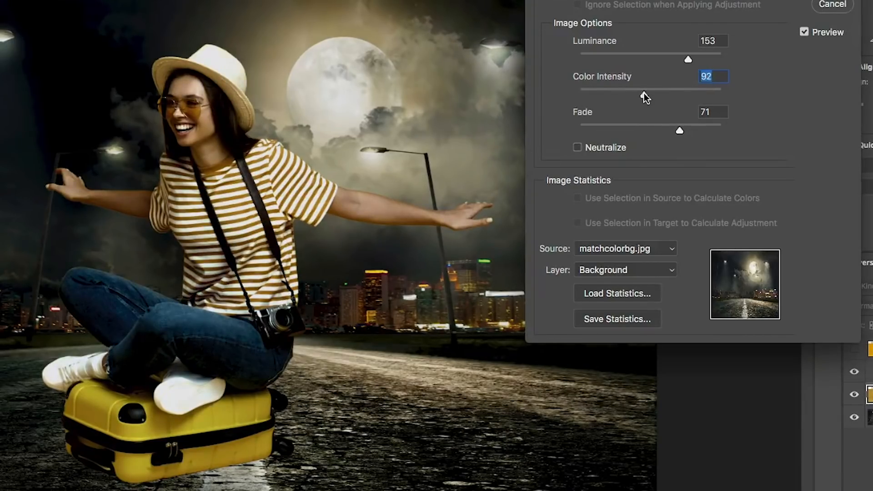
pyautogui.moveTo(645, 94); pyautogui.dragTo(646, 95)
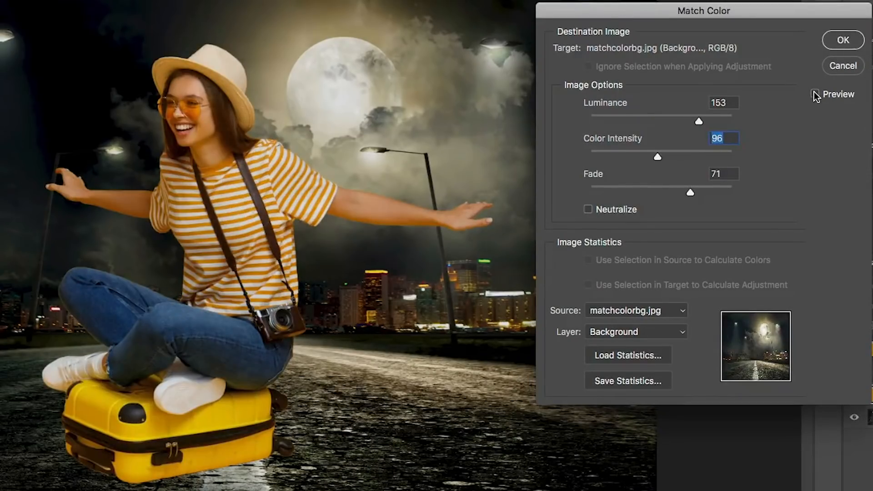
# Compare with Preview toggled, set Luminance to 145 and apply the Match Color
pyautogui.click(817, 94)
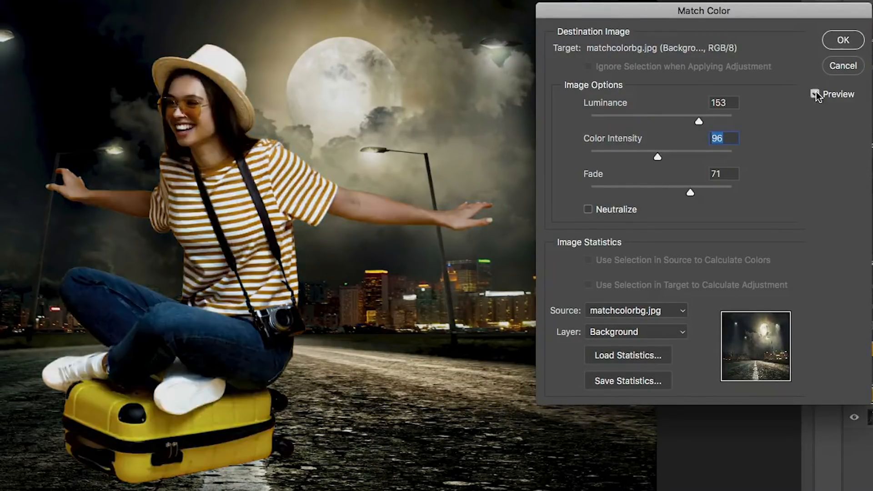
pyautogui.click(816, 93)
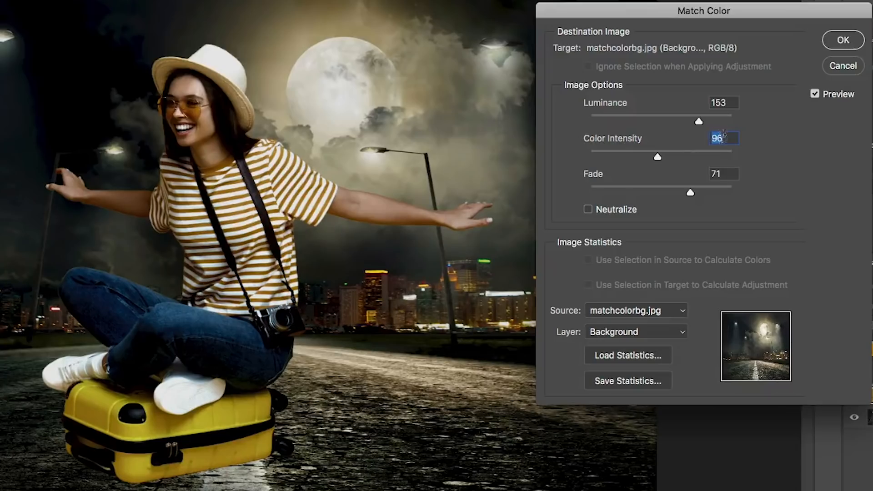
pyautogui.moveTo(690, 120); pyautogui.dragTo(651, 120)
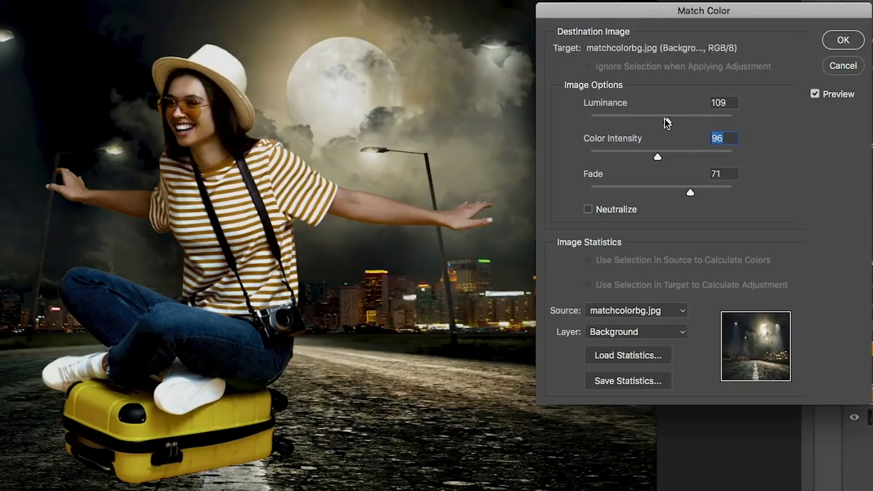
pyautogui.moveTo(690, 118); pyautogui.dragTo(663, 117)
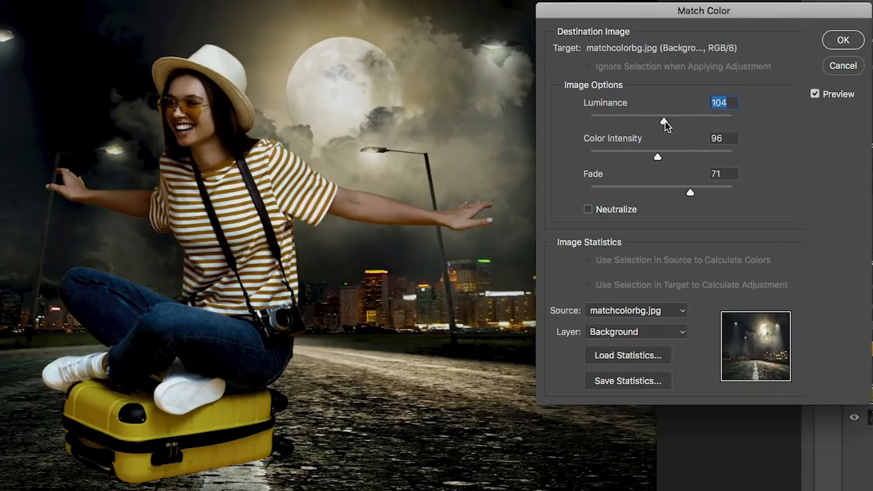
pyautogui.moveTo(663, 117); pyautogui.dragTo(690, 117)
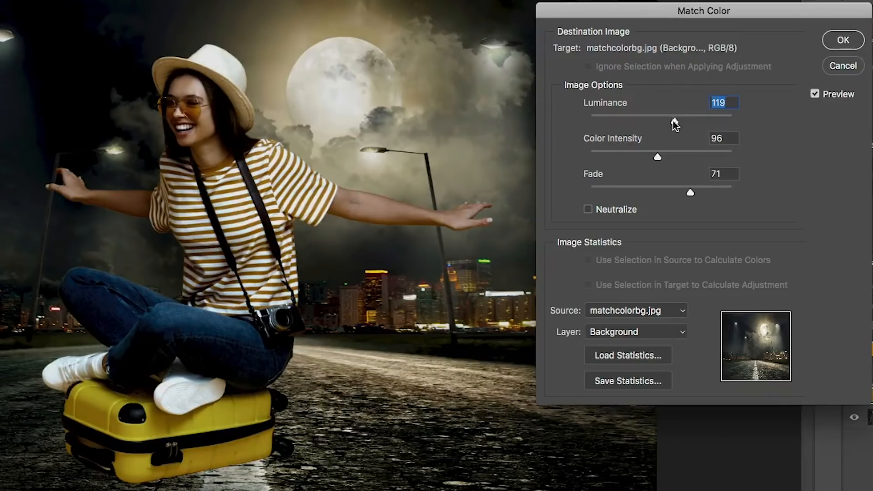
pyautogui.moveTo(671, 118); pyautogui.dragTo(685, 118)
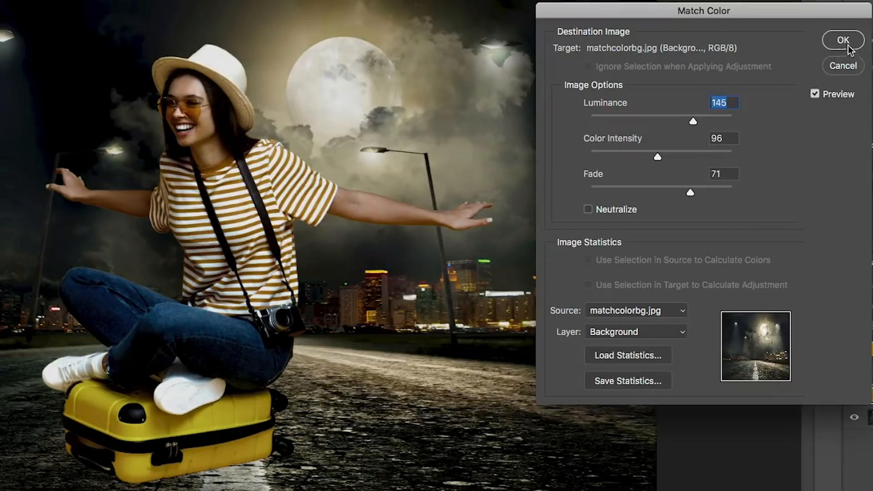
pyautogui.click(842, 40)
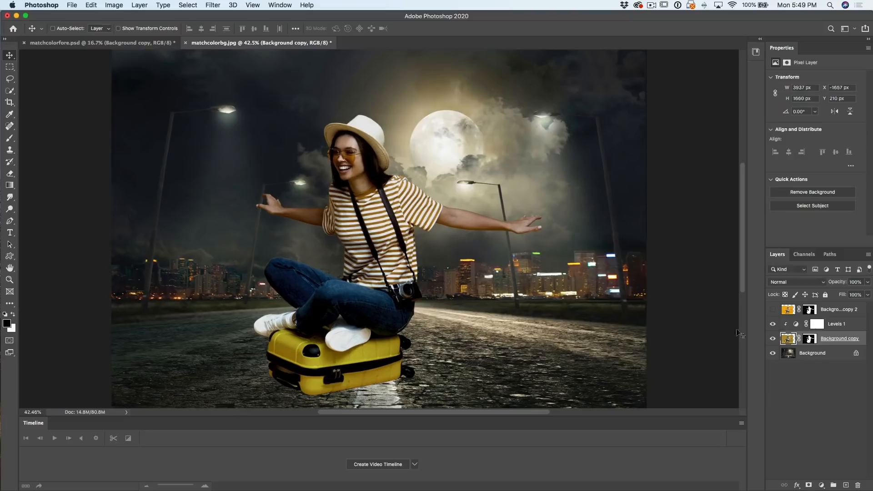
# Select the Levels 1 adjustment and lower its Opacity to 52%
pyautogui.click(773, 310)
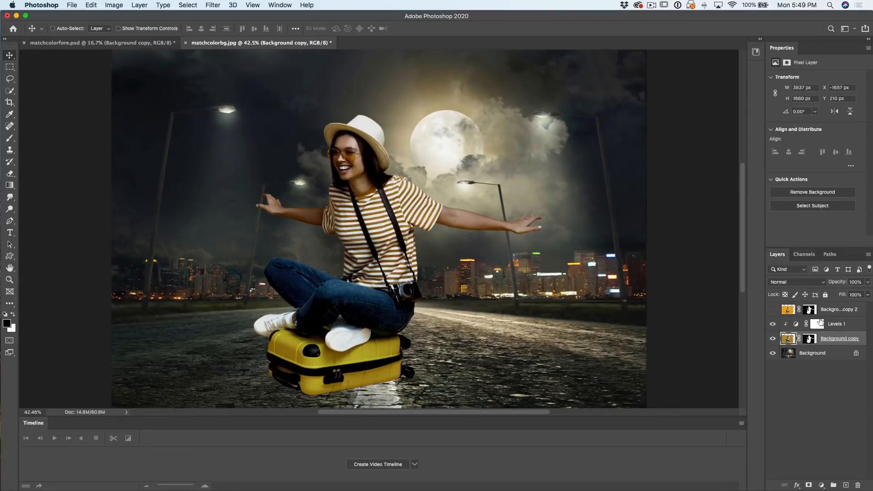
pyautogui.click(773, 323)
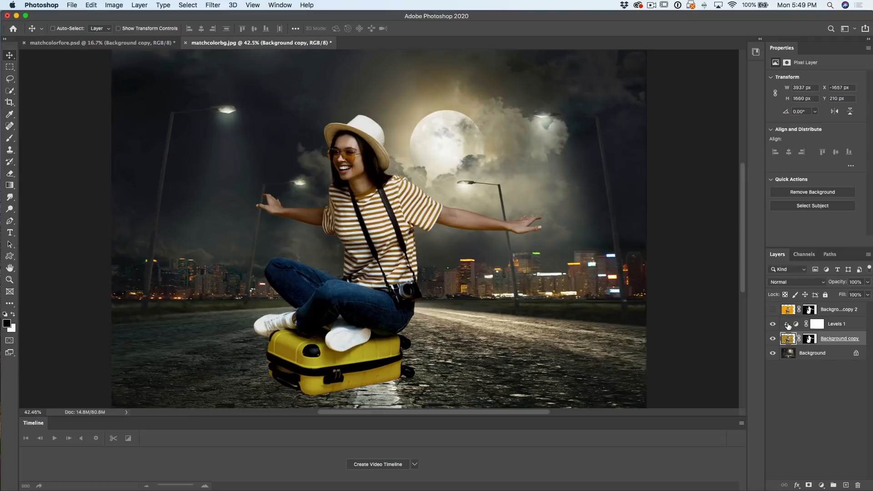
pyautogui.click(837, 324)
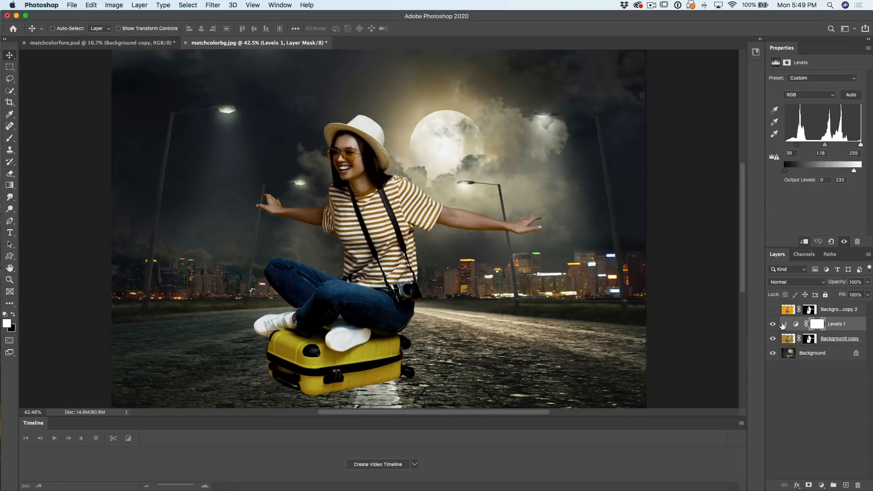
pyautogui.click(855, 282)
pyautogui.write('57')
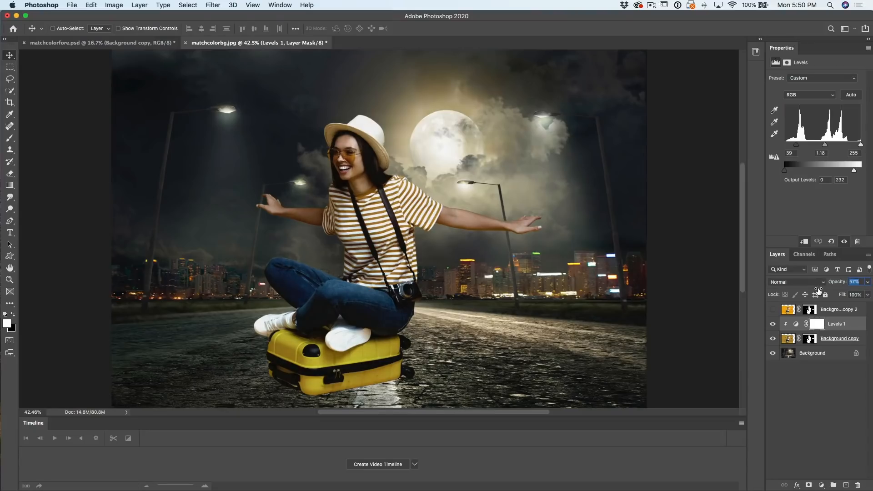
pyautogui.moveTo(847, 282); pyautogui.dragTo(841, 282)
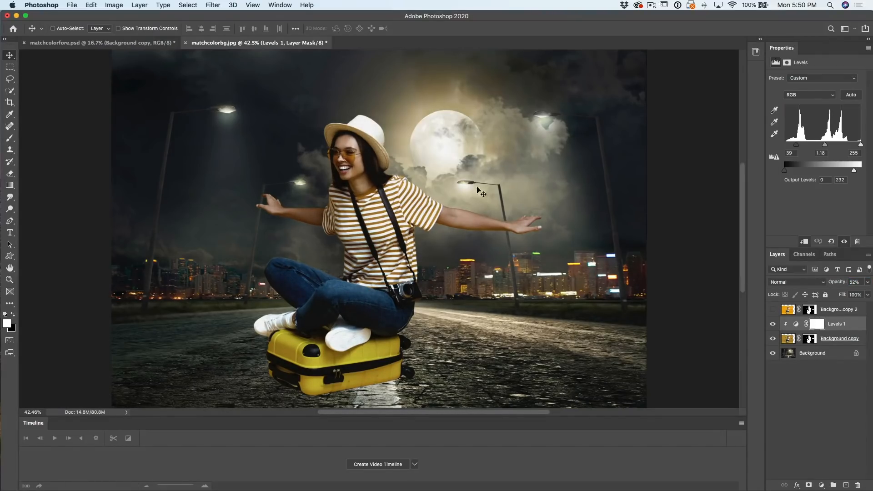
pyautogui.moveTo(404, 249)
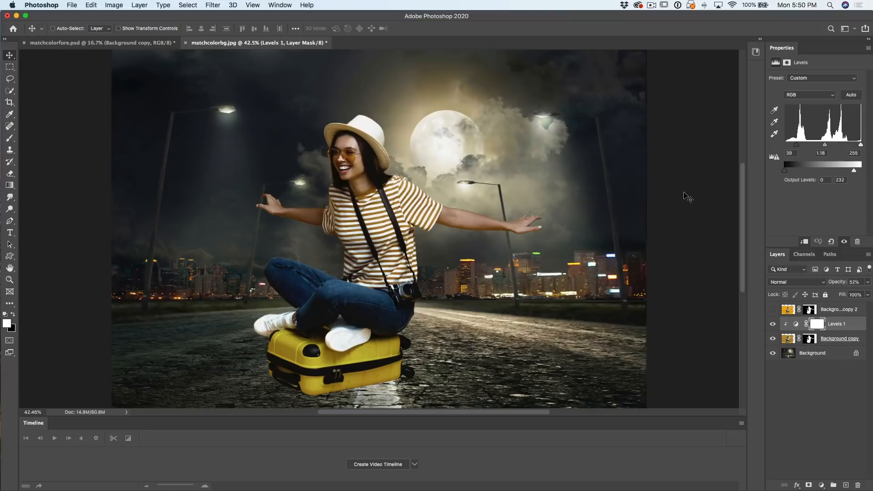
pyautogui.moveTo(598, 257)
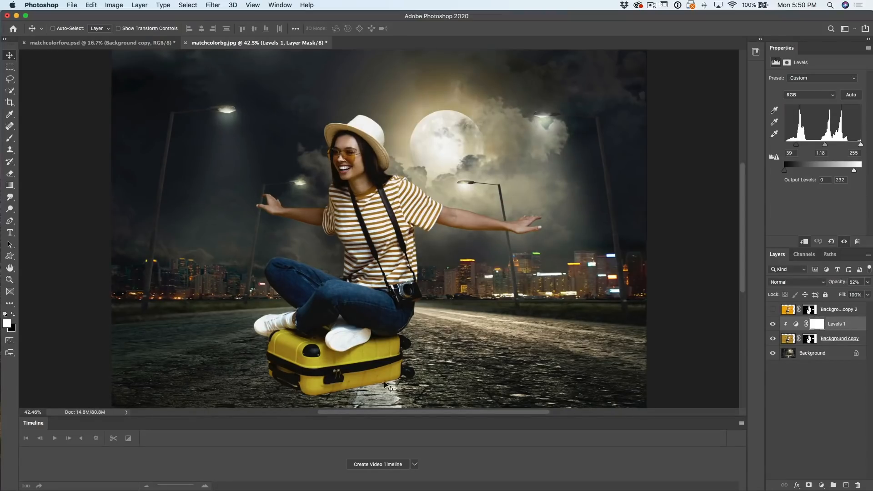
pyautogui.moveTo(630, 273)
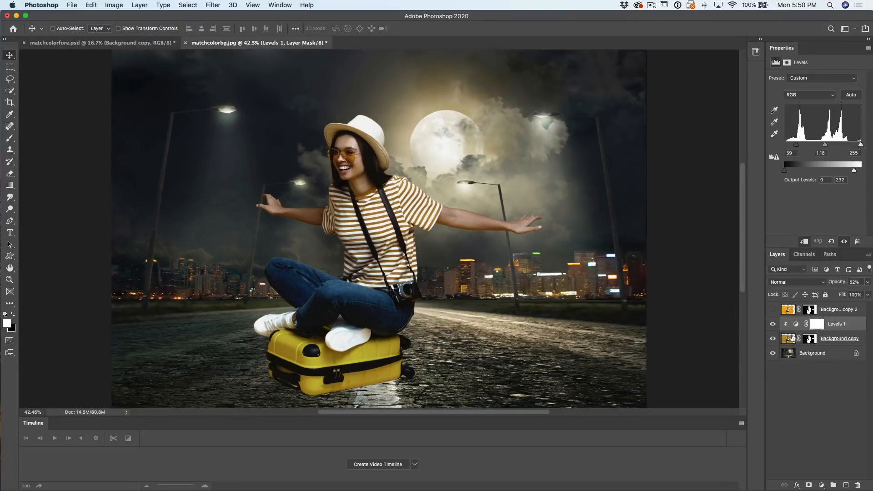
pyautogui.click(840, 338)
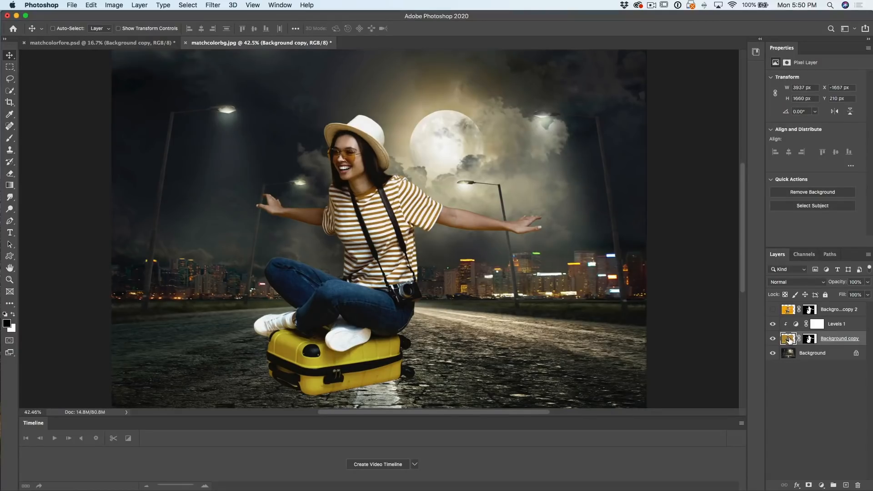
pyautogui.moveTo(788, 339)
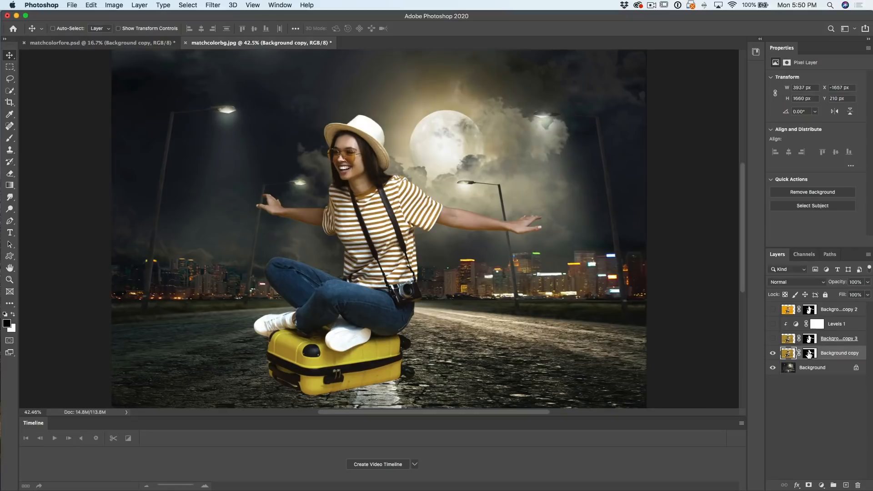
# Apply the layer mask permanently on the lower copy of the woman
pyautogui.rightClick(817, 353)
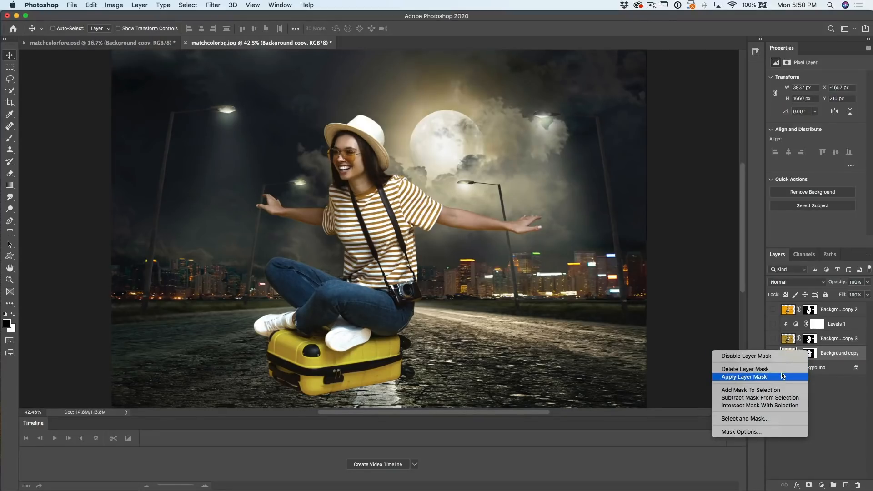
pyautogui.click(743, 377)
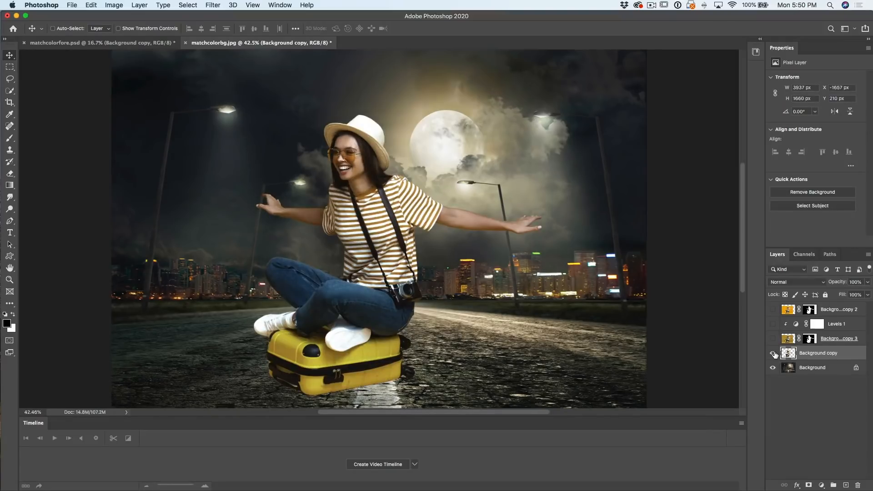
pyautogui.click(773, 352)
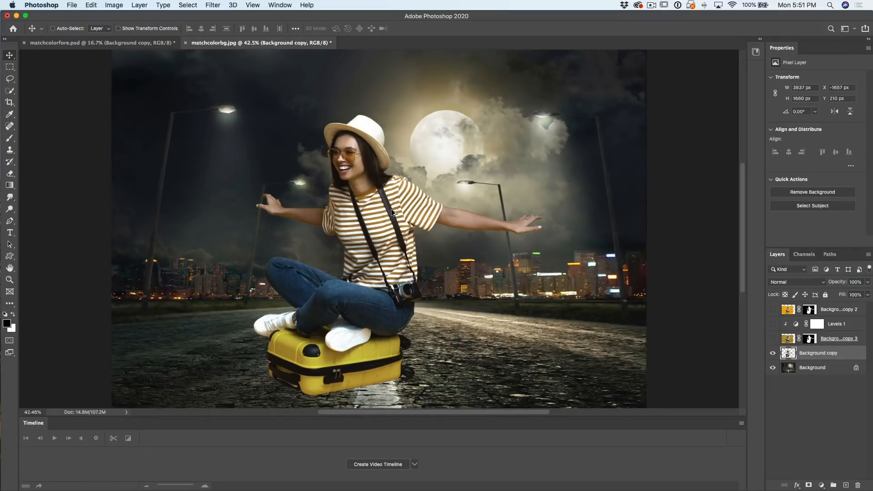
# Fill the lower copy with solid black via Alt+Shift+Delete to make a silhouette
pyautogui.click(90, 6)
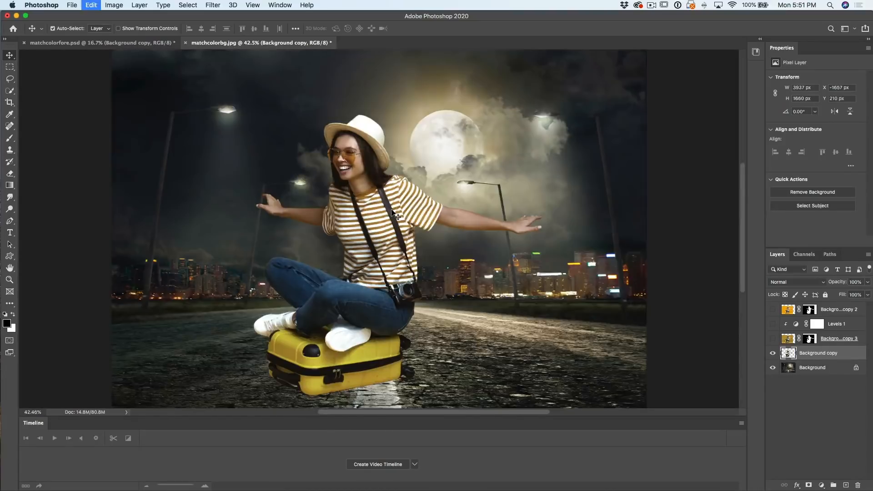
pyautogui.press('alt+shift+delete')
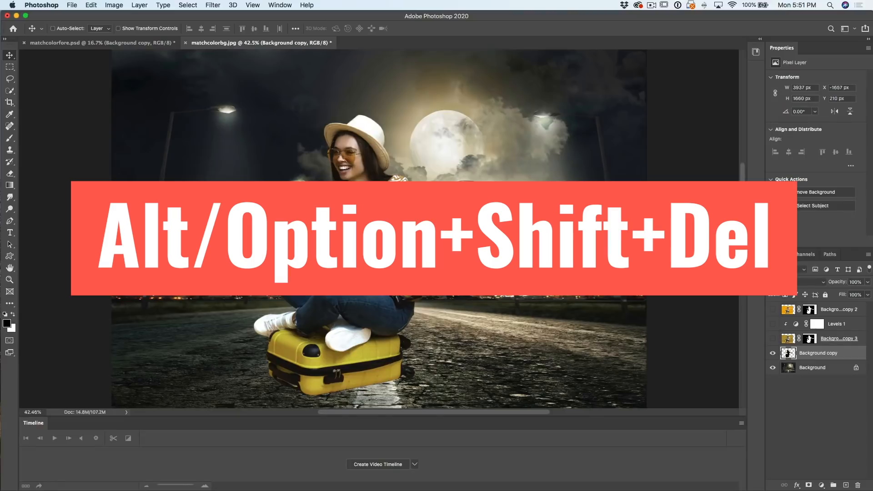
pyautogui.press('alt+shift+delete')
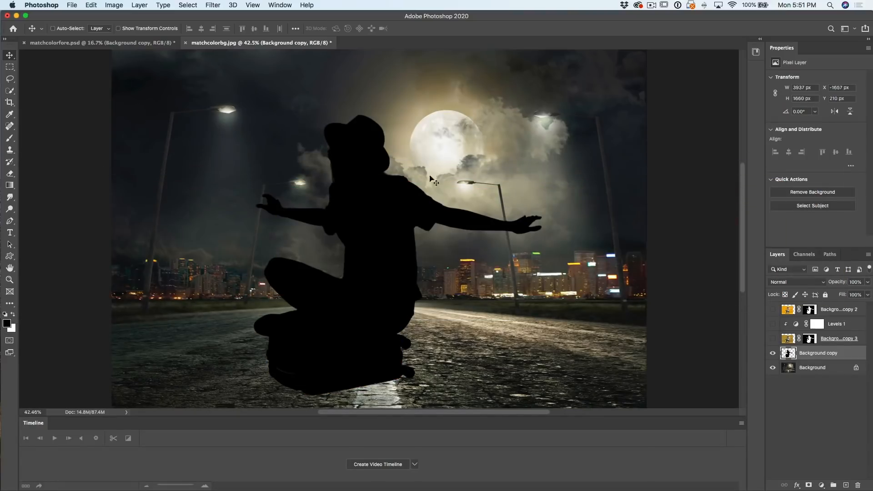
pyautogui.moveTo(379, 241)
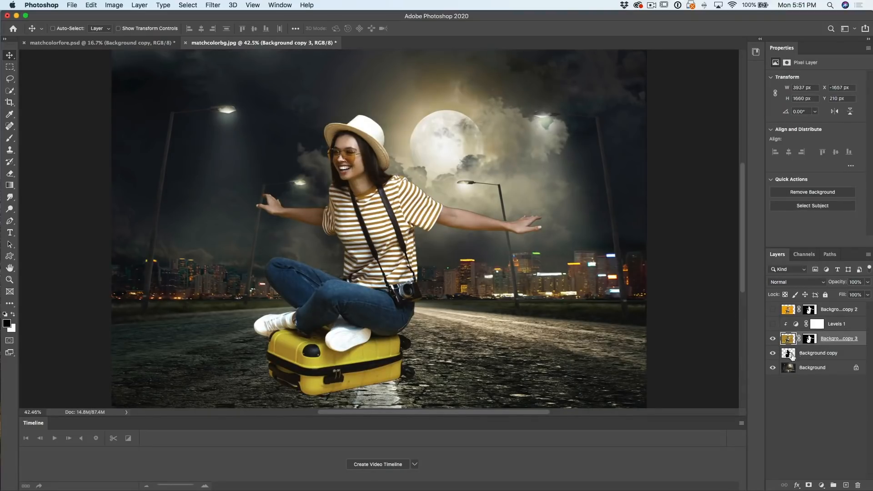
# Select the black silhouette layer to nudge it down below the suitcase
pyautogui.click(818, 353)
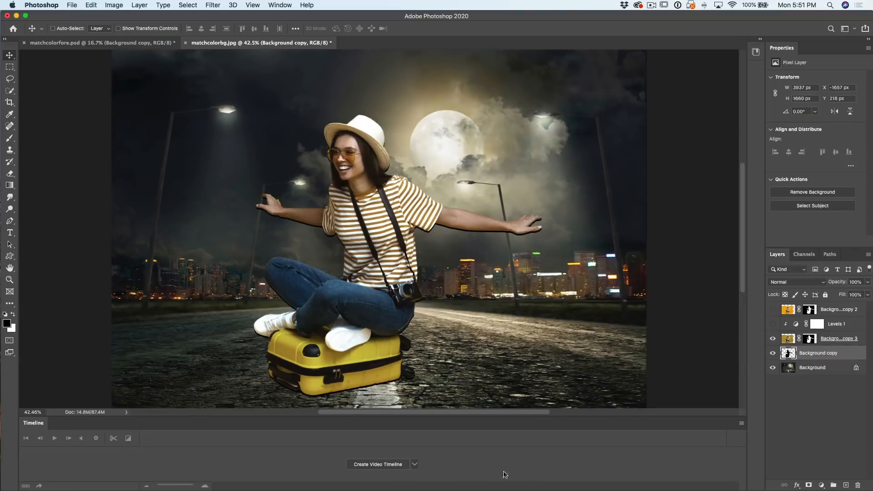
pyautogui.moveTo(284, 388)
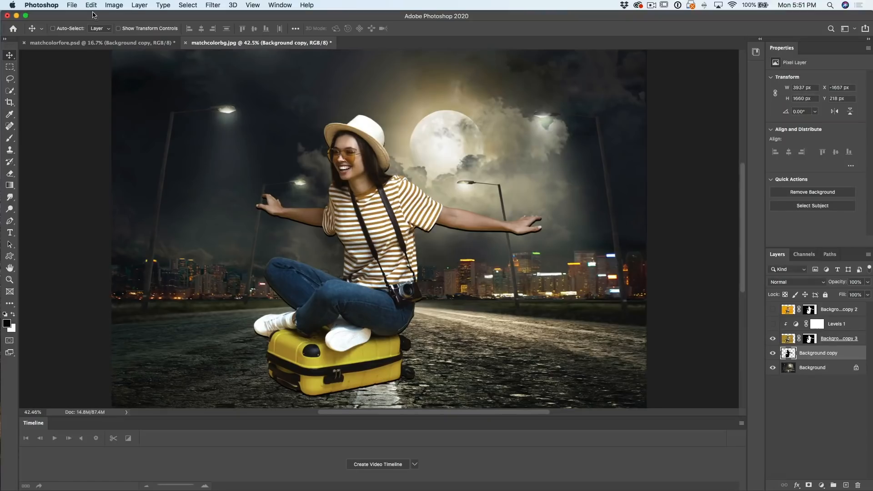
# Apply a Gaussian Blur of about 8.7 px radius to the black silhouette
pyautogui.click(213, 5)
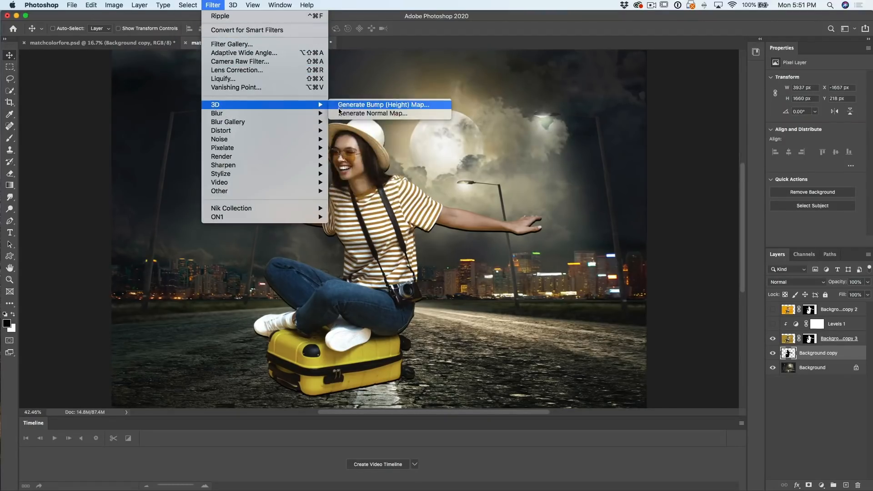
pyautogui.moveTo(217, 113)
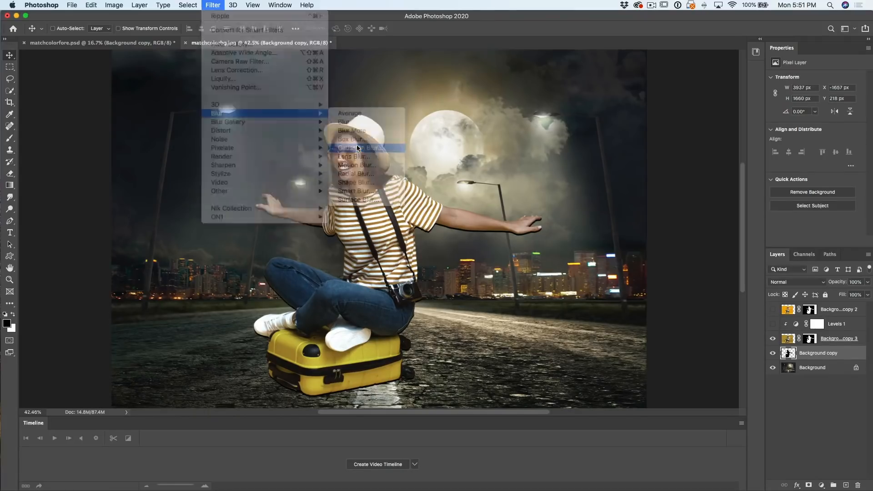
pyautogui.click(361, 147)
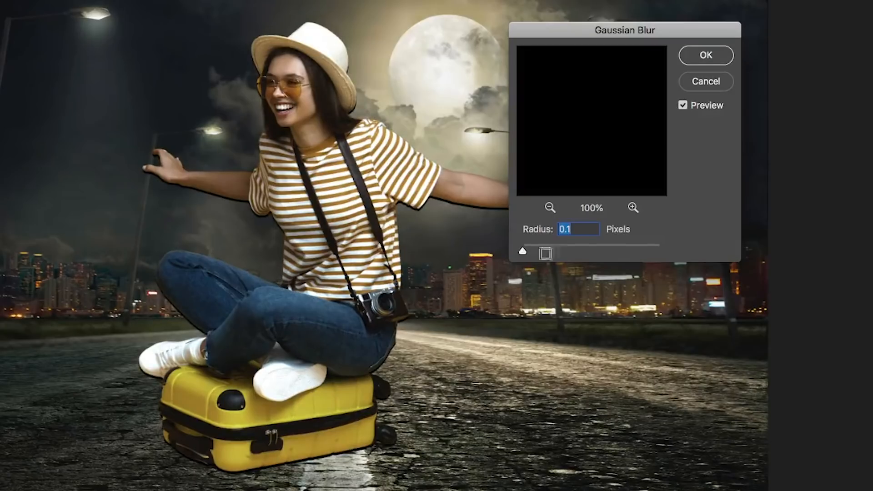
pyautogui.moveTo(522, 244); pyautogui.dragTo(545, 245)
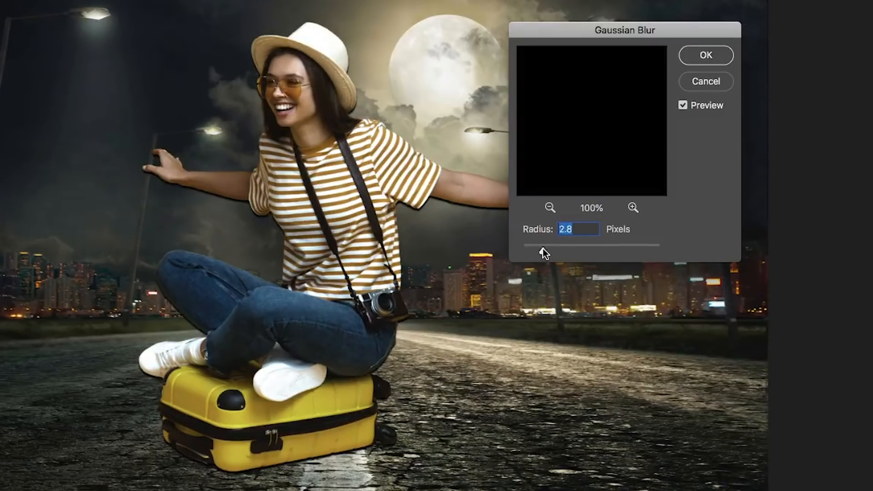
pyautogui.moveTo(545, 254); pyautogui.dragTo(556, 254)
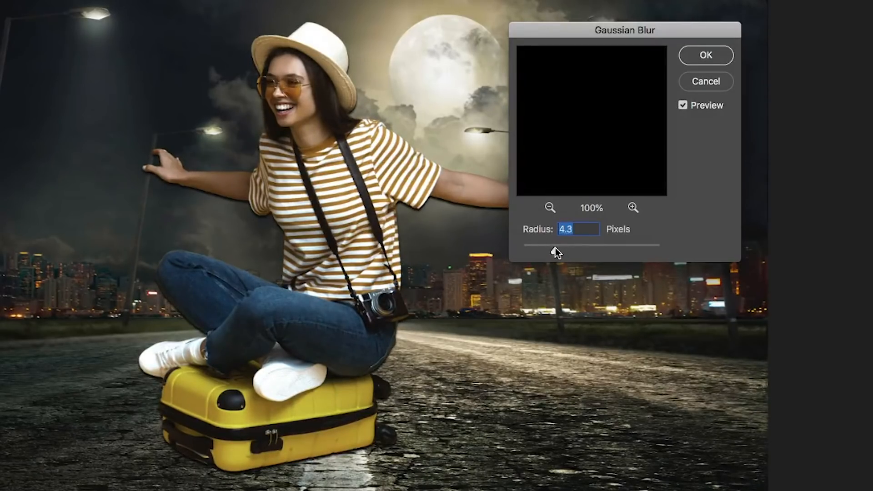
pyautogui.moveTo(555, 252); pyautogui.dragTo(564, 249)
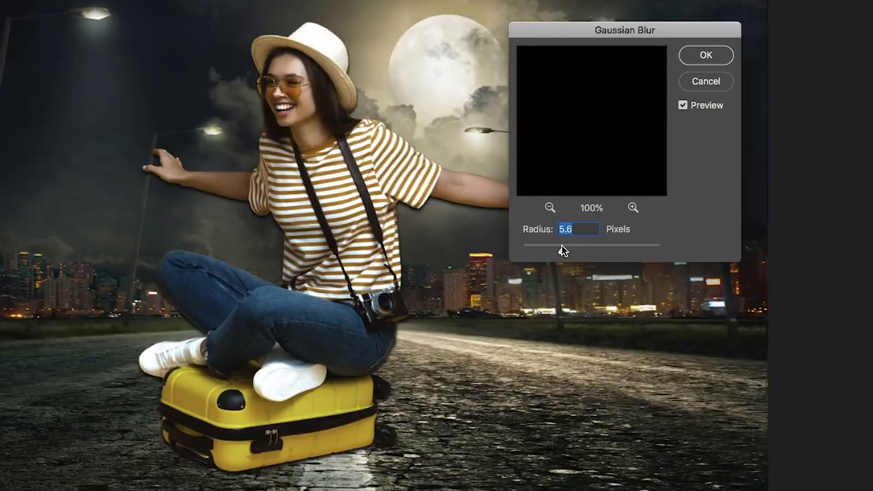
pyautogui.moveTo(560, 244); pyautogui.dragTo(574, 245)
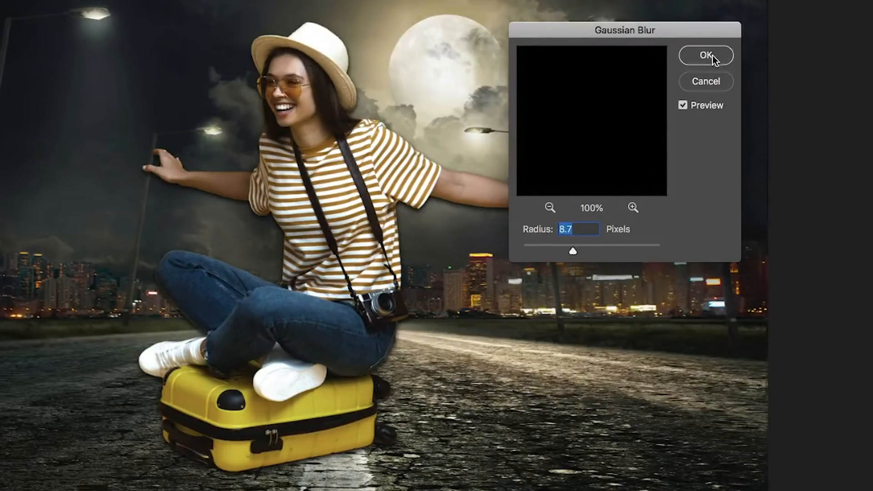
pyautogui.click(705, 55)
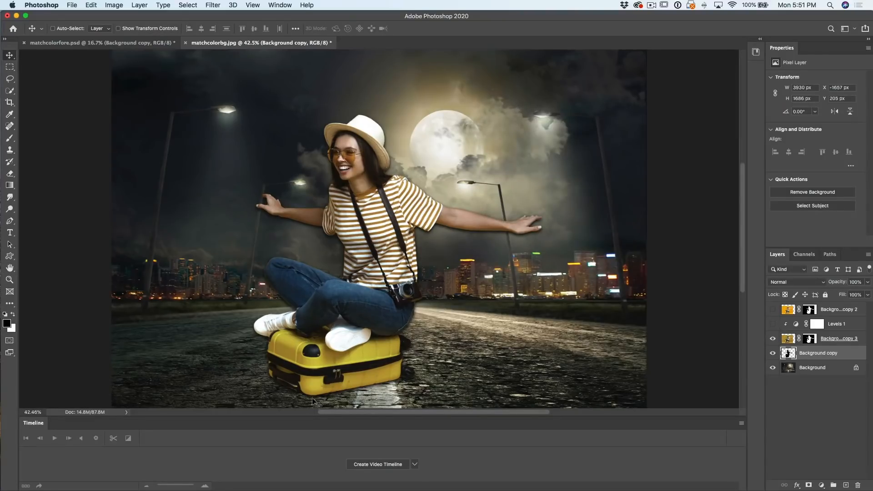
pyautogui.moveTo(401, 374)
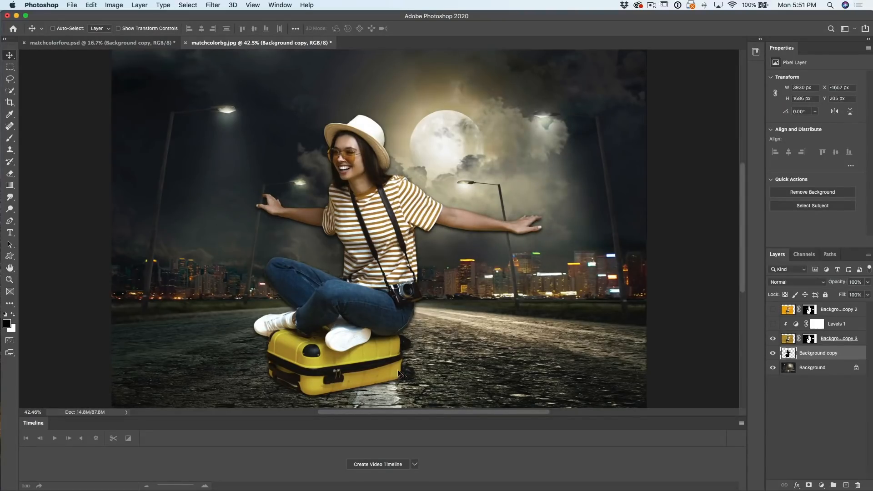
pyautogui.moveTo(440, 362)
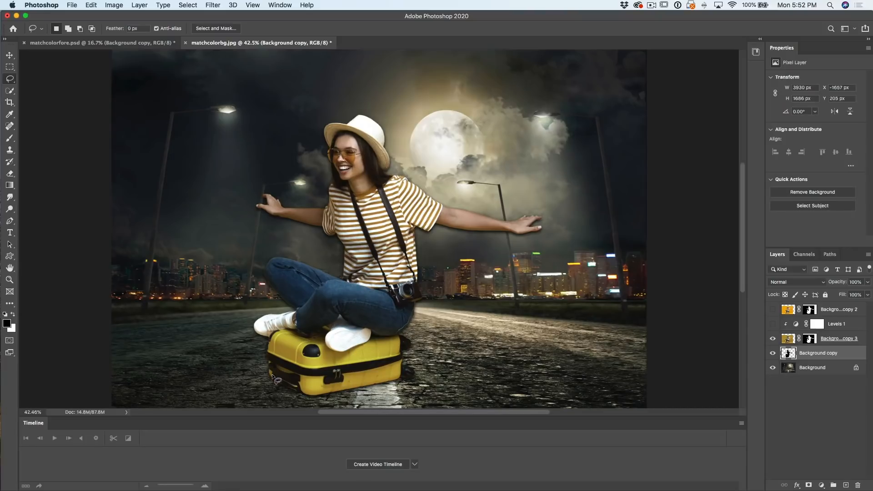
# Lasso the silhouette behind the woman's body and delete it, keeping the suitcase shadow
pyautogui.moveTo(272, 378); pyautogui.dragTo(530, 139)
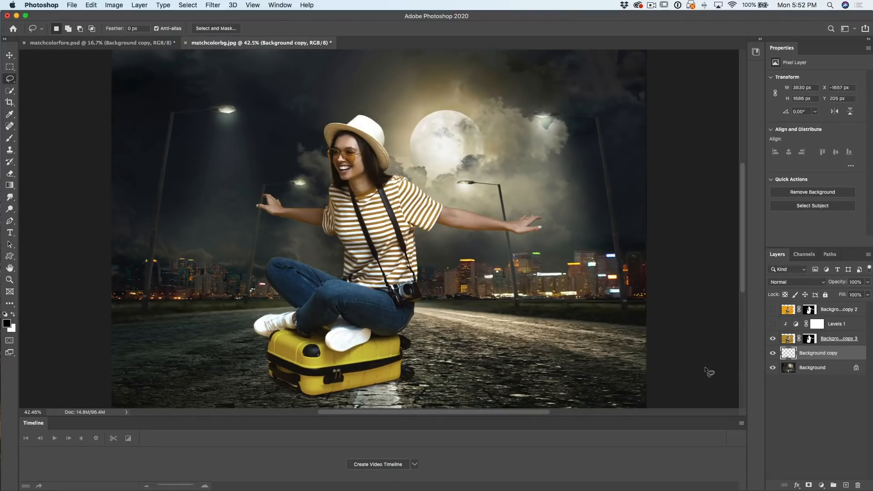
pyautogui.click(9, 56)
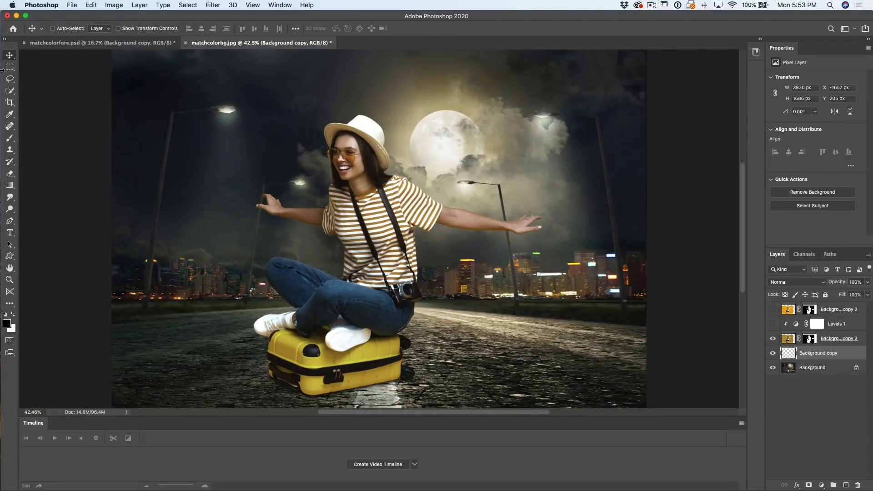
# Marquee-select the sky and the woman's upper body down to her waist
pyautogui.moveTo(120, 64); pyautogui.dragTo(604, 271)
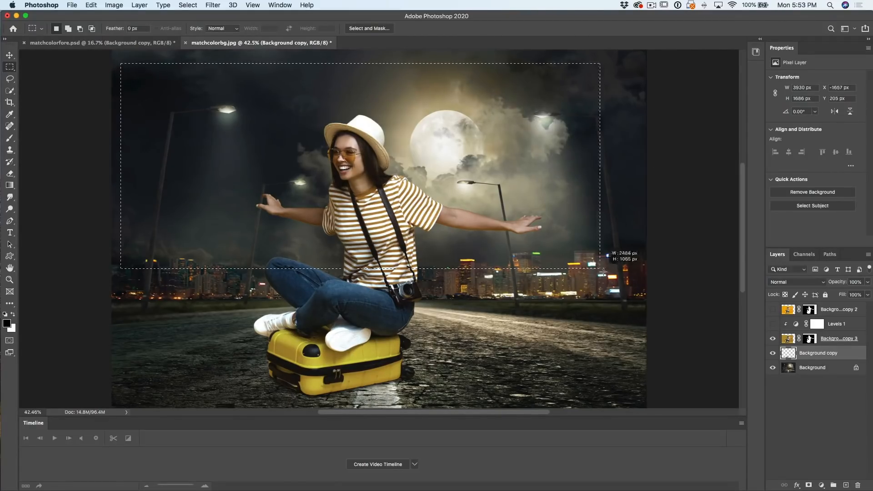
pyautogui.moveTo(601, 270); pyautogui.dragTo(624, 276)
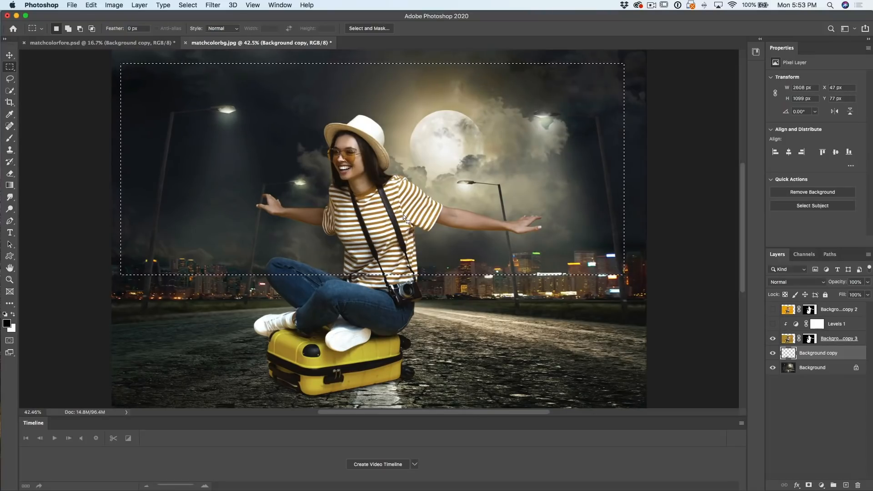